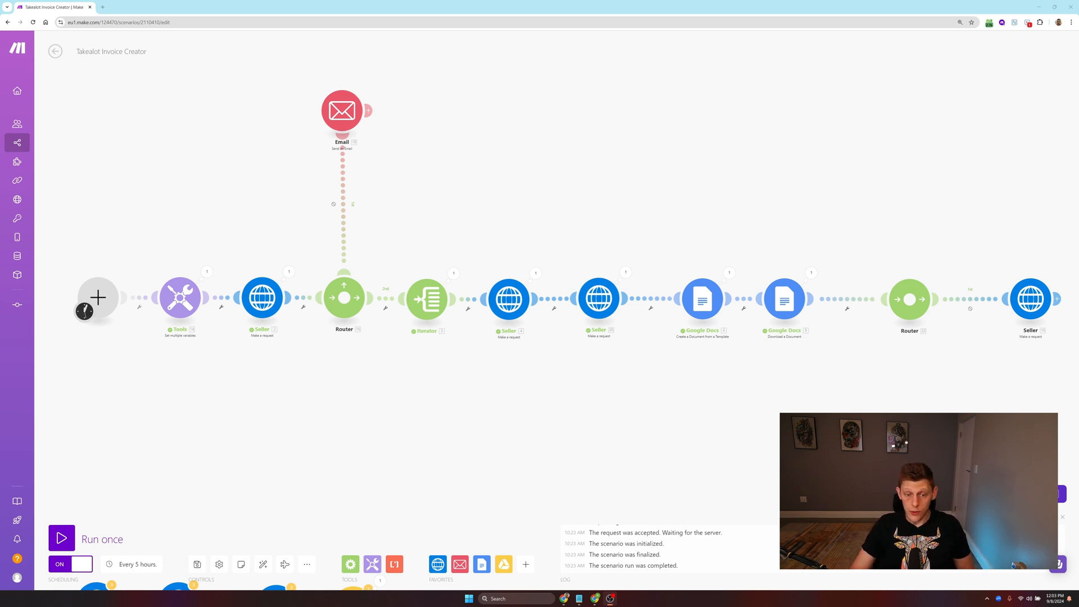
mouse_move(448, 456)
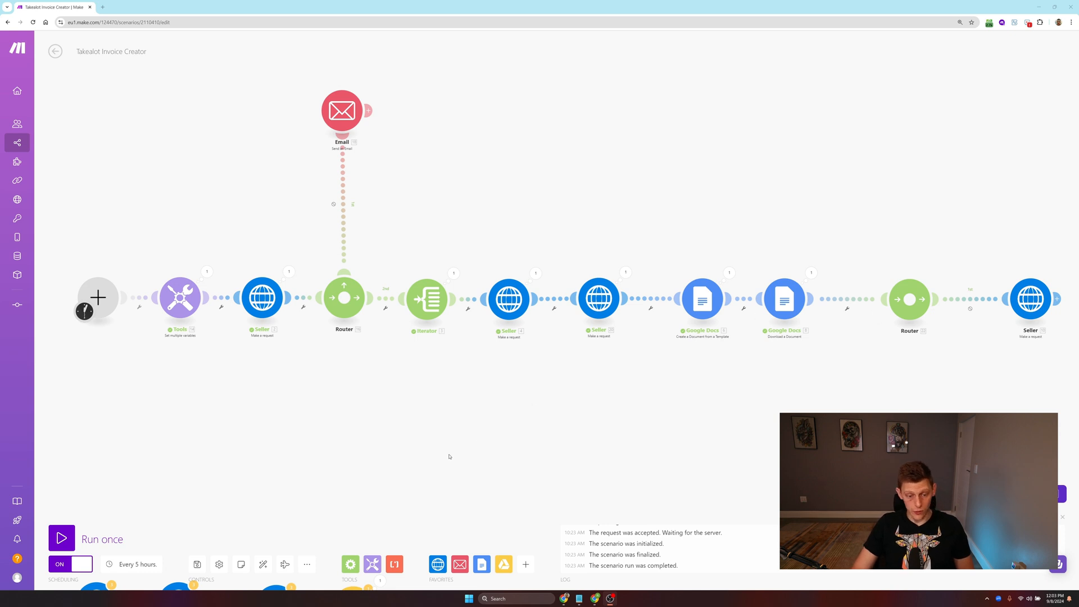
mouse_move(242, 474)
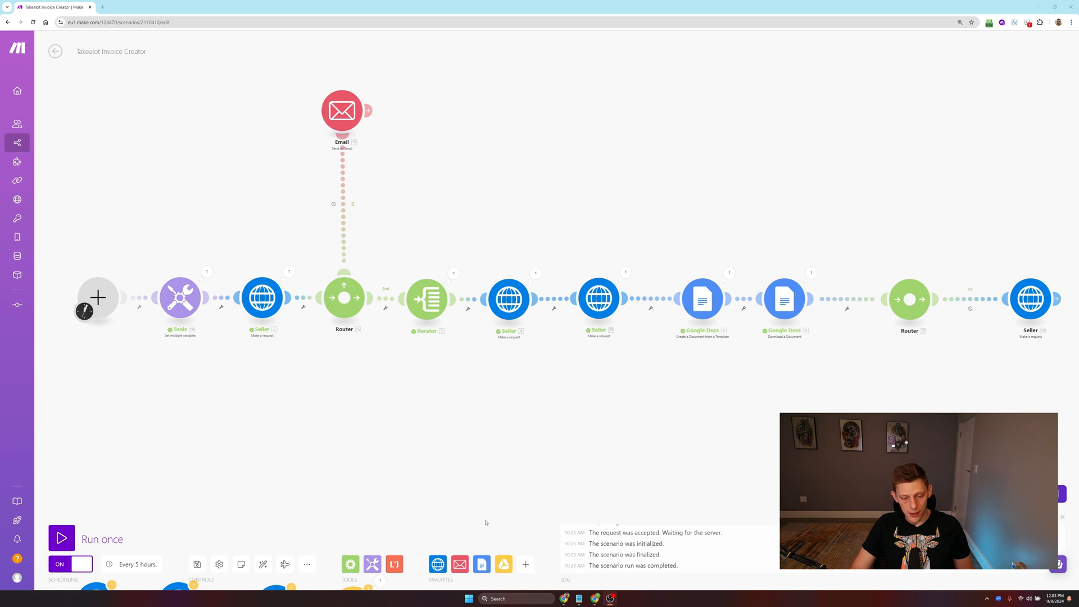
Step: Zoom out so the main flow and the unconnected Seller/Google Drive modules are all visible
click(305, 564)
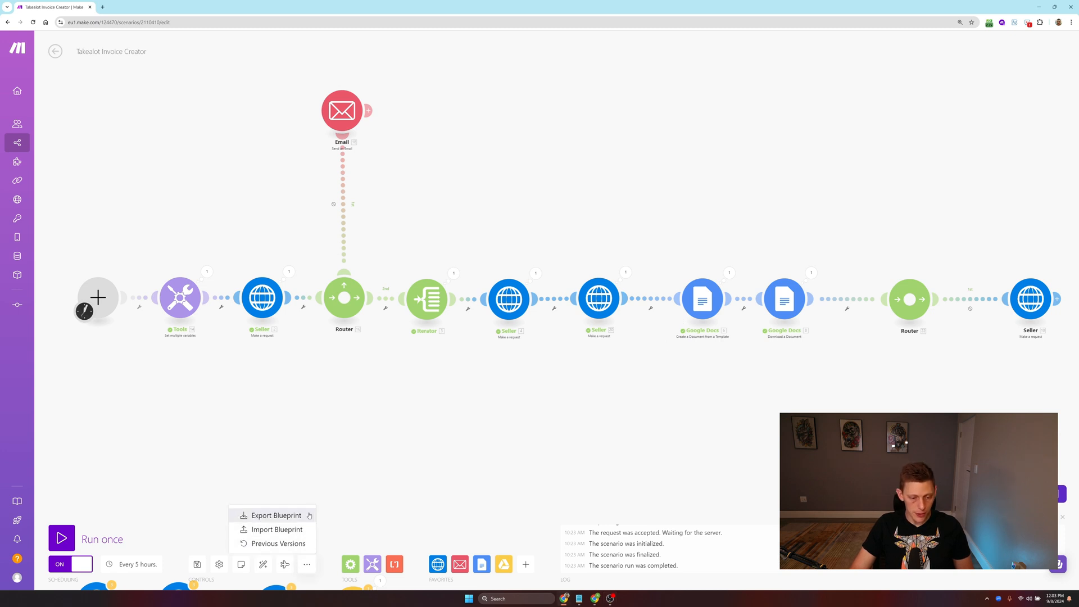
mouse_move(386, 498)
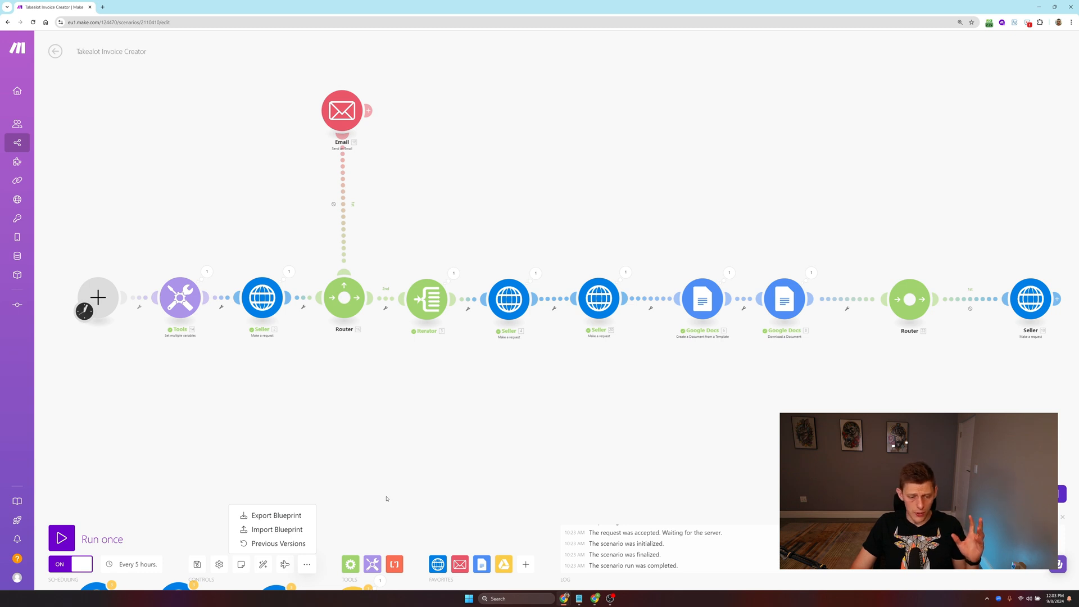
mouse_move(341, 471)
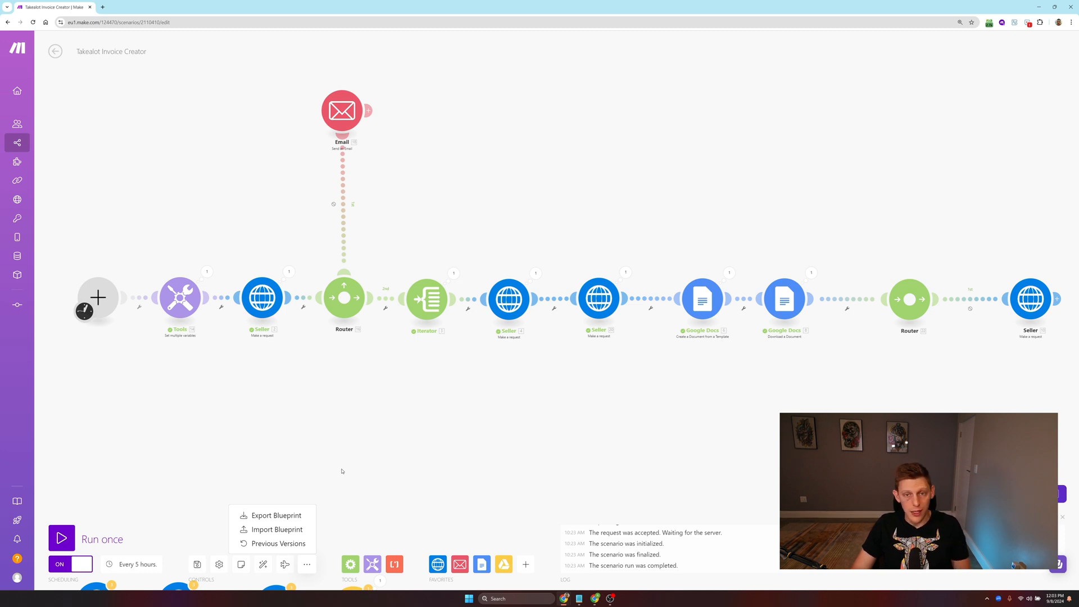
mouse_move(388, 462)
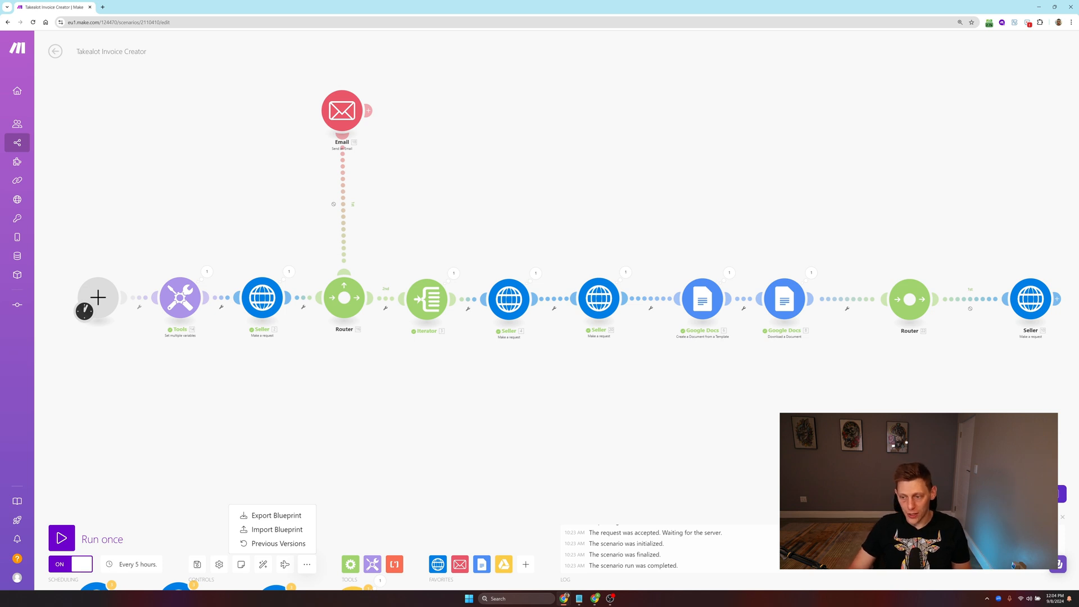
mouse_move(748, 499)
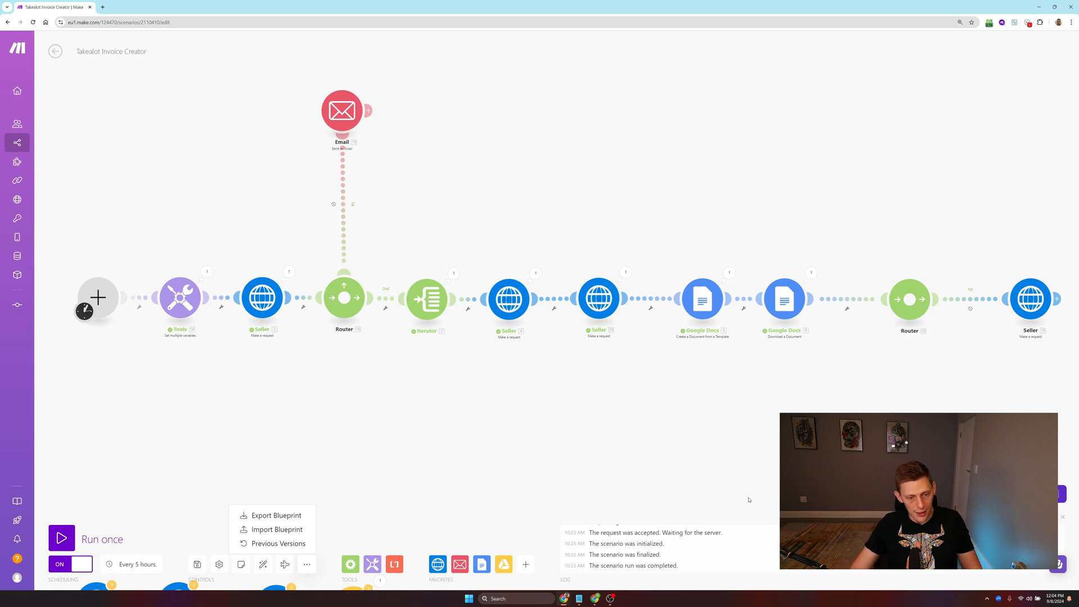
mouse_move(308, 429)
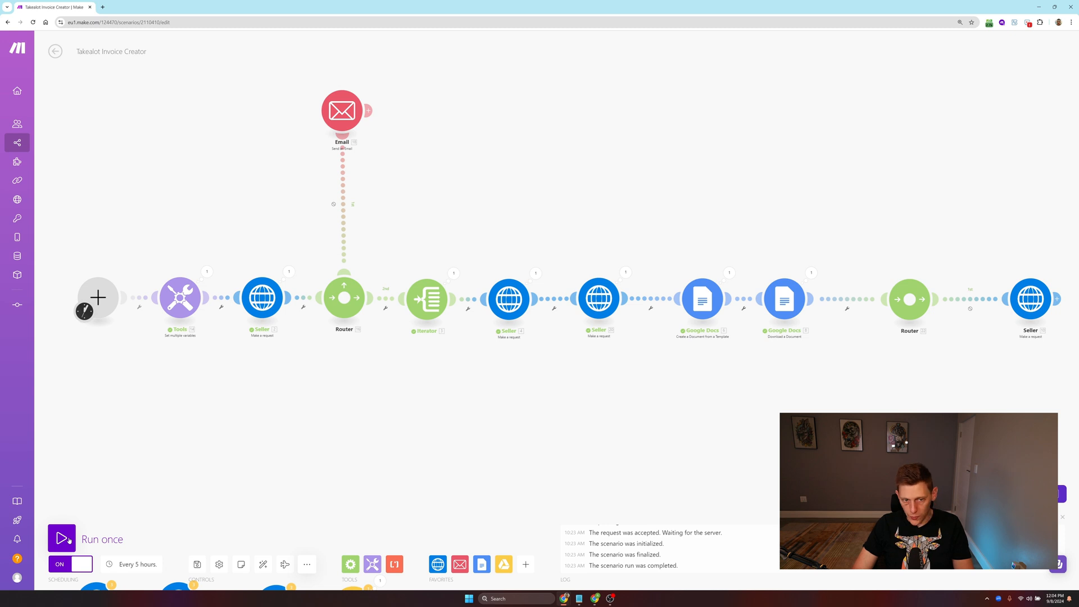
click(61, 538)
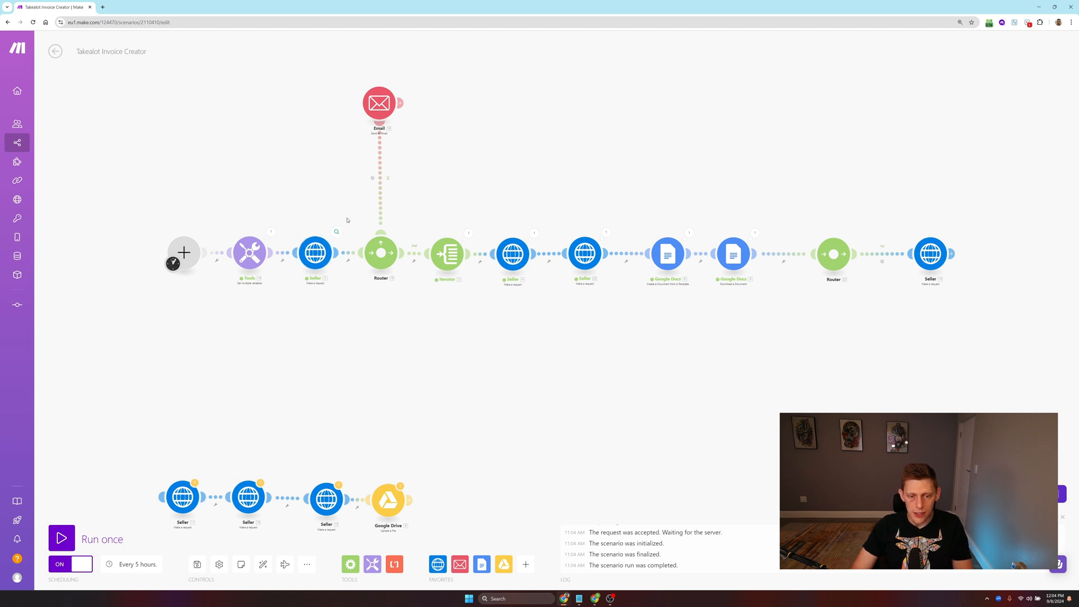
mouse_move(474, 305)
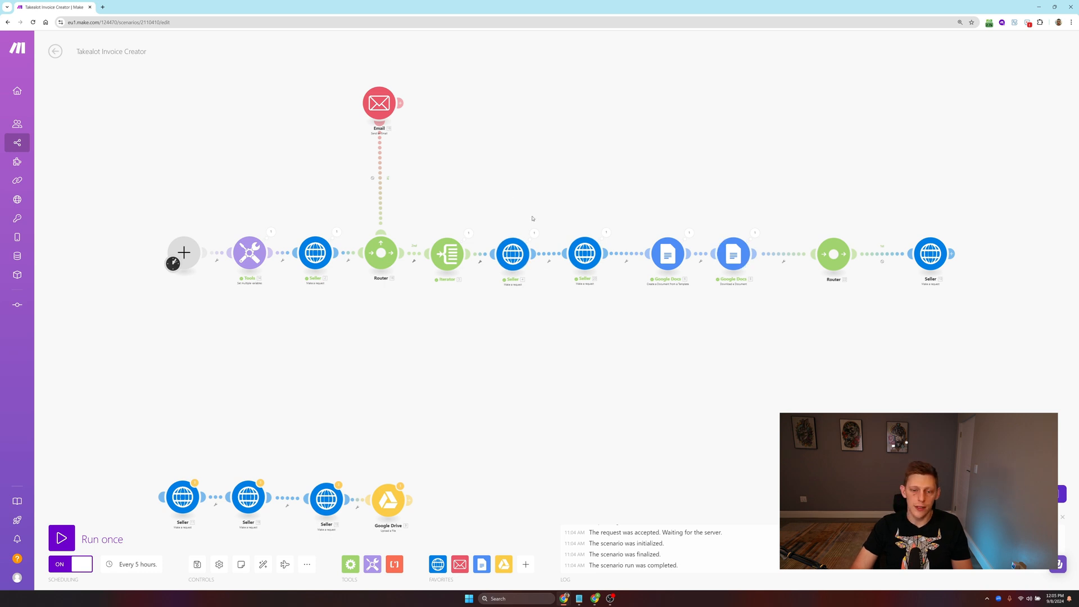
mouse_move(632, 201)
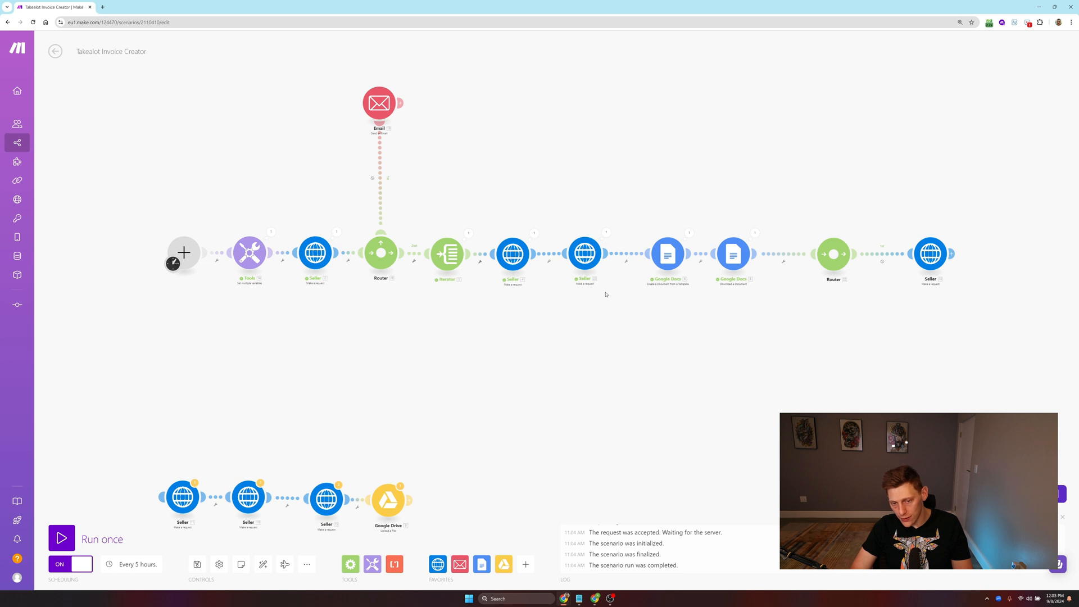
mouse_move(558, 224)
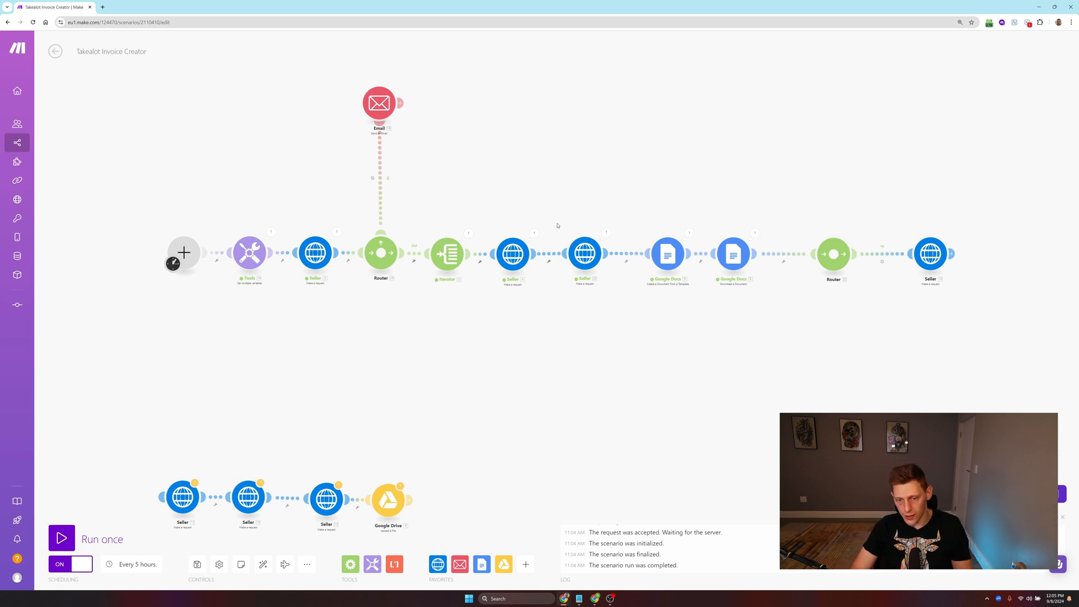
mouse_move(623, 277)
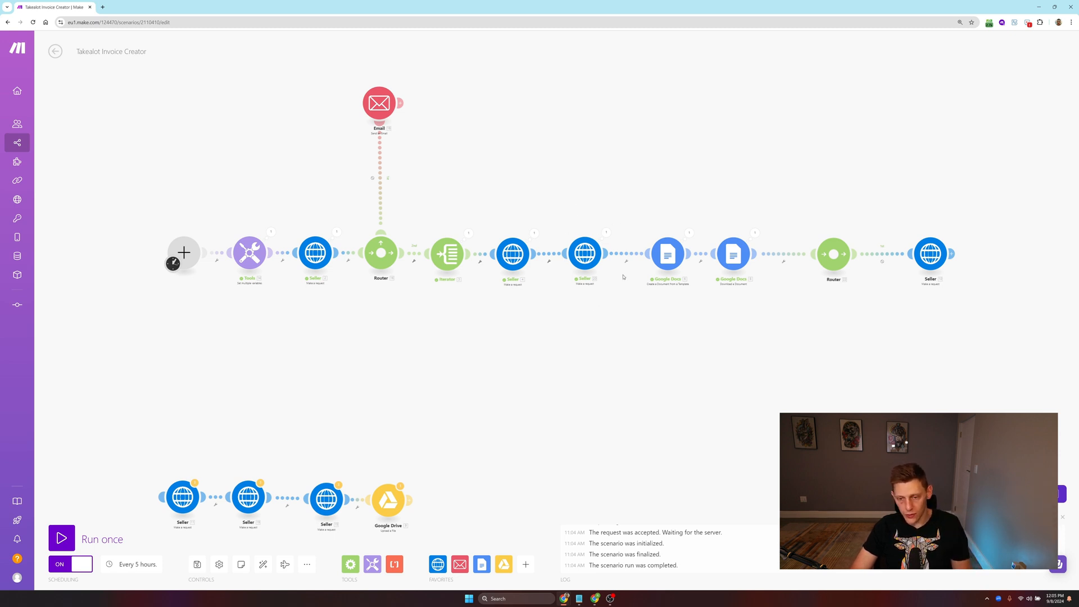
mouse_move(625, 276)
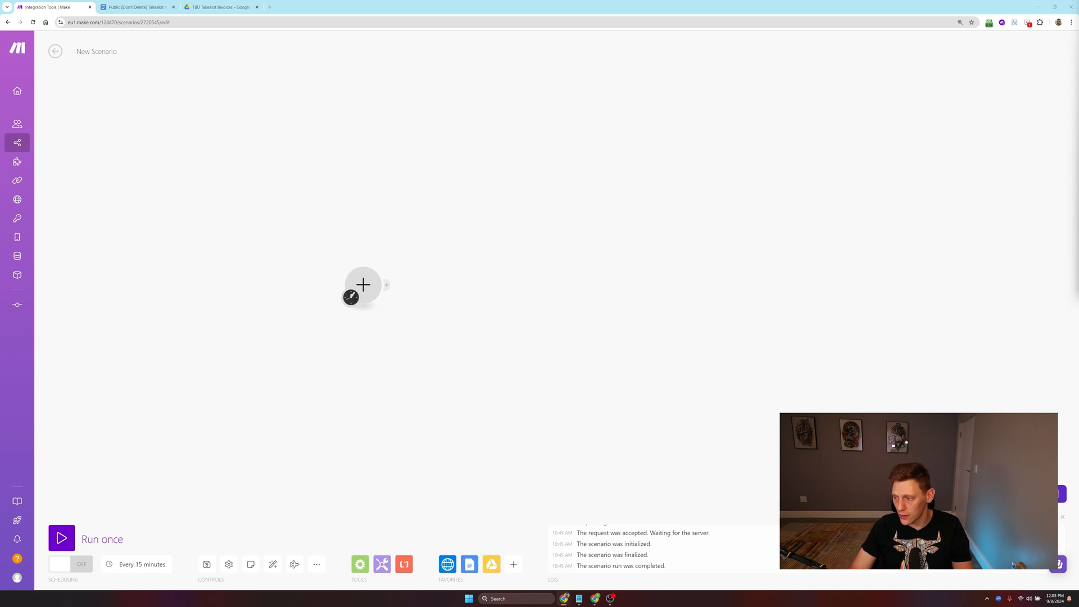
Step: Add a Tools Set multiple variables module with one variable named Key, value Key
click(363, 284)
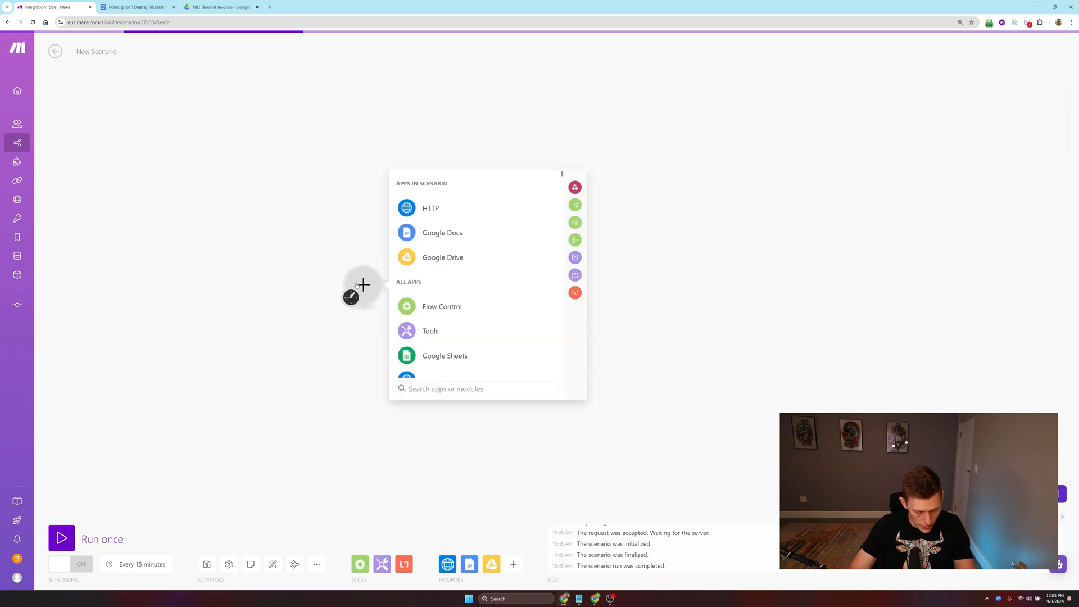
text(set)
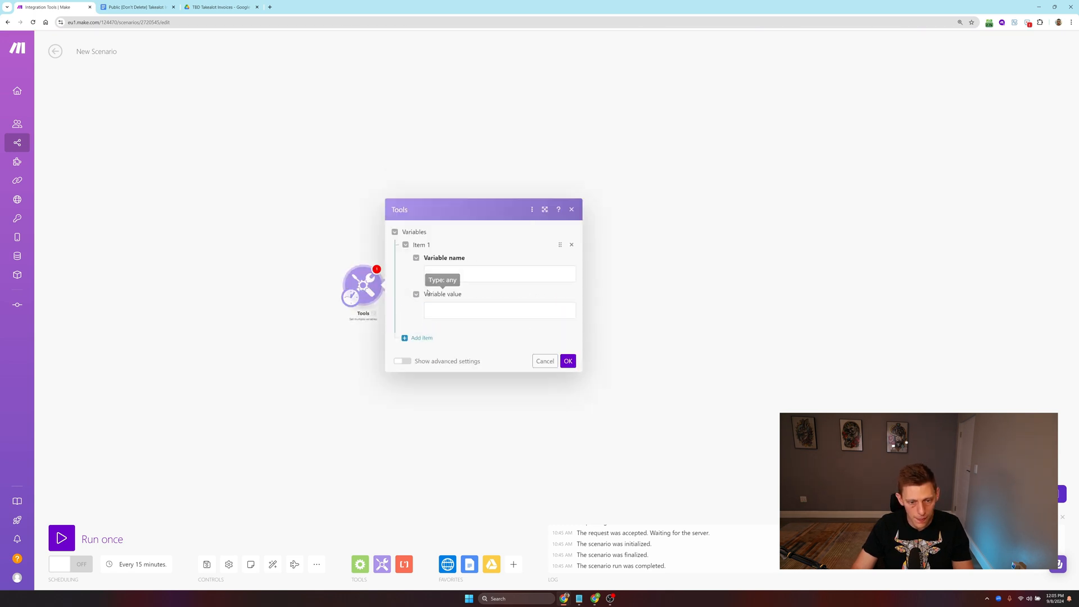
click(499, 310)
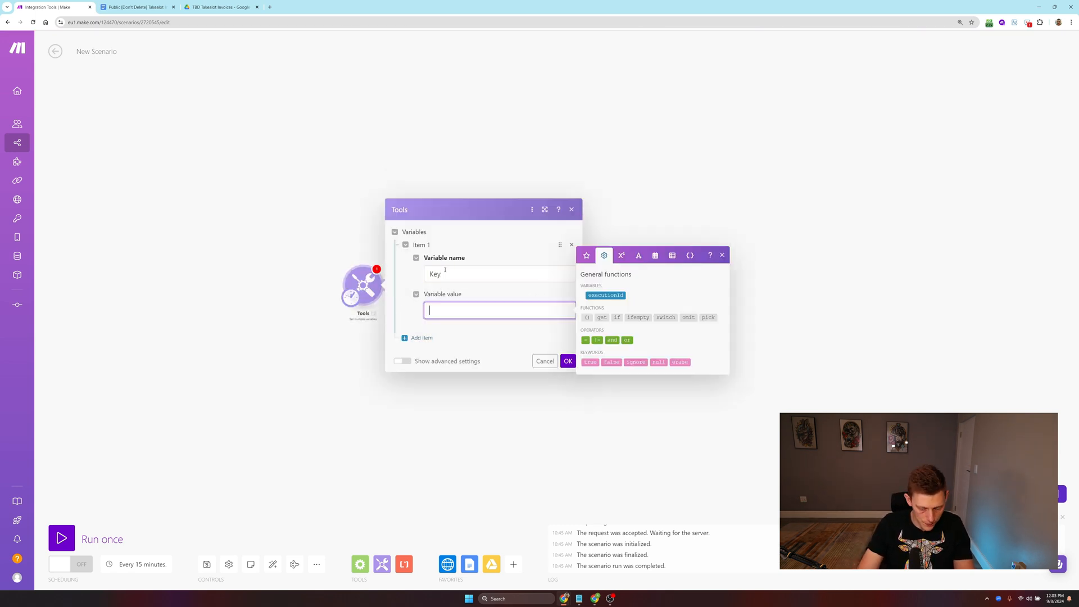
text(Key)
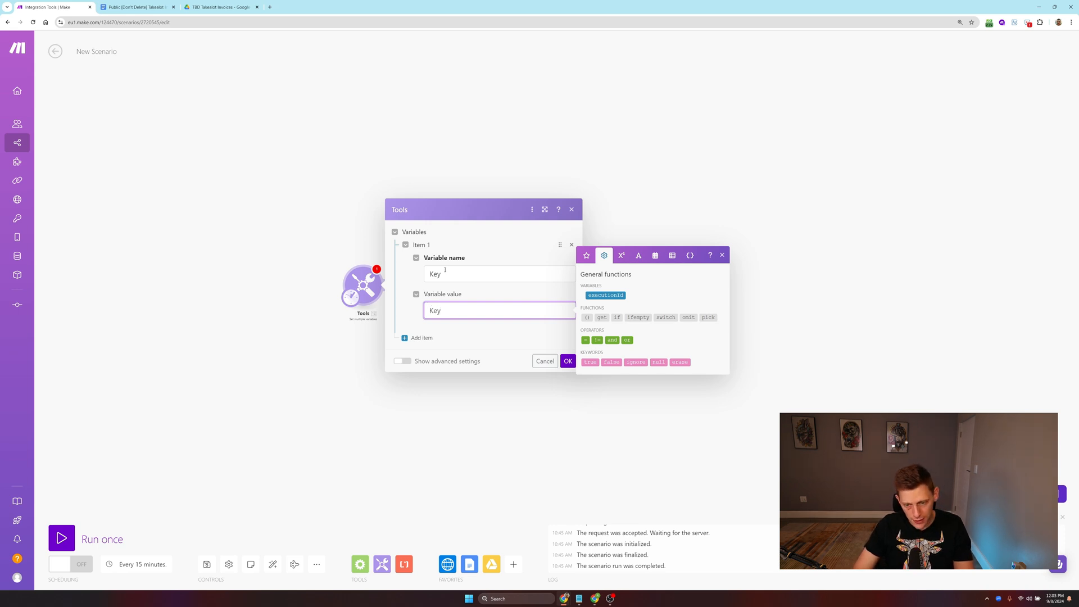
mouse_move(532, 326)
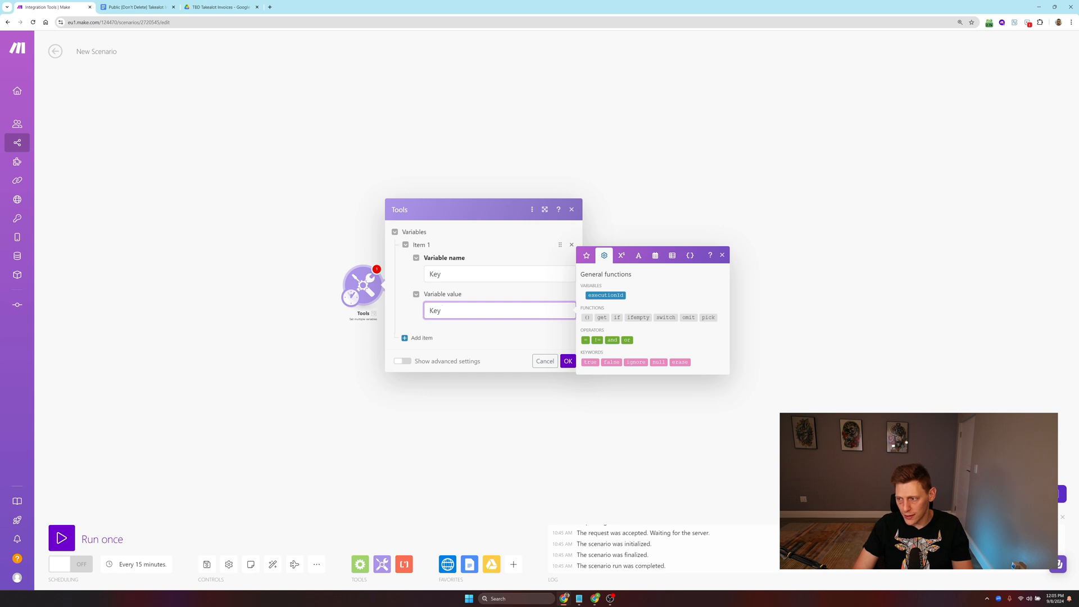
click(721, 255)
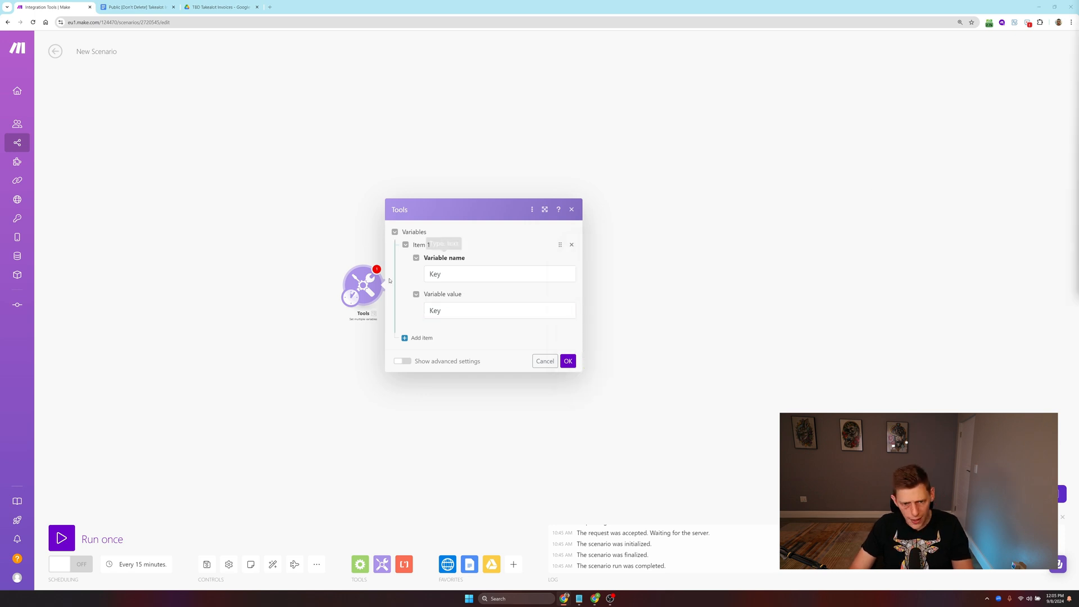
click(499, 310)
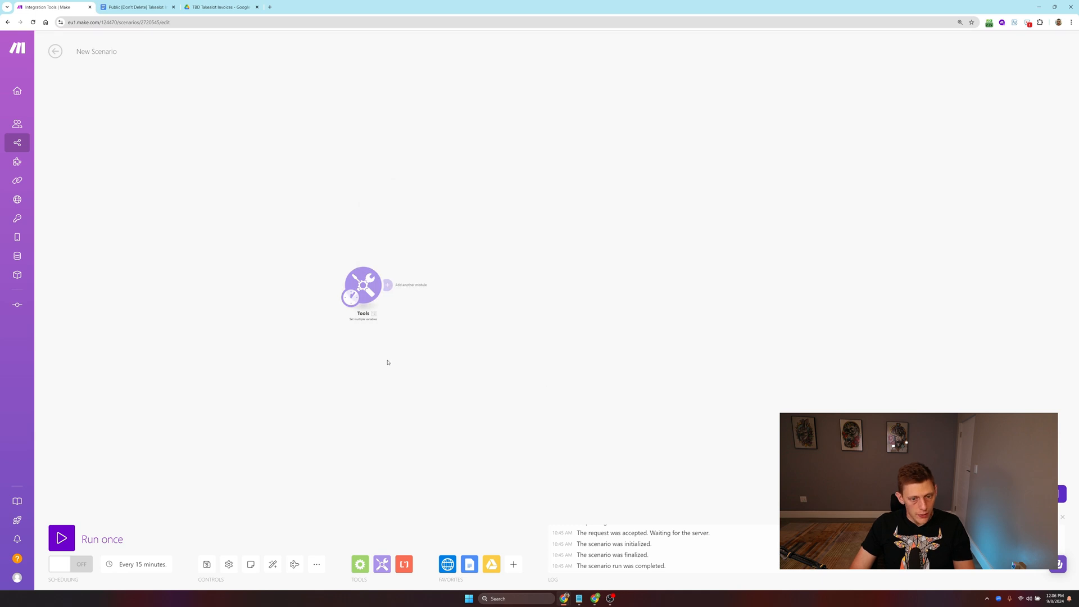
Step: Rename the scenario title from New Scenario to Takealot Invoice Creator
click(363, 286)
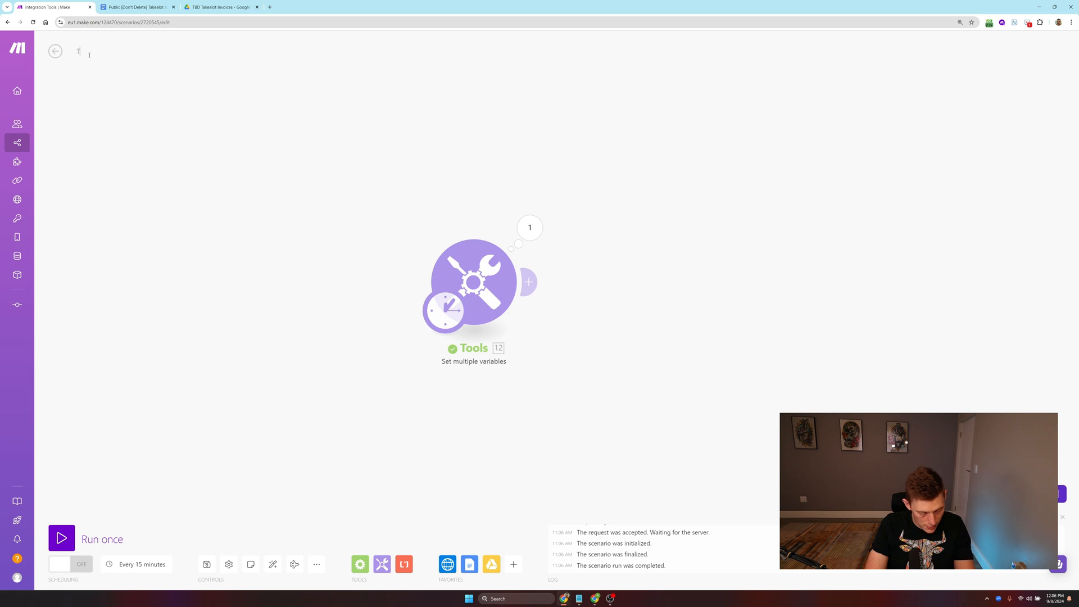
text(akealot Invoice Creator)
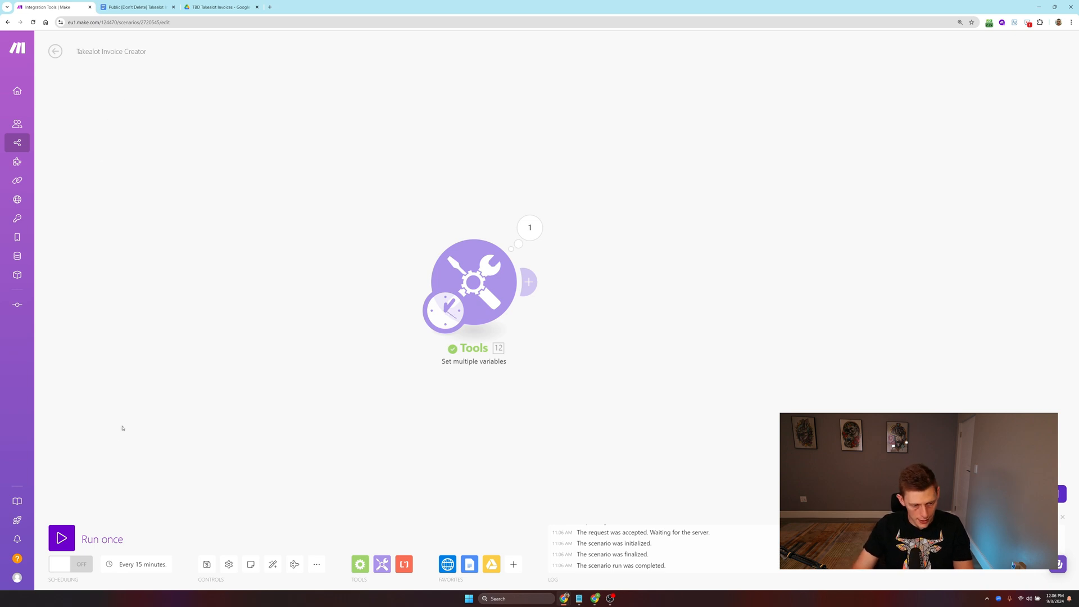
mouse_move(206, 564)
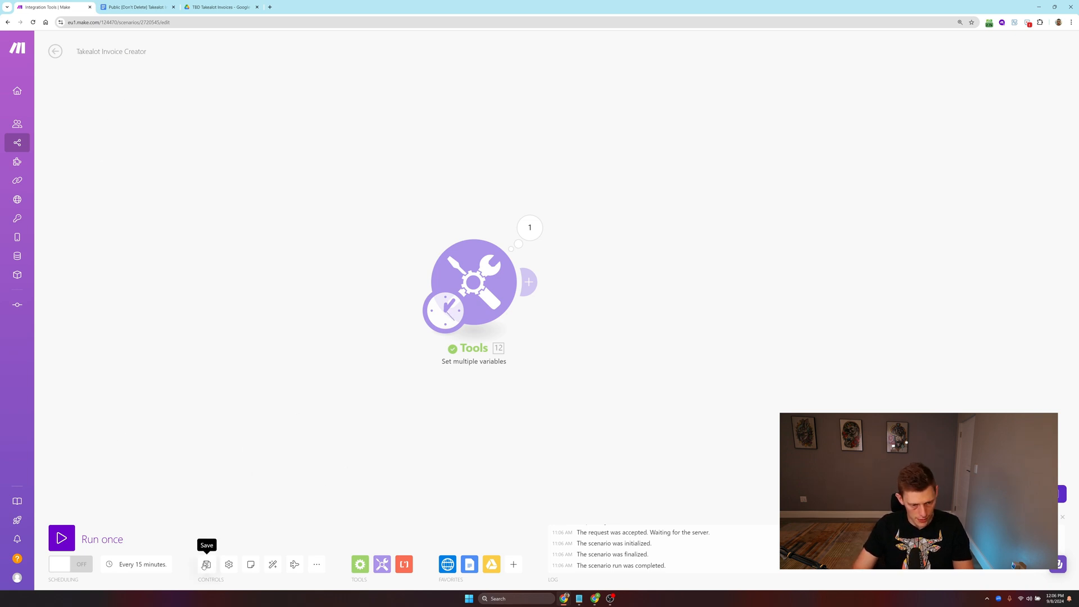
mouse_move(597, 429)
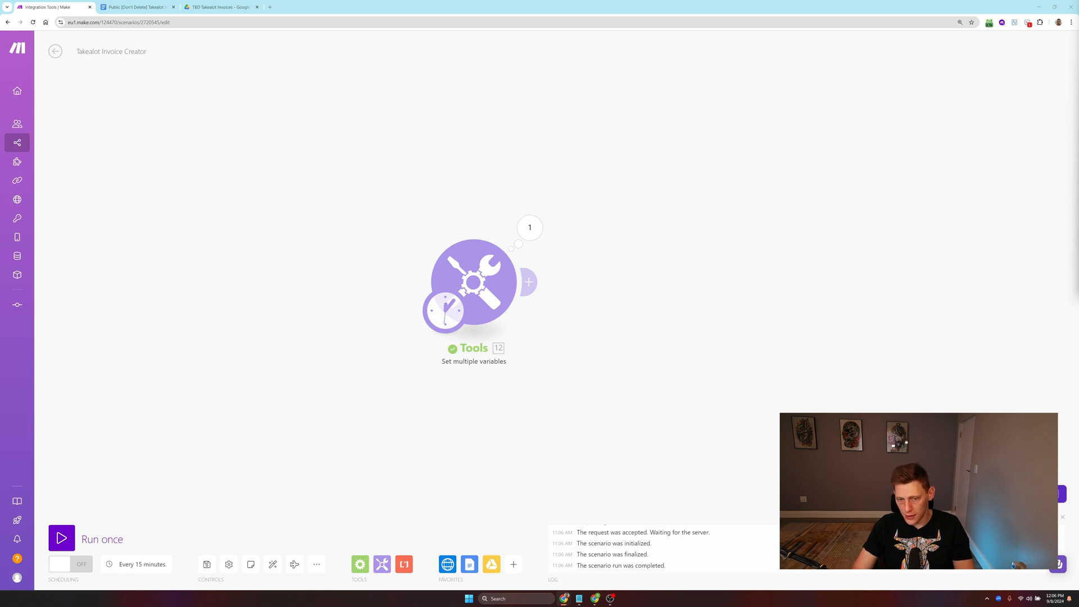
Step: Add an HTTP Make a request module after the Tools module
click(528, 282)
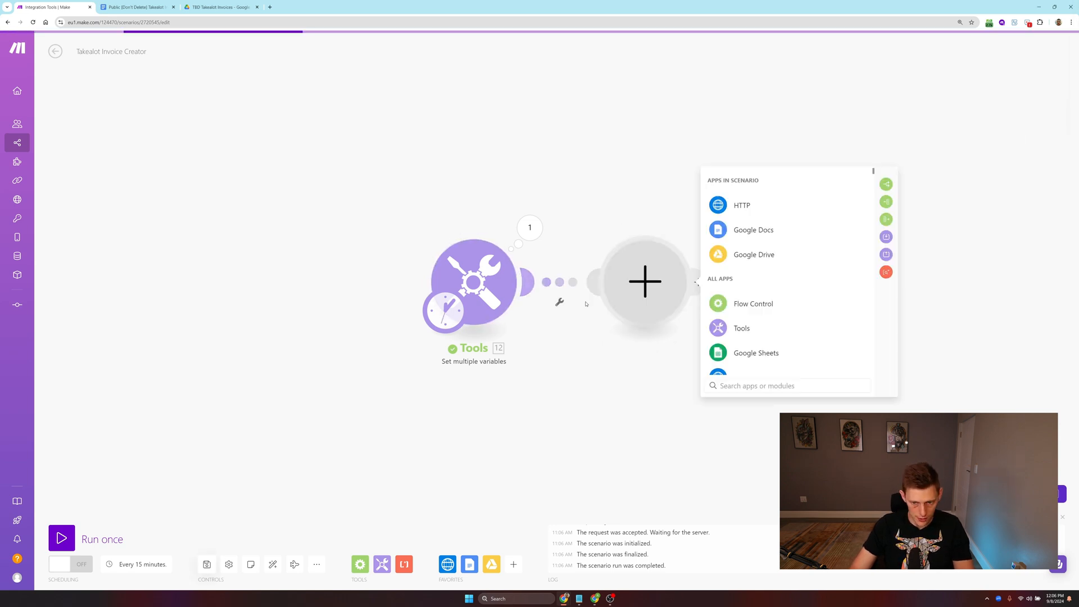
text(ht)
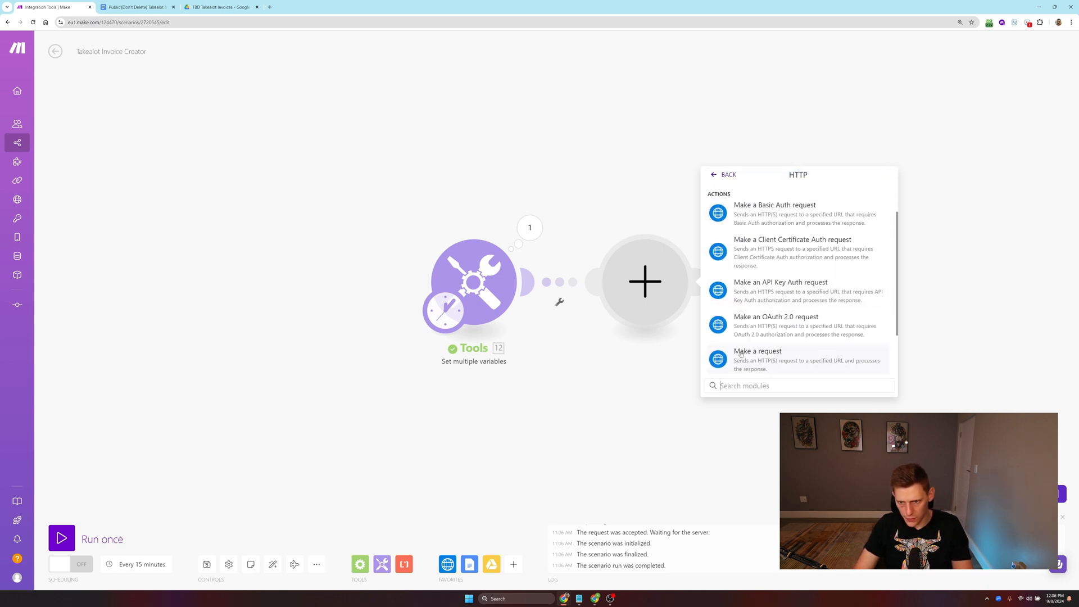
click(756, 351)
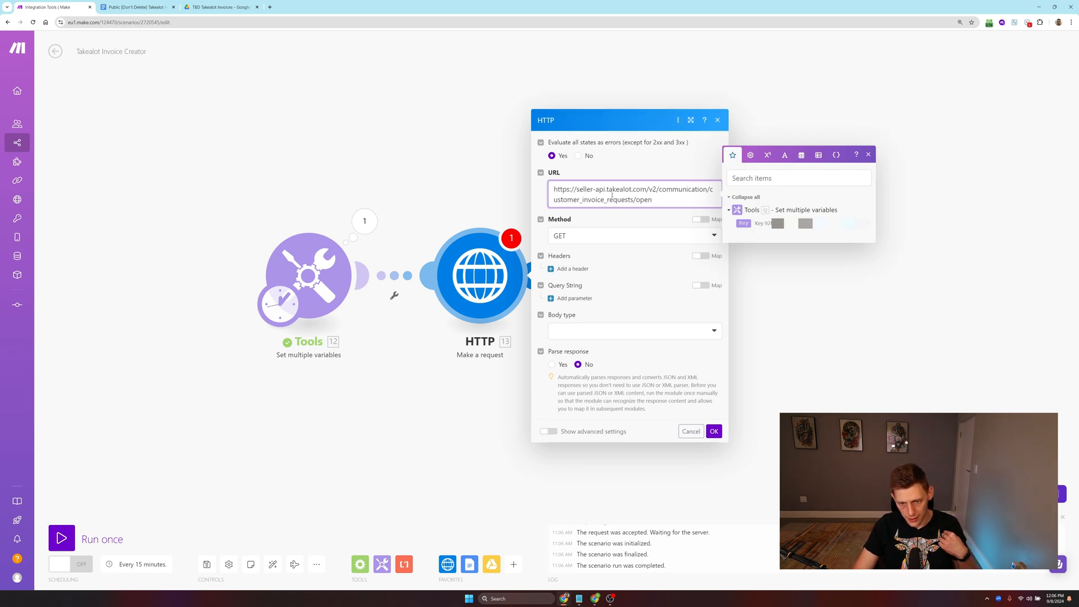
click(571, 268)
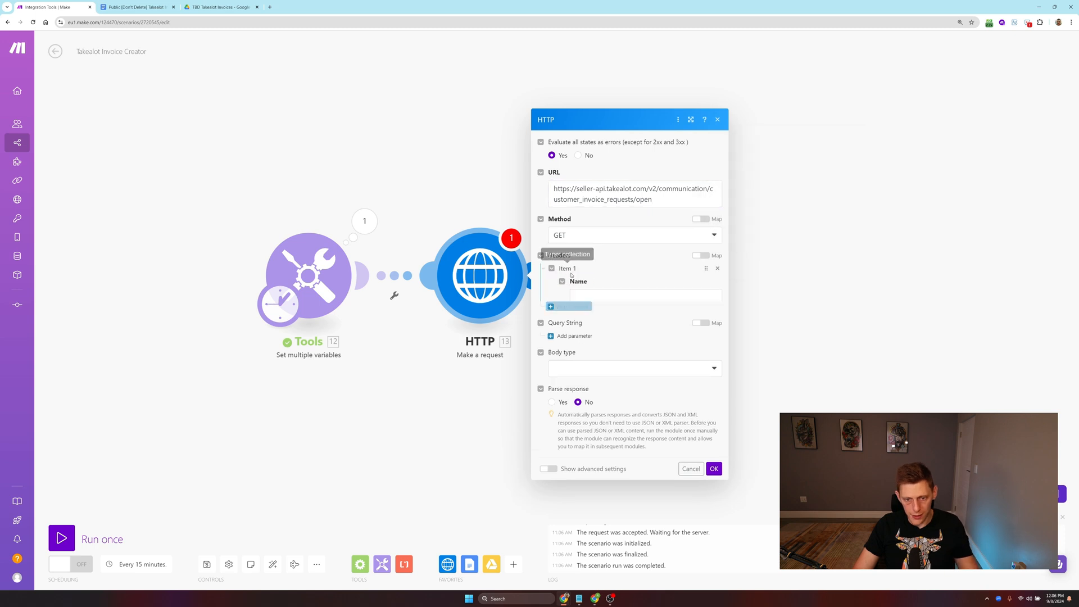
Step: Give the request a header named Authorizarion mapped to the Key variable and confirm it
text(Aut)
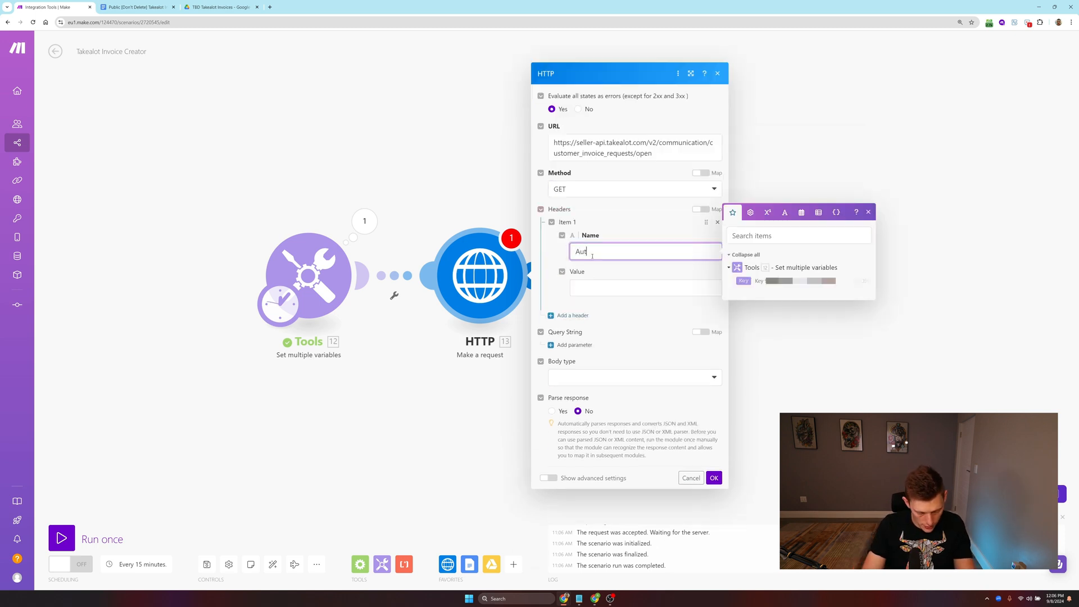
text(horizar)
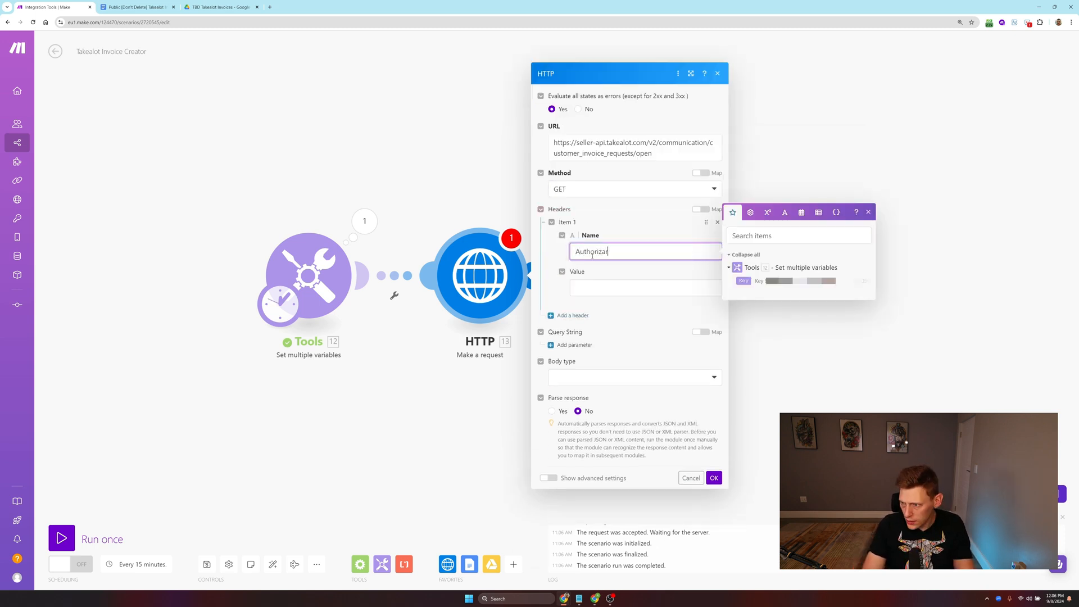
click(643, 286)
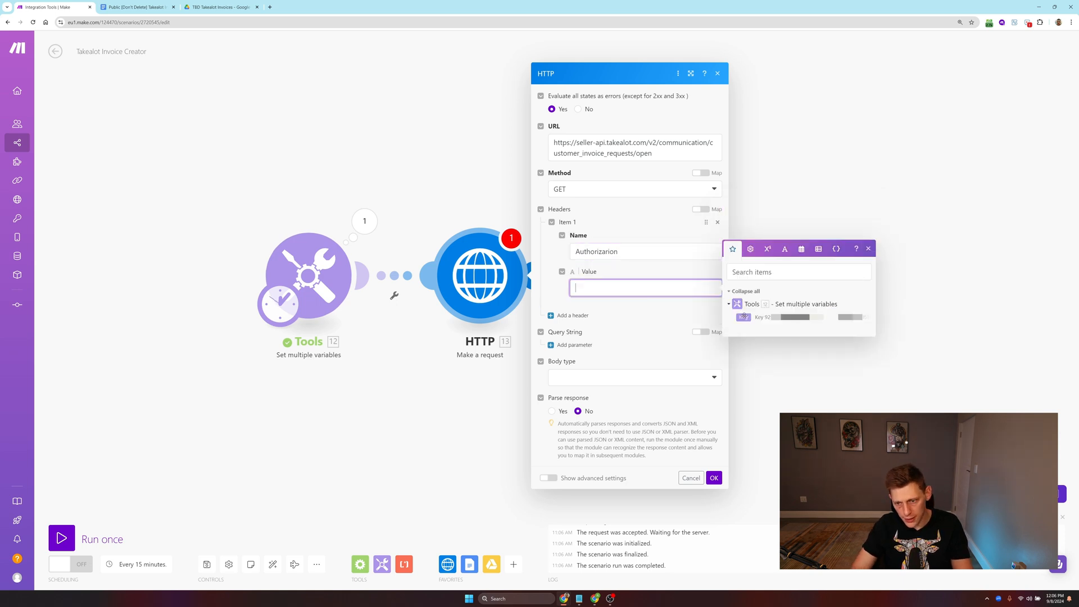
click(773, 317)
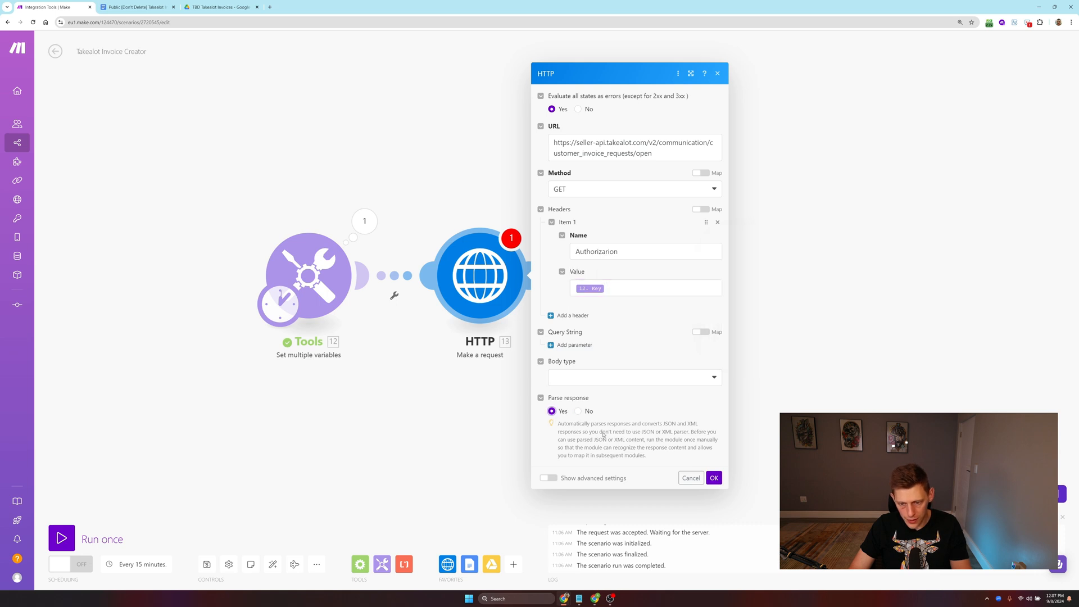
click(690, 478)
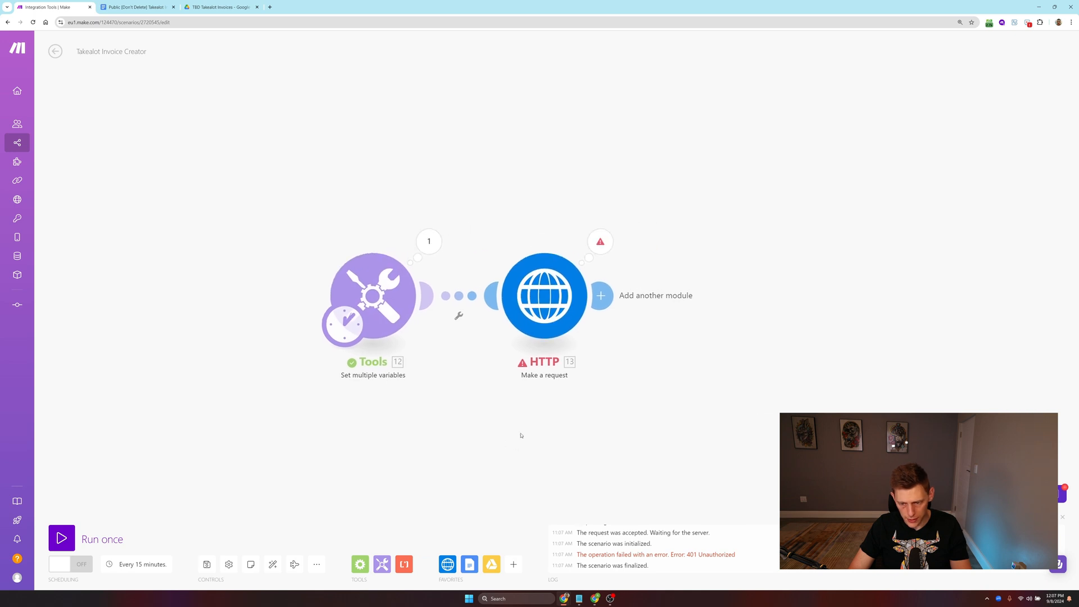
Step: Correct the HTTP header name from Authorizarion to Authorization
double_click(544, 296)
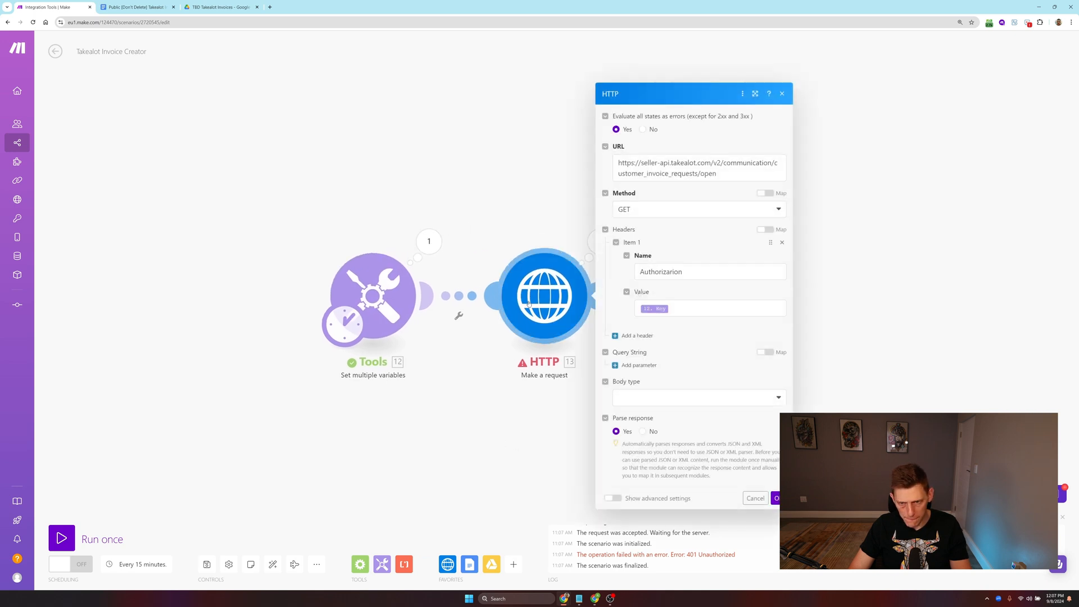
mouse_move(384, 412)
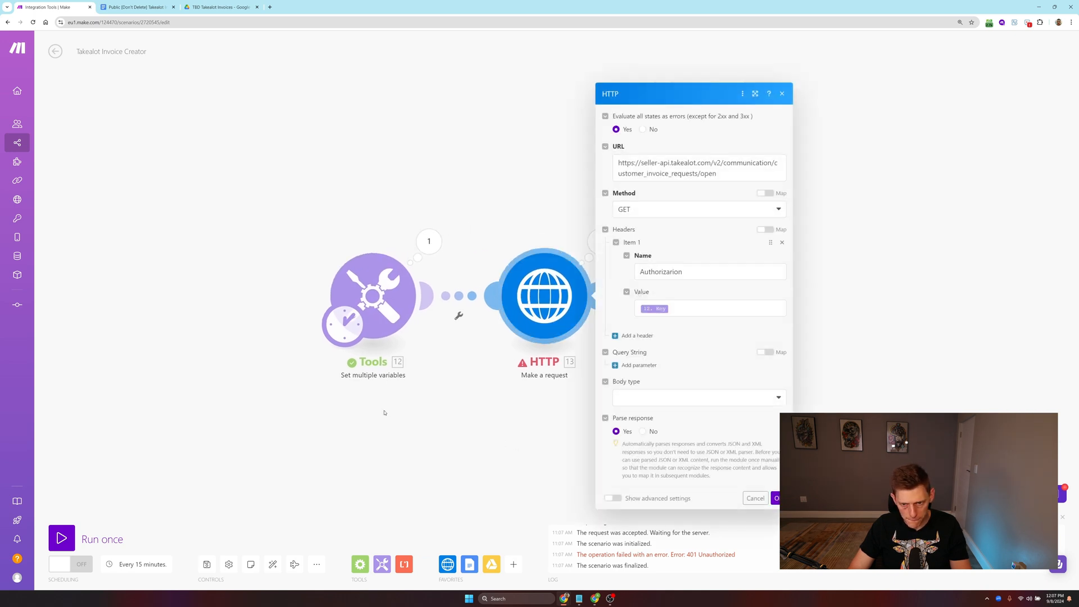
mouse_move(482, 356)
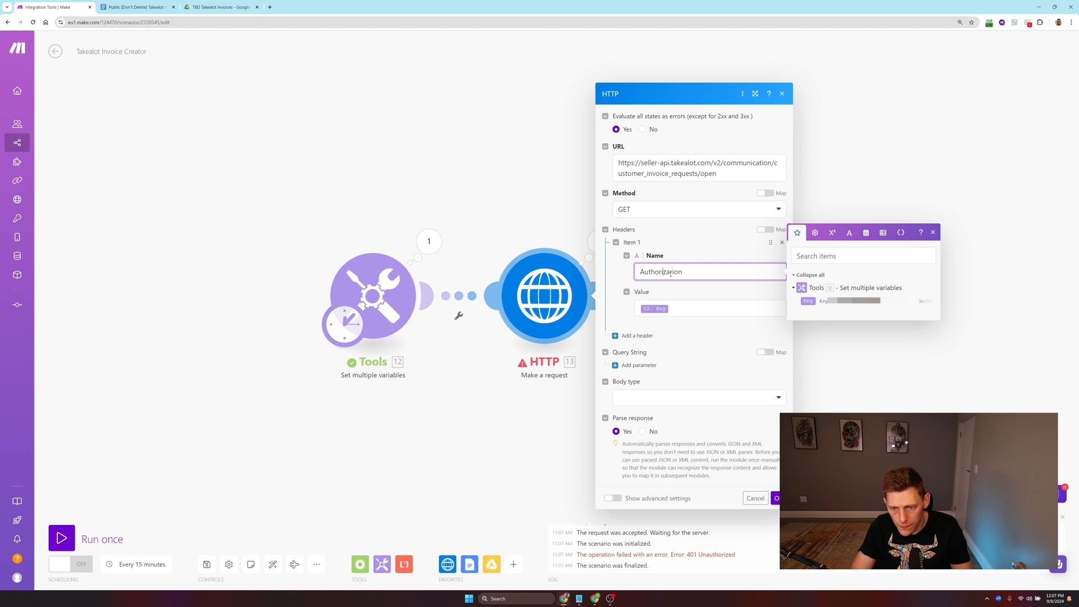
key(Backspace)
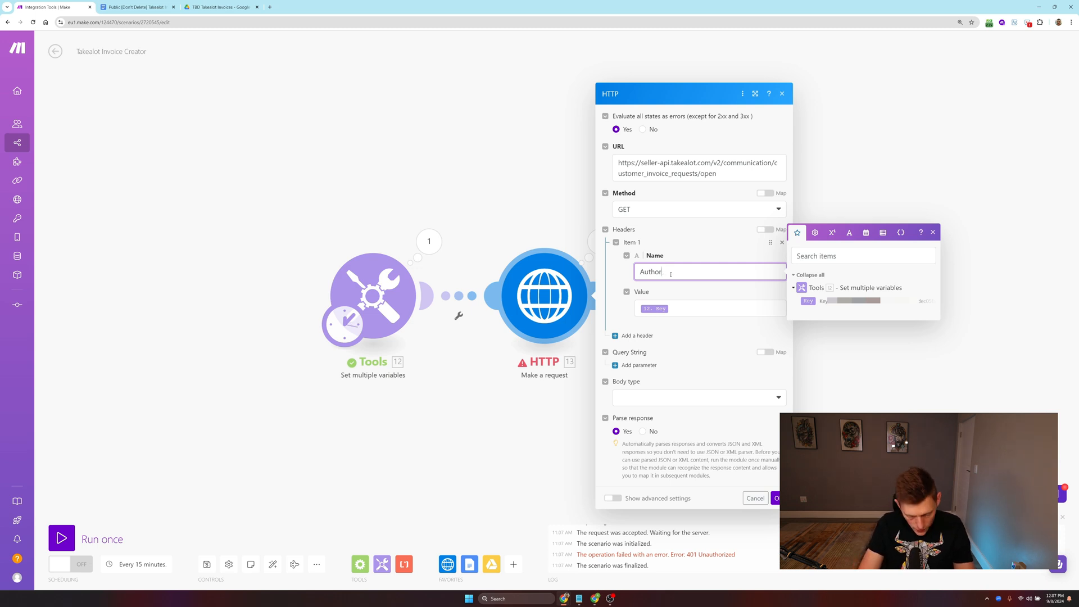
text(ization)
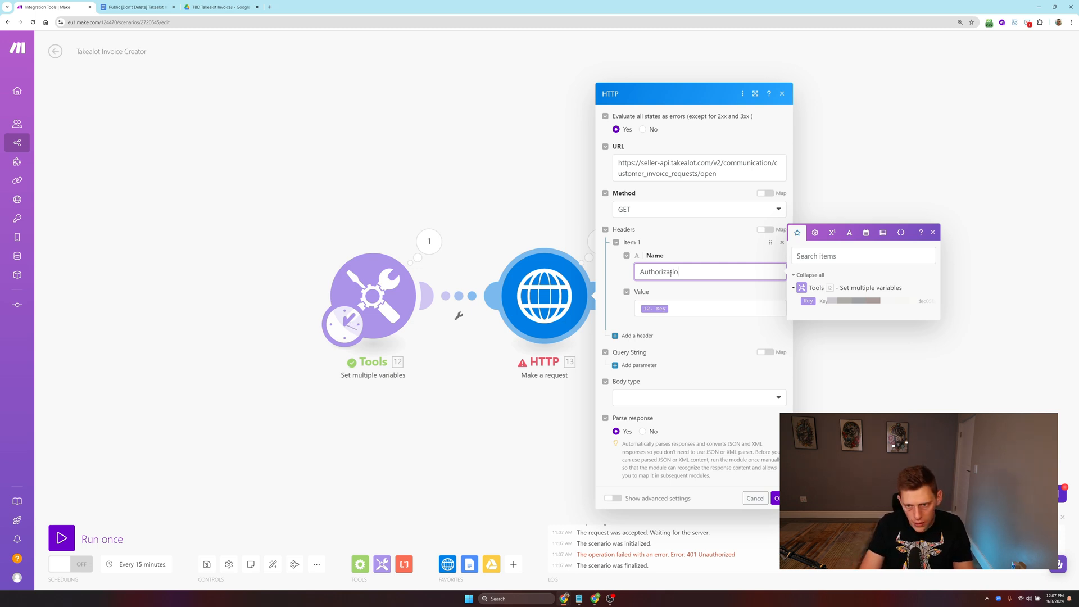
text(n)
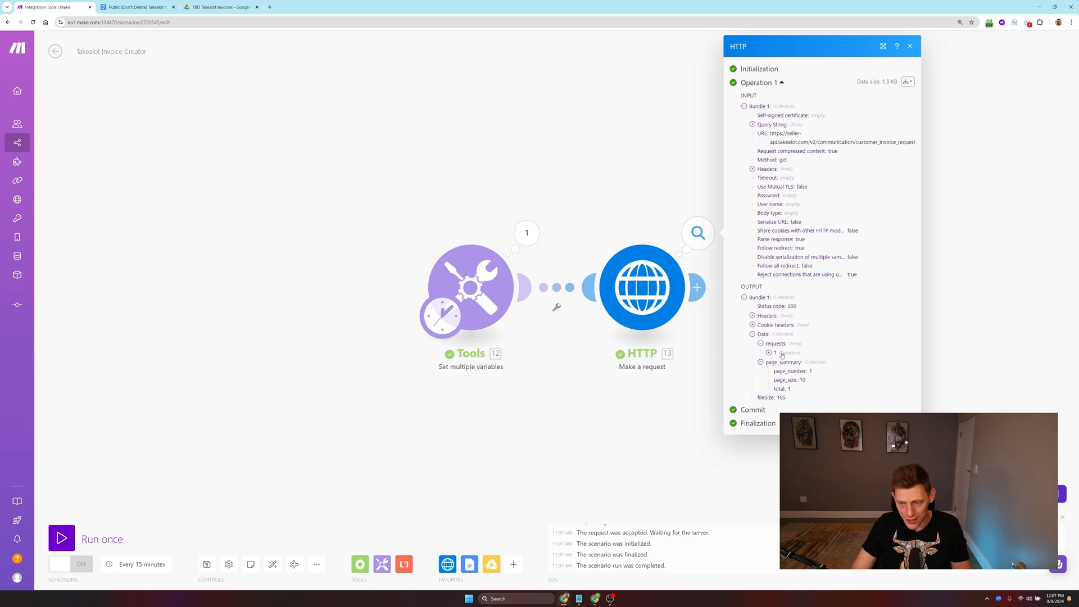
Step: Review the successful run's returned open invoice request, then close the results
click(768, 351)
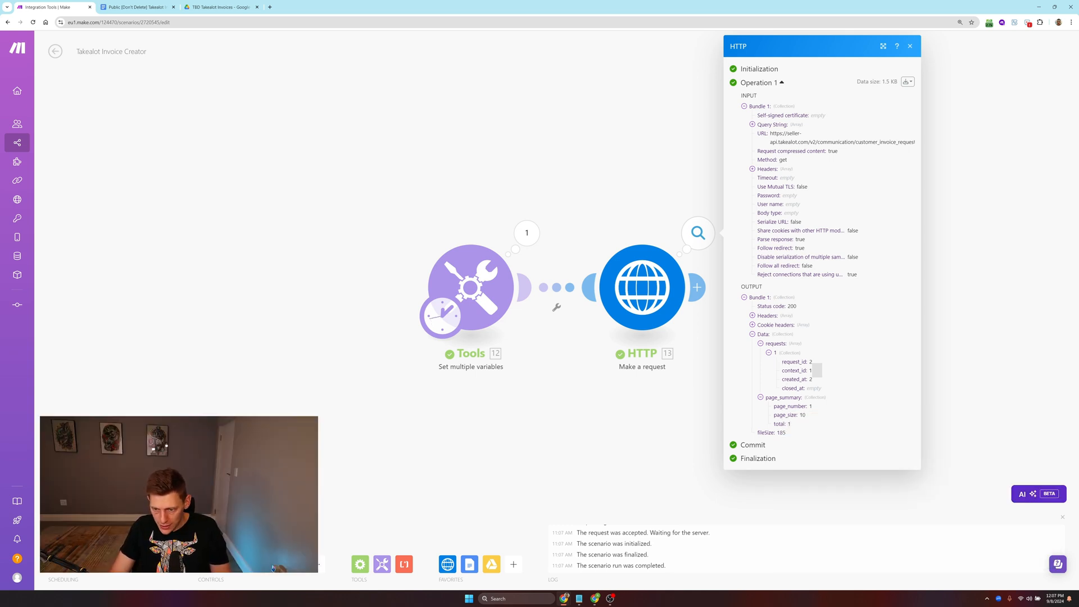
mouse_move(710, 416)
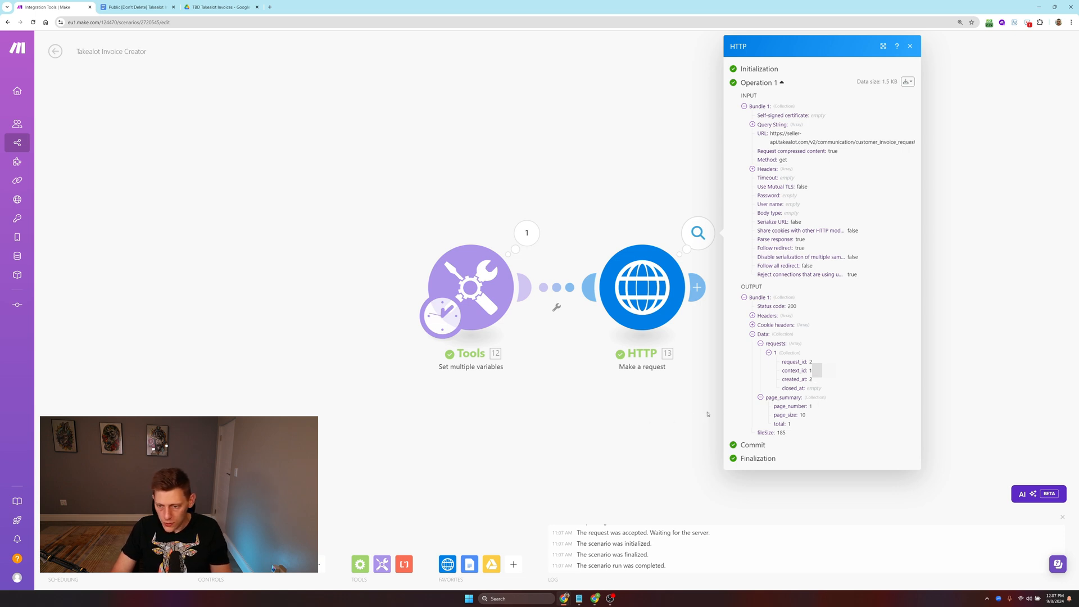
click(909, 46)
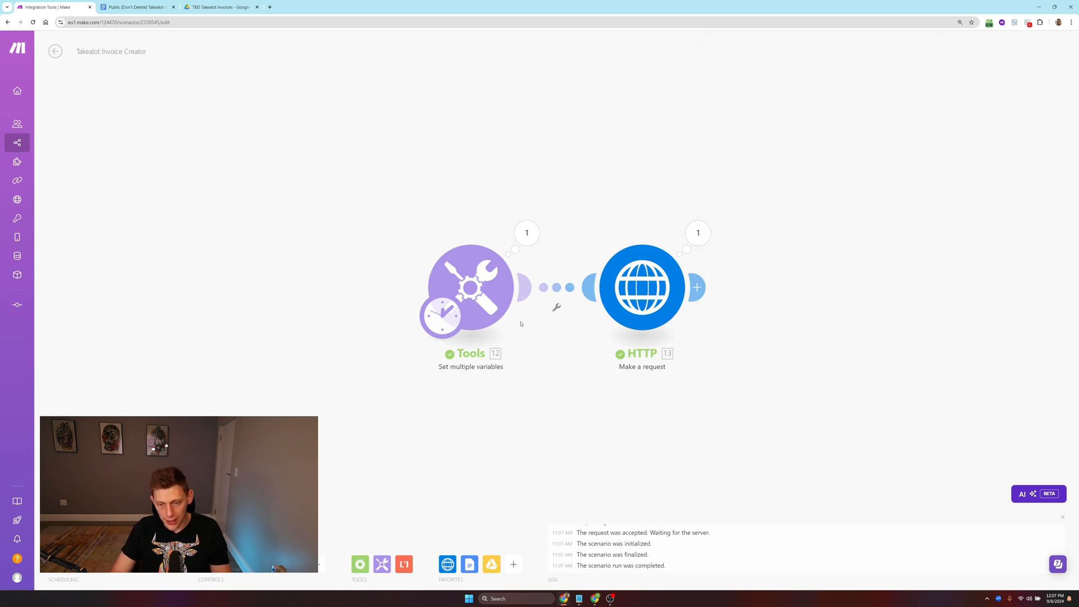
mouse_move(677, 436)
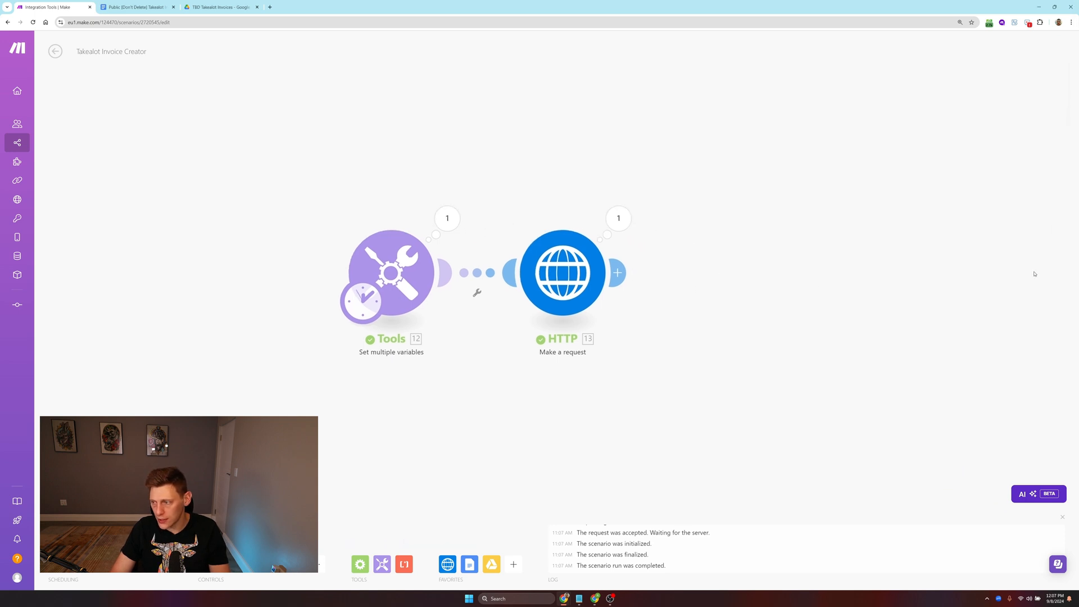
Step: Add an Iterator after the HTTP request with data: requests[] mapped as its array
click(617, 272)
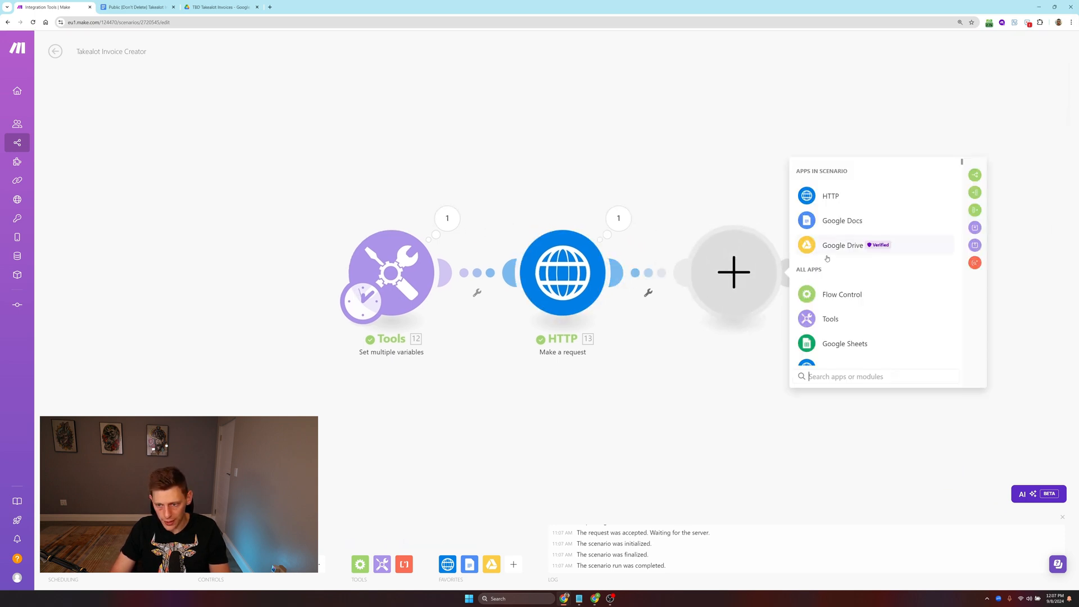
click(840, 293)
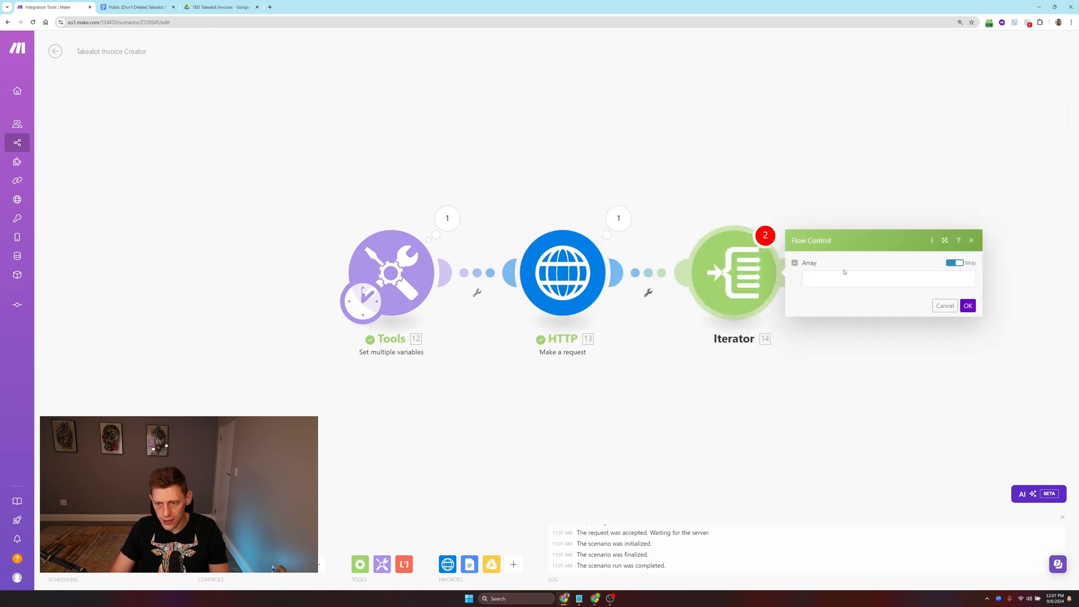
click(888, 279)
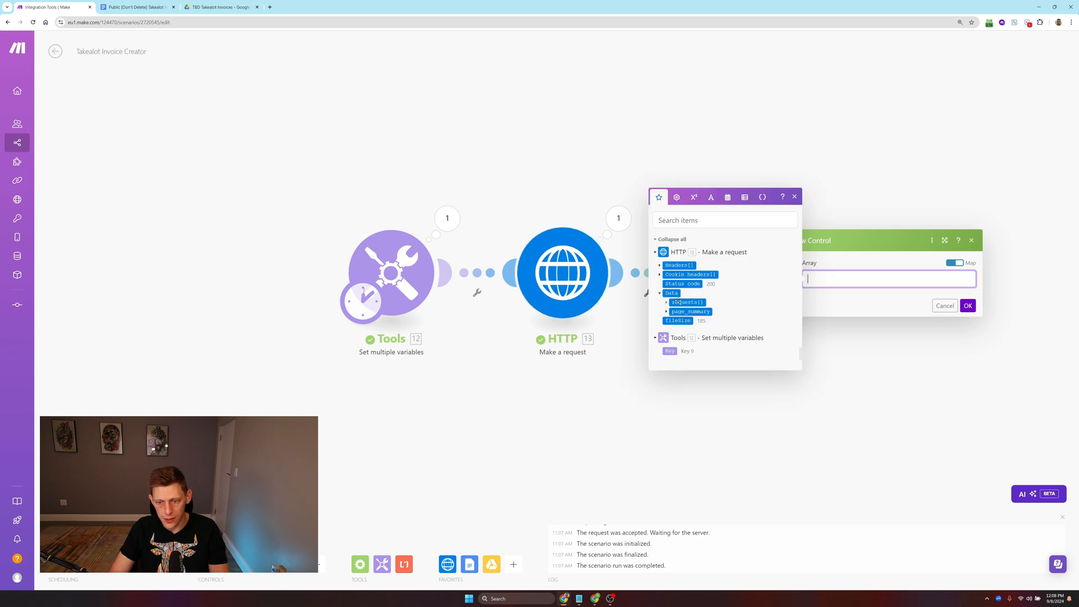
click(686, 303)
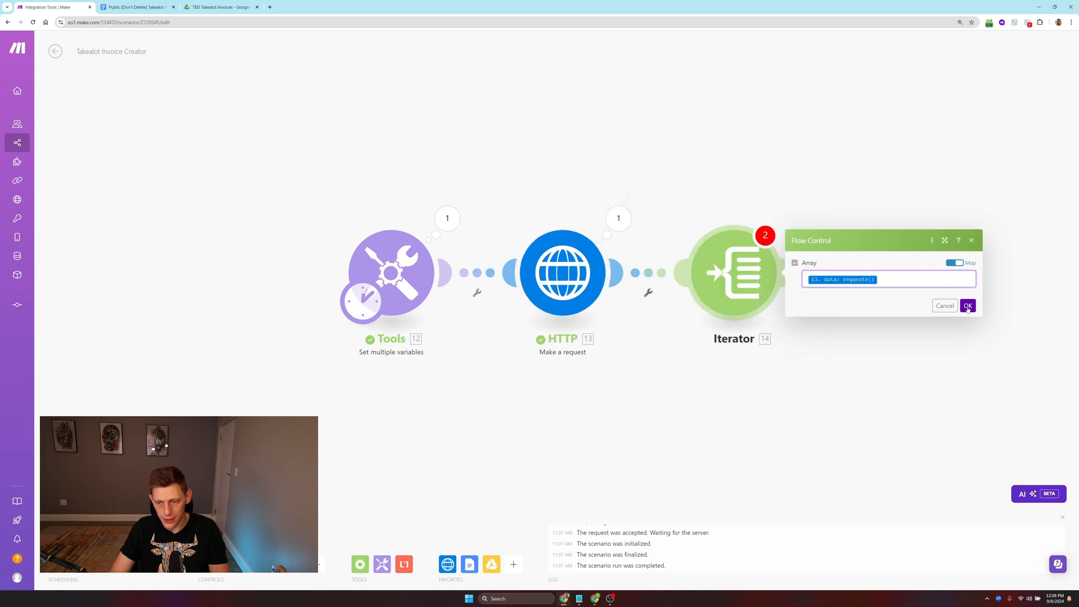
click(968, 306)
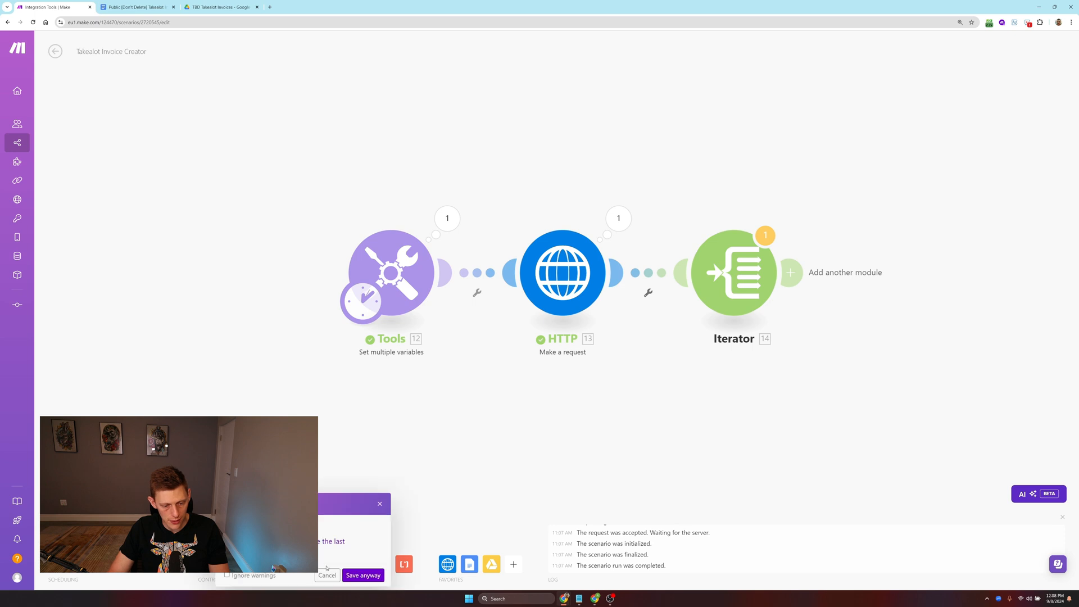
Step: Save the scenario anyway and run it anyway despite the warnings
click(362, 574)
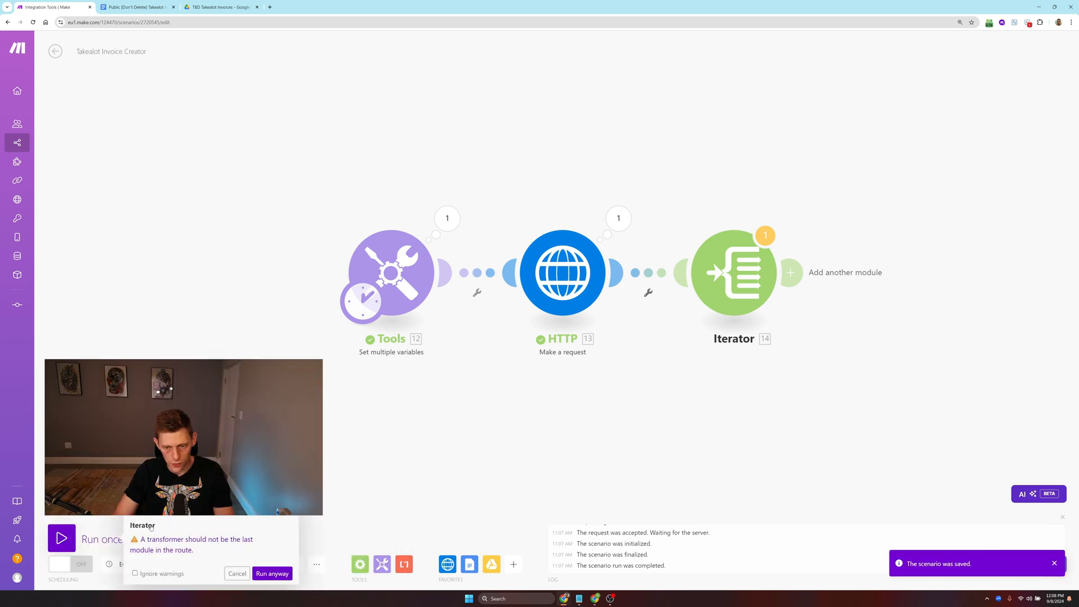
click(272, 573)
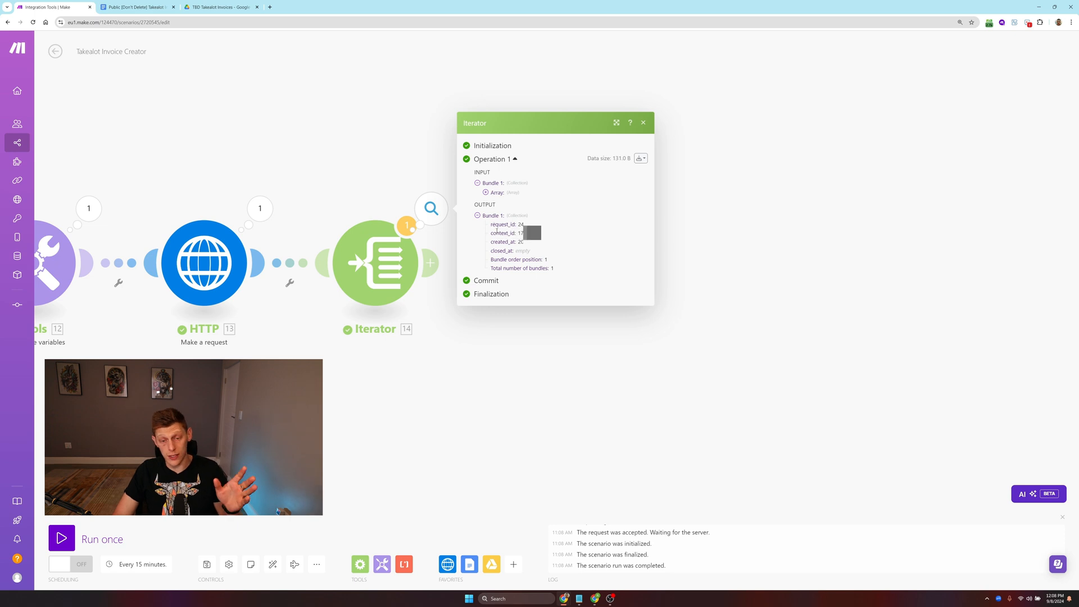
mouse_move(483, 384)
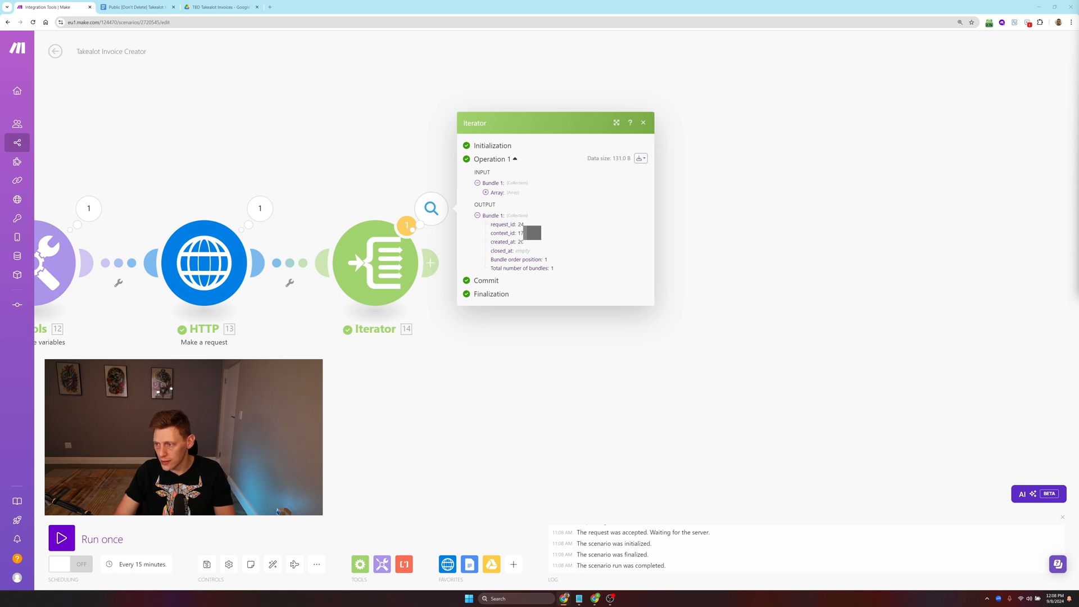
Step: Give the second HTTP request an Authorization header carrying the Key variable and run it
click(643, 123)
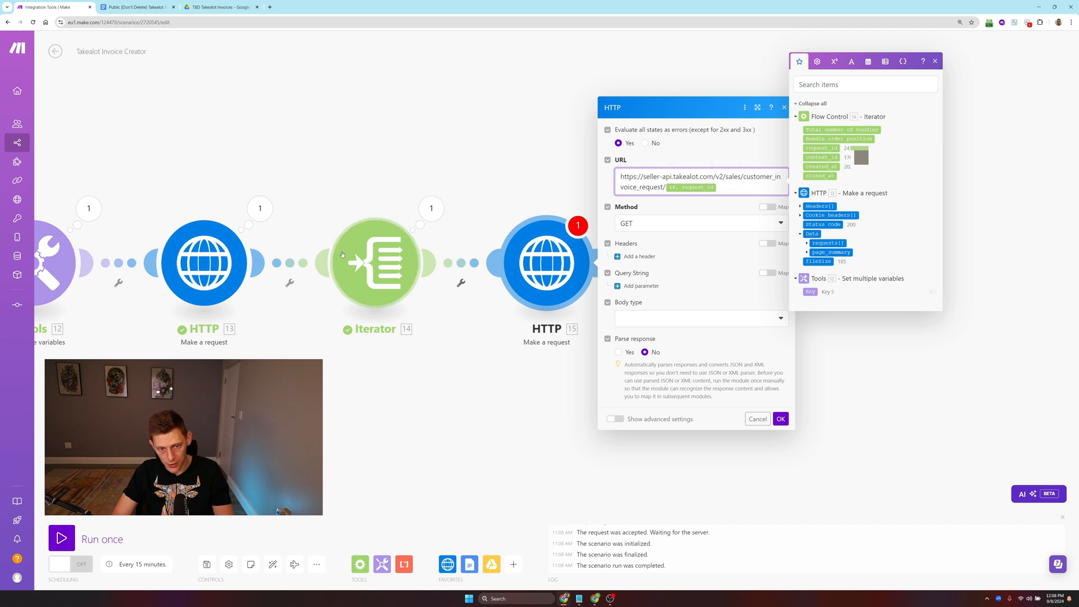
click(640, 256)
text(Ay)
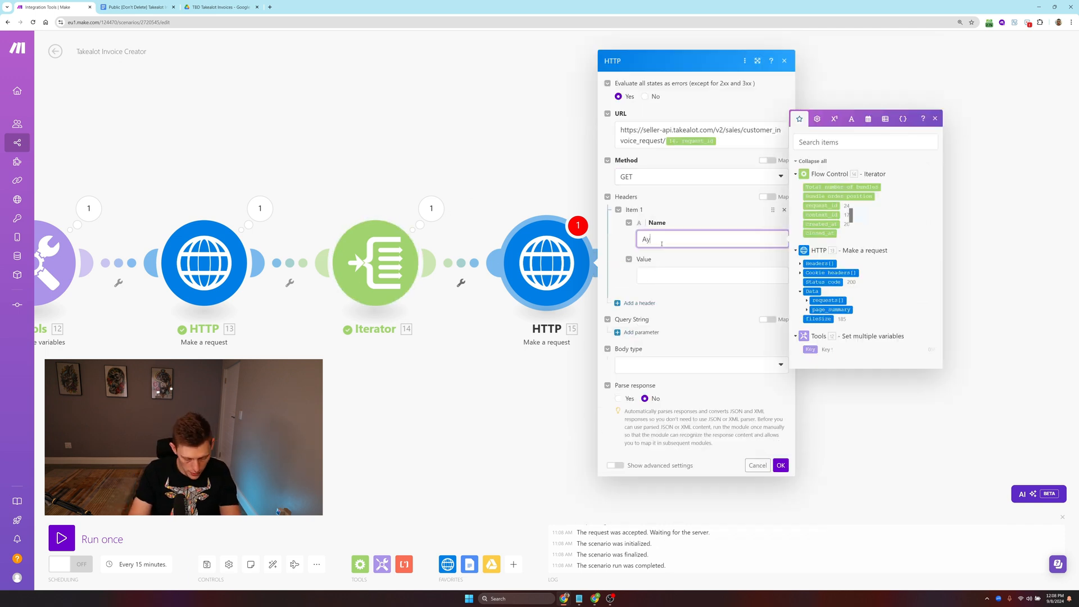
text(Authoriza)
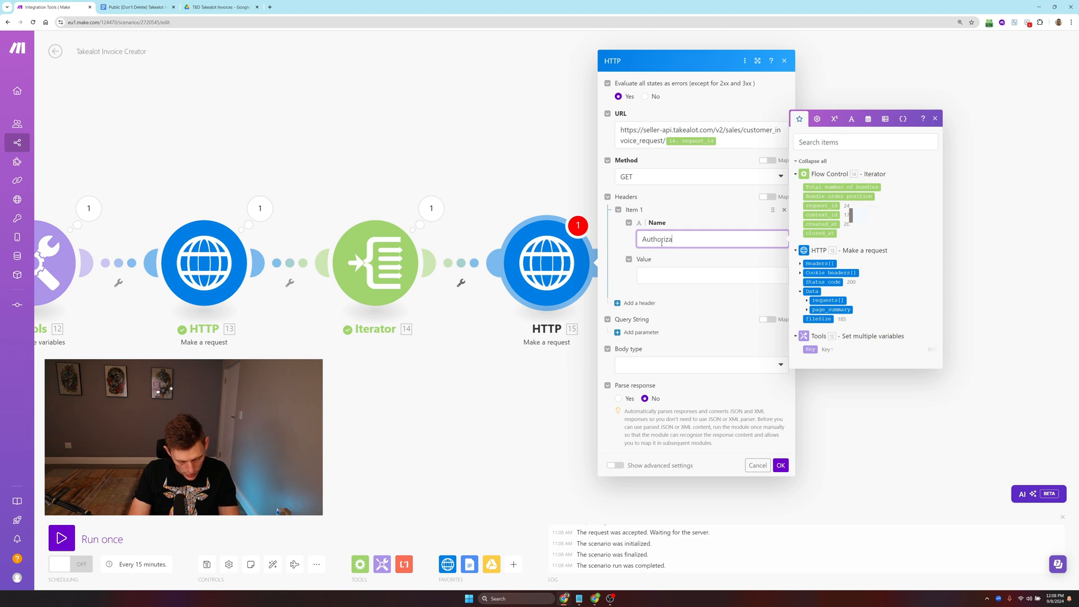
click(713, 275)
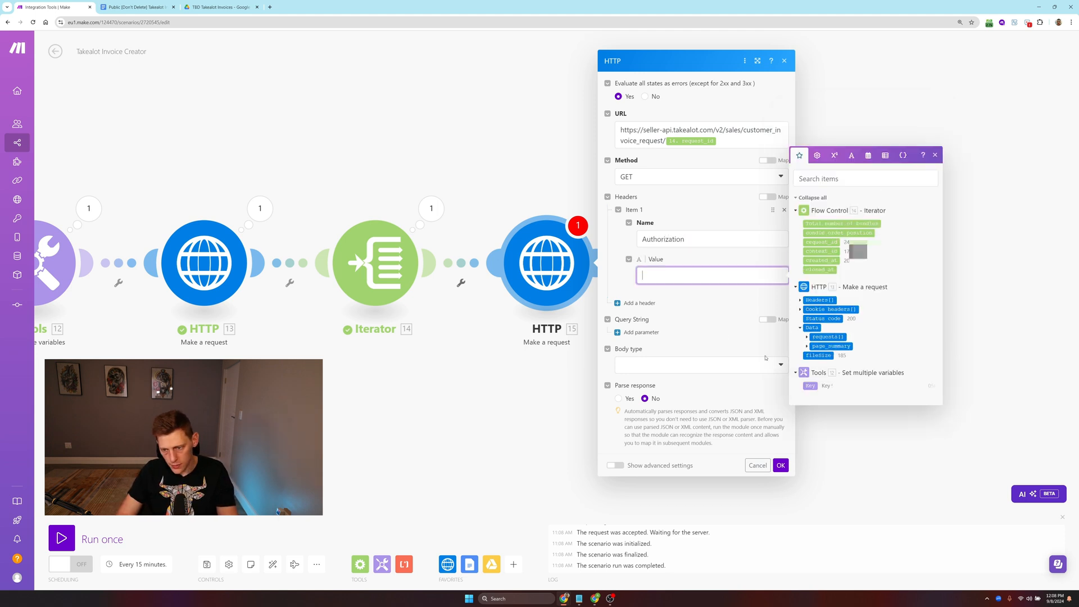
click(810, 386)
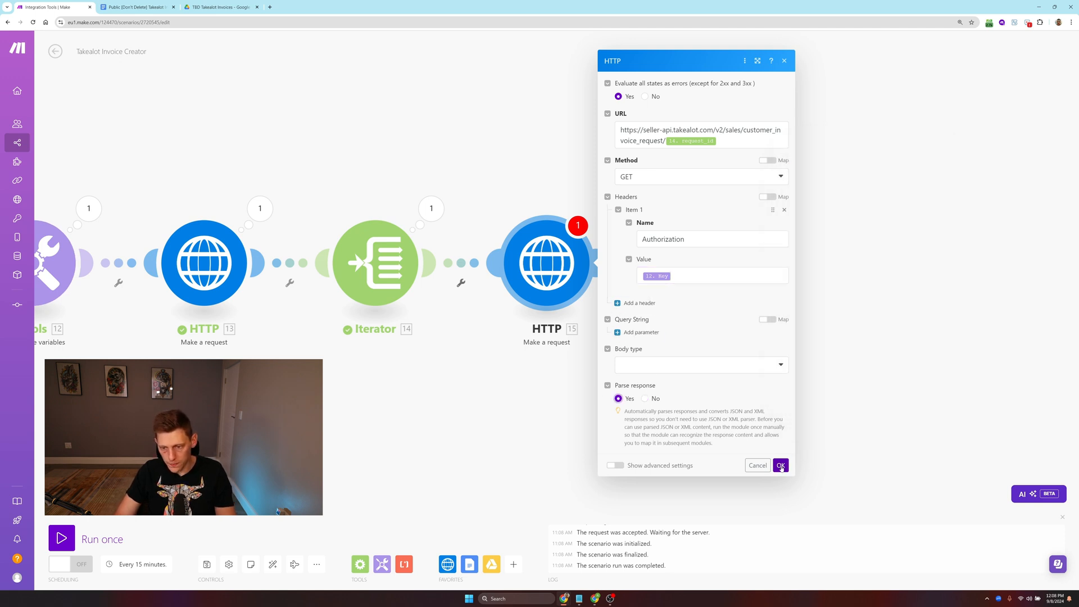
click(780, 466)
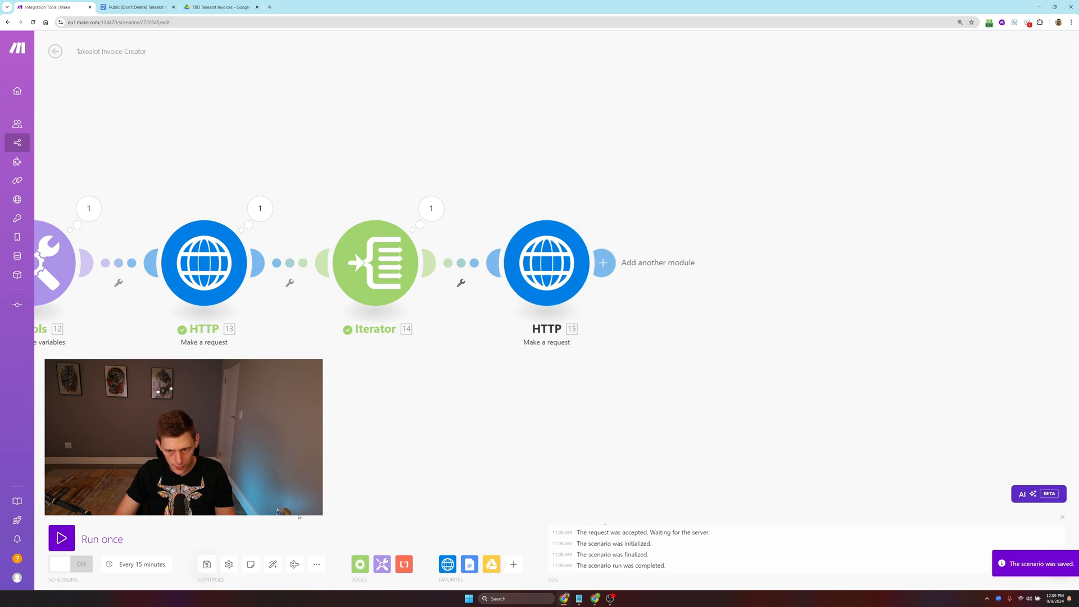
Step: Inspect the invoice request output, expanding Data and the invoice_items list
click(60, 538)
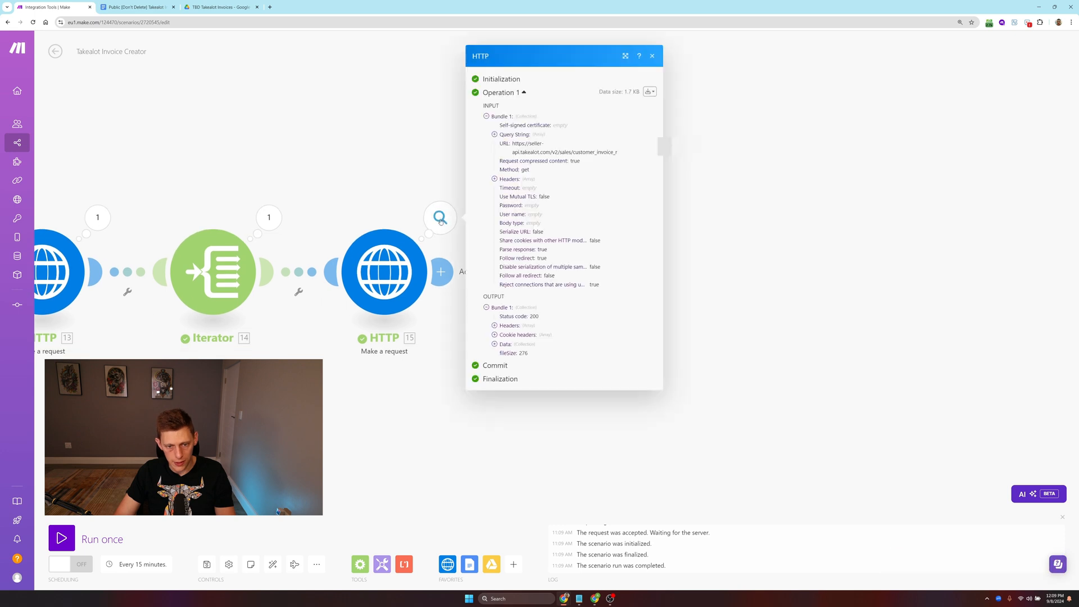
click(495, 344)
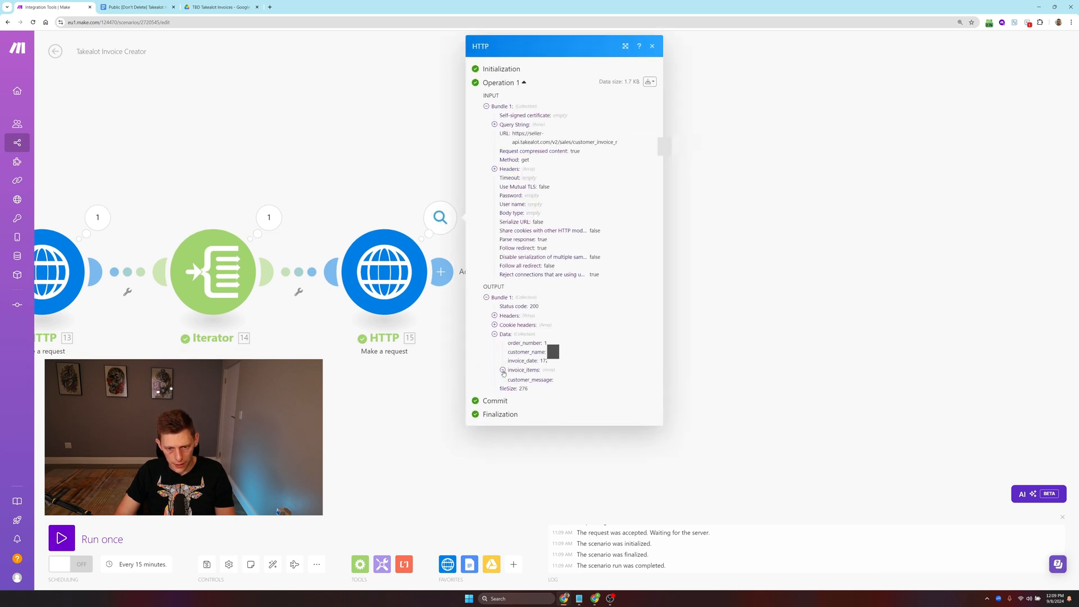
click(503, 370)
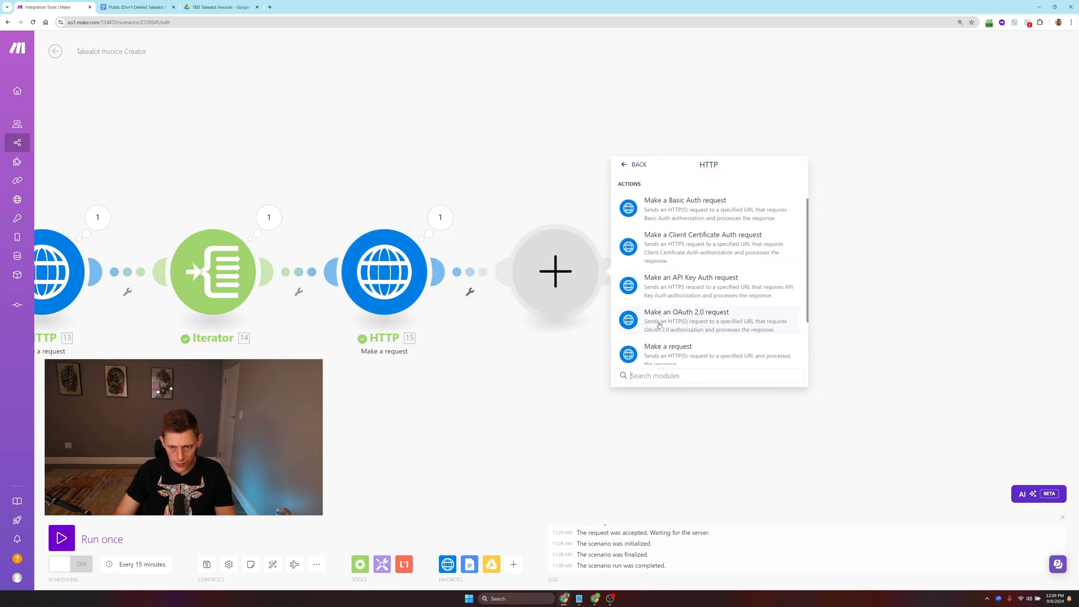
Step: Add a Takealot sales lookup request with an Authorization header and parsed response
click(667, 346)
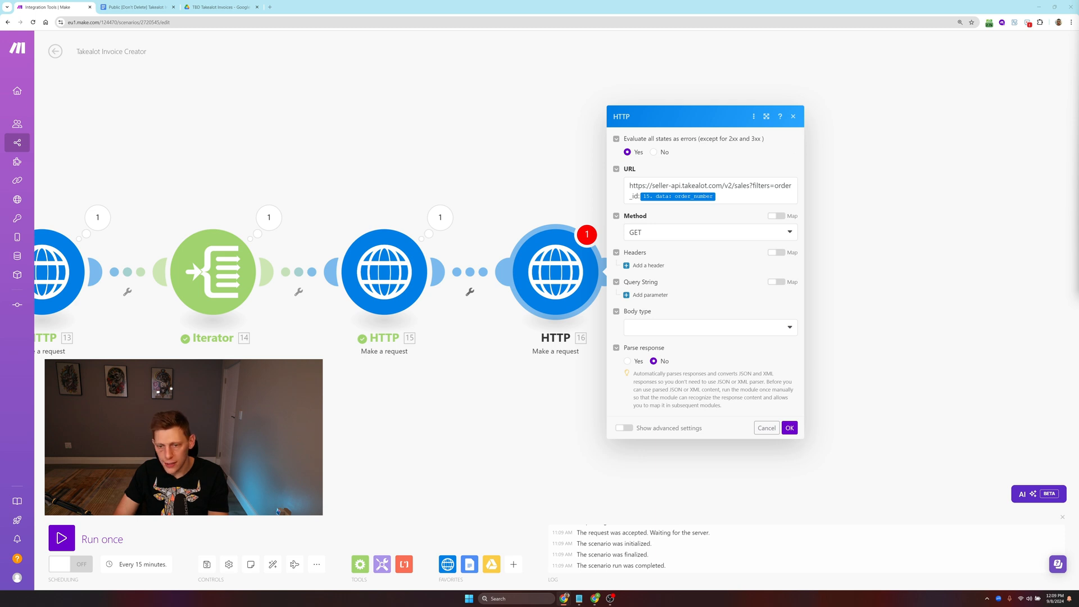
mouse_move(667, 345)
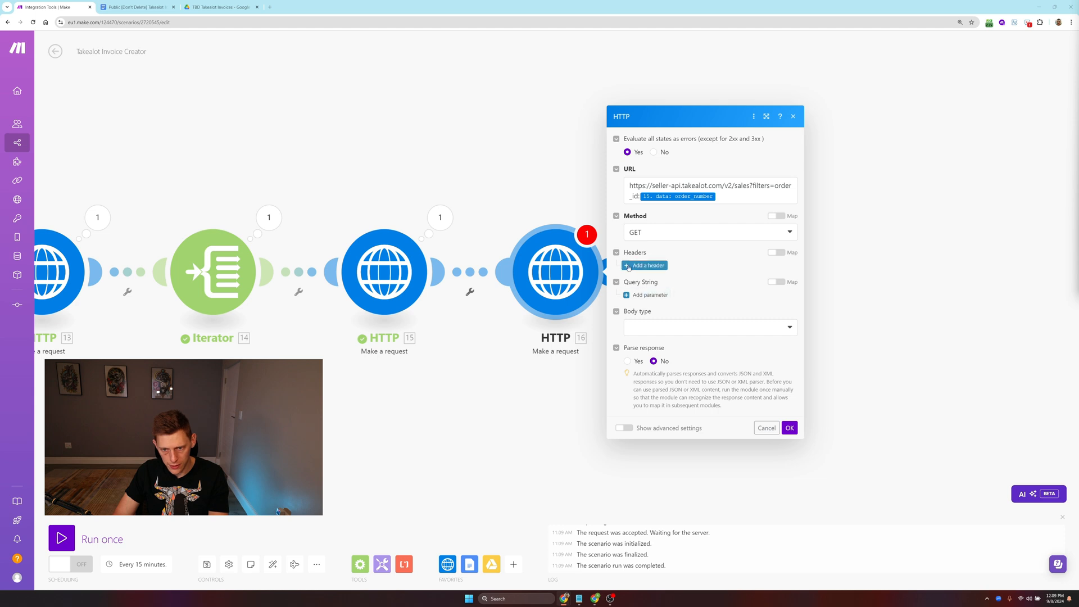
click(645, 265)
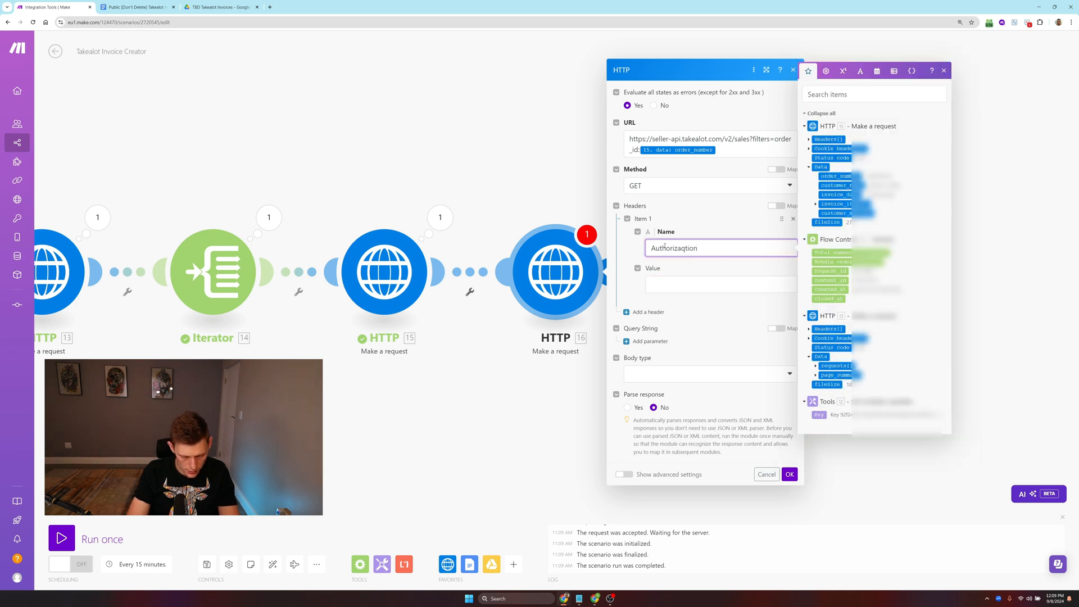
text(Authorio)
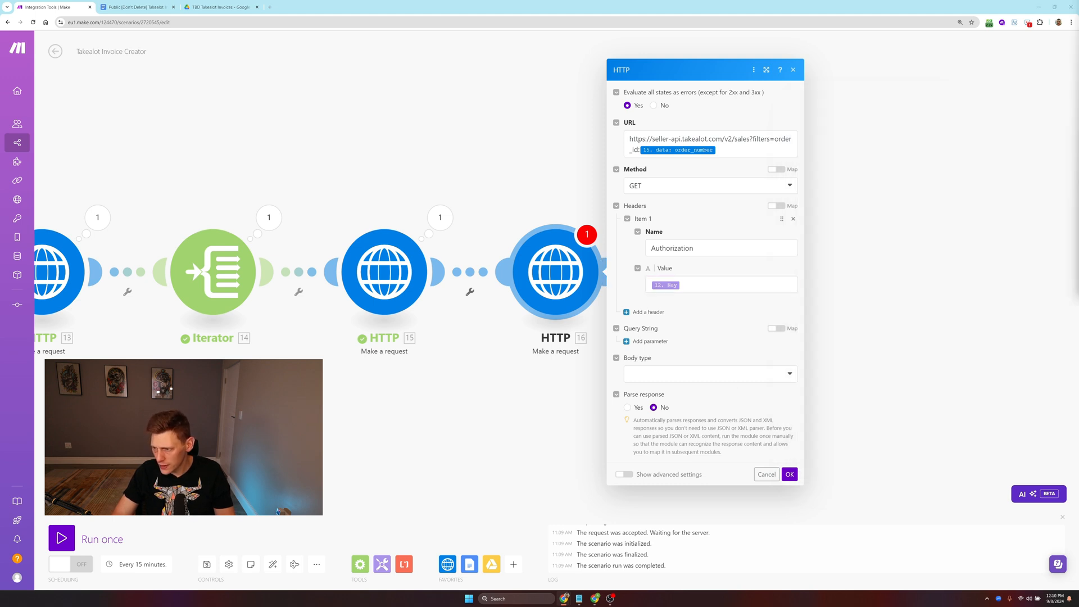
click(628, 407)
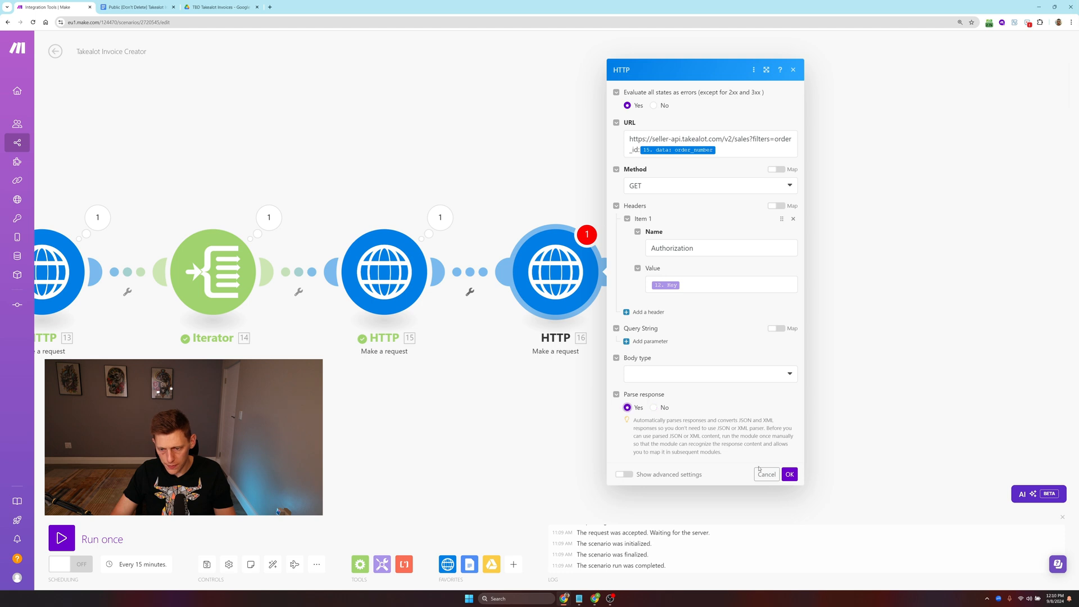
click(789, 474)
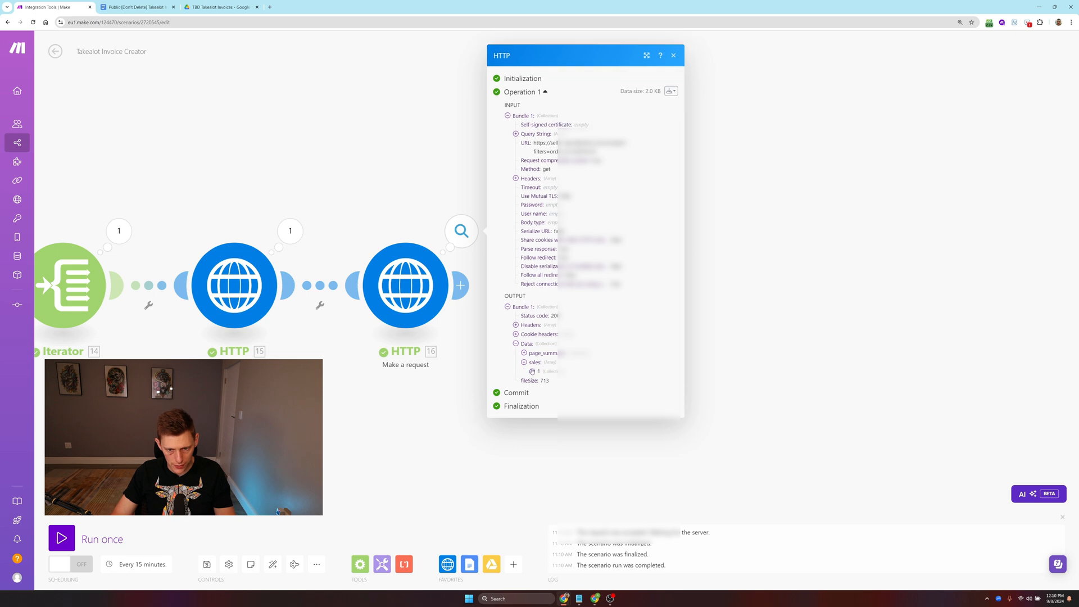
Step: Review the first returned sales record, then close the results
click(530, 371)
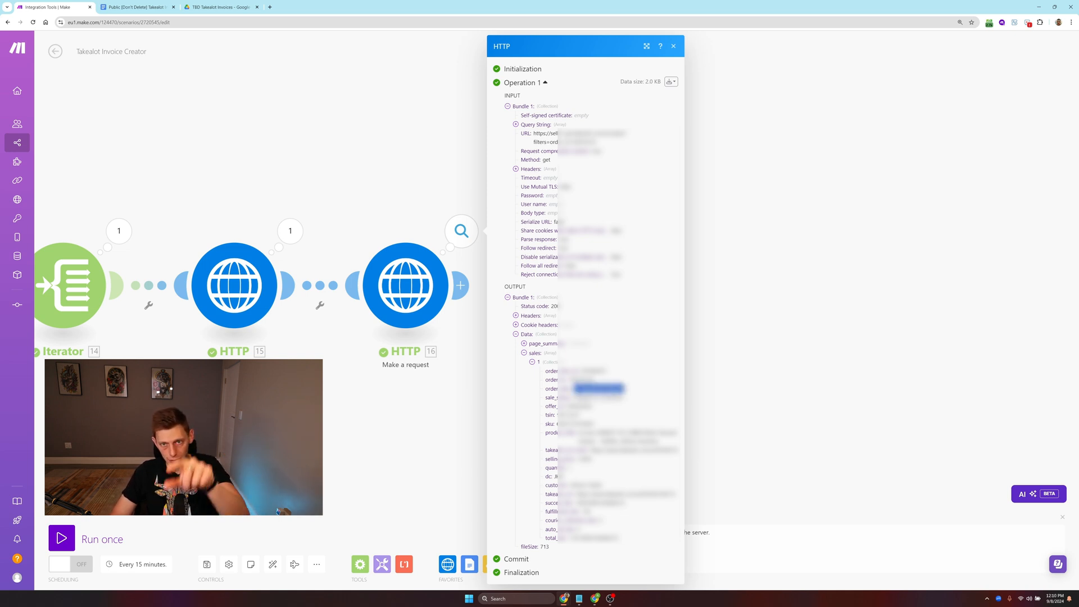
click(672, 46)
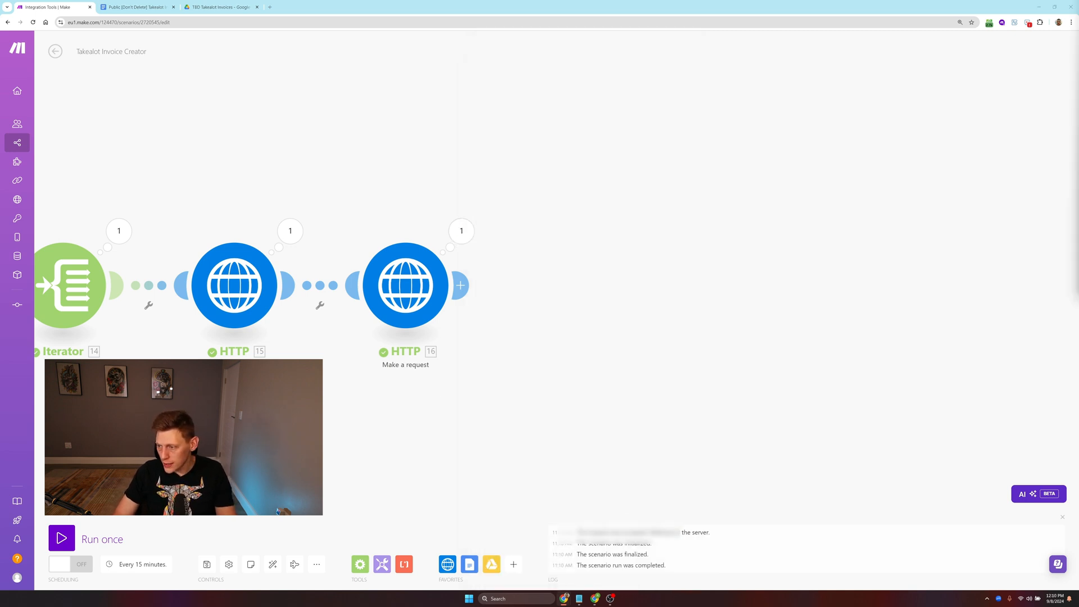
mouse_move(544, 191)
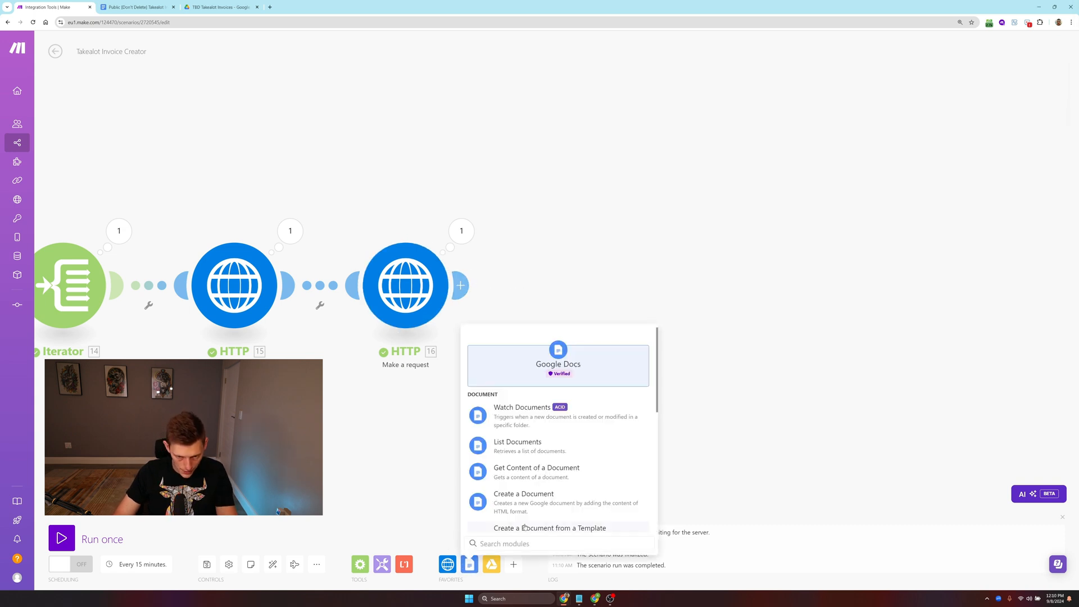
Step: Add Google Docs Create a Document from a Template, dismiss the connection dialog, set template By Mapping
click(550, 528)
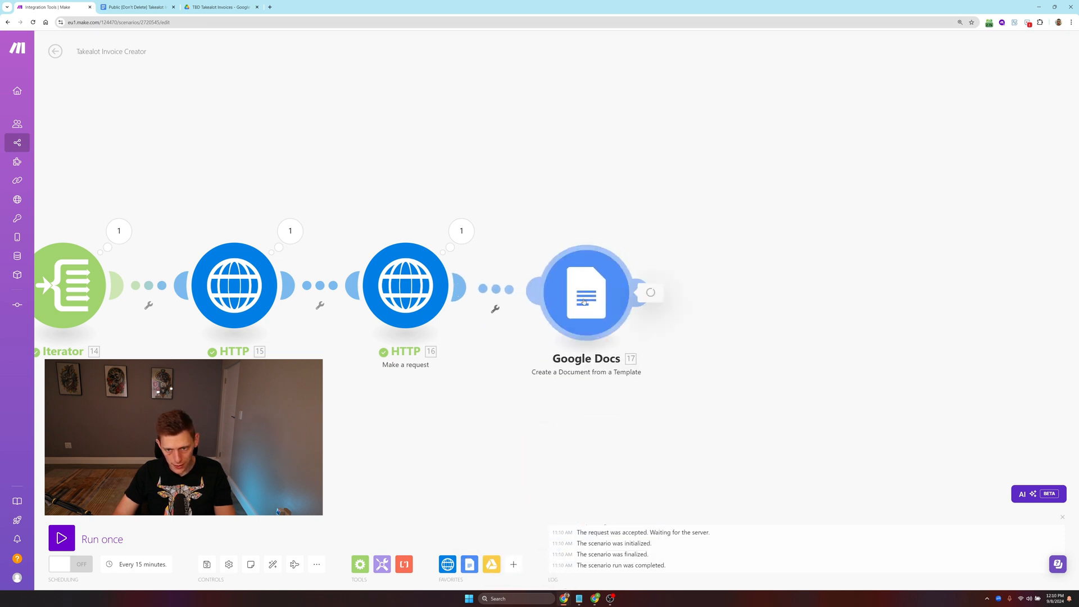
click(586, 292)
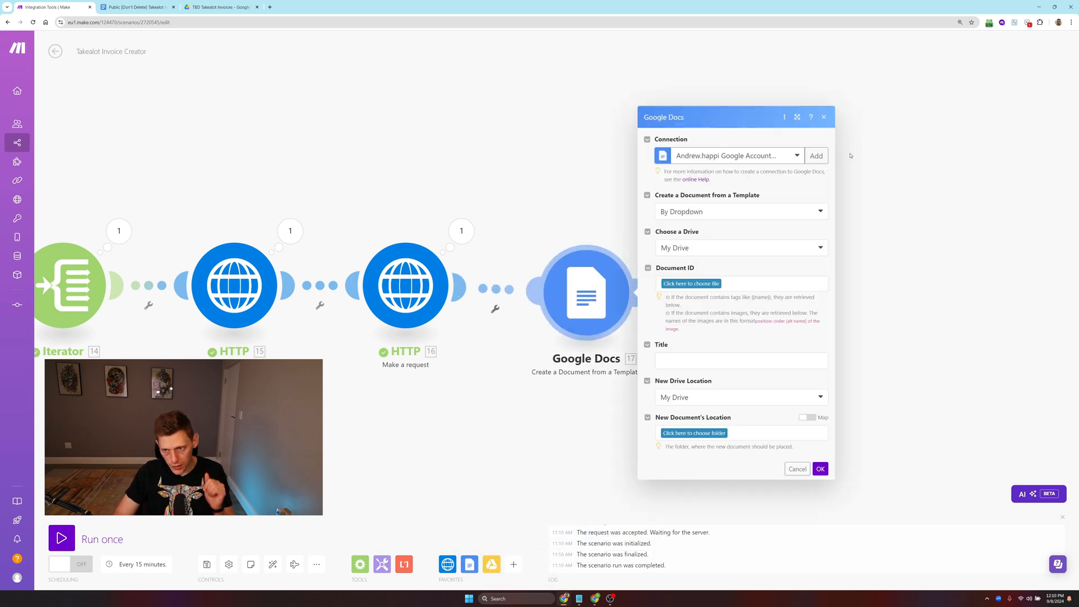
click(816, 155)
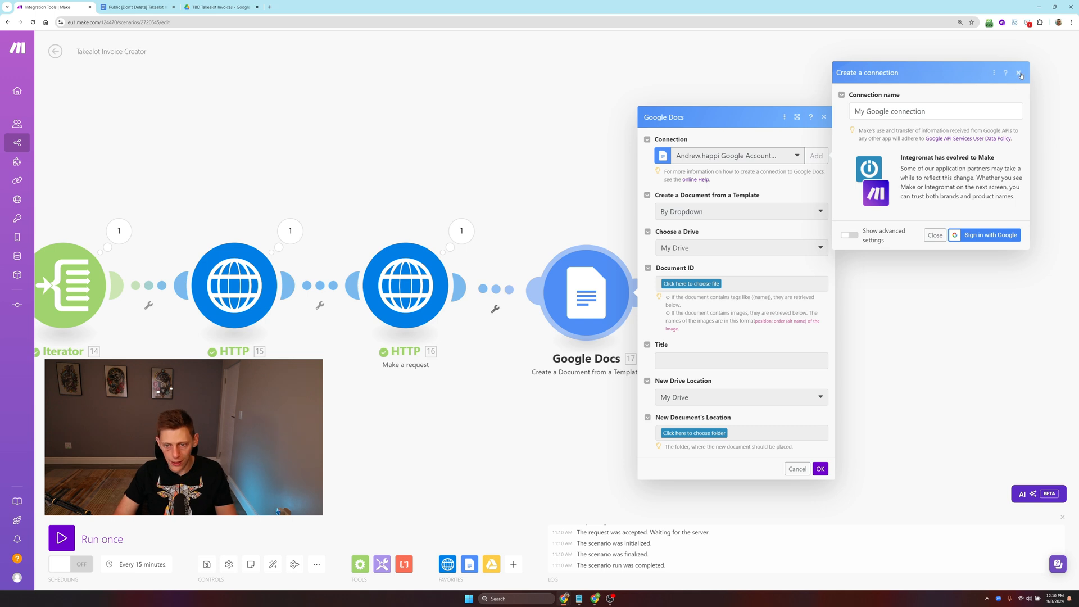
click(1020, 73)
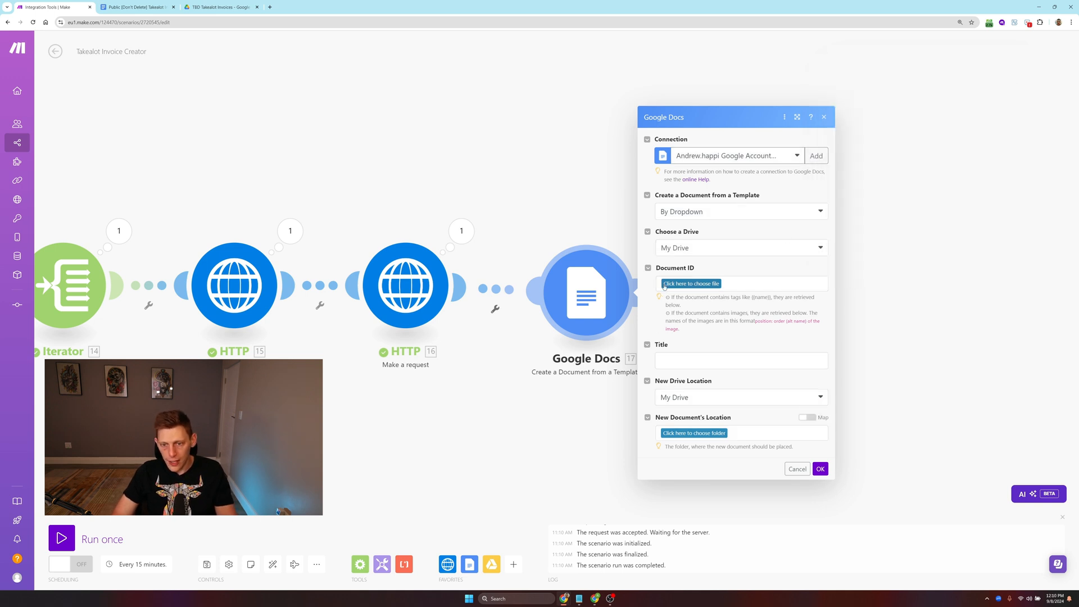
click(741, 211)
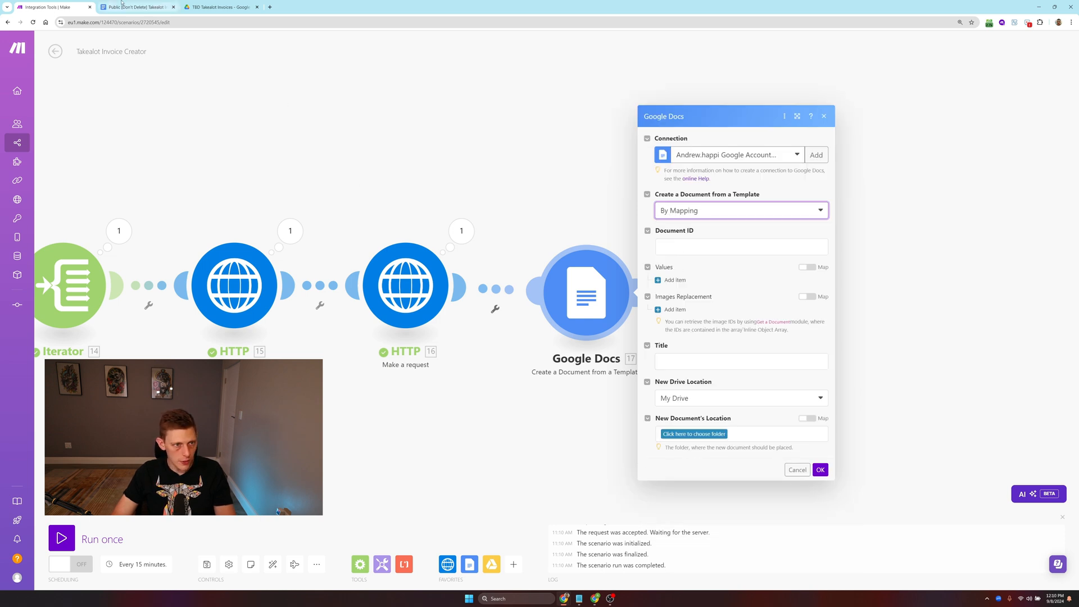
Step: Make a copy of the invoice template in Google Docs and select the copy's document ID
click(136, 7)
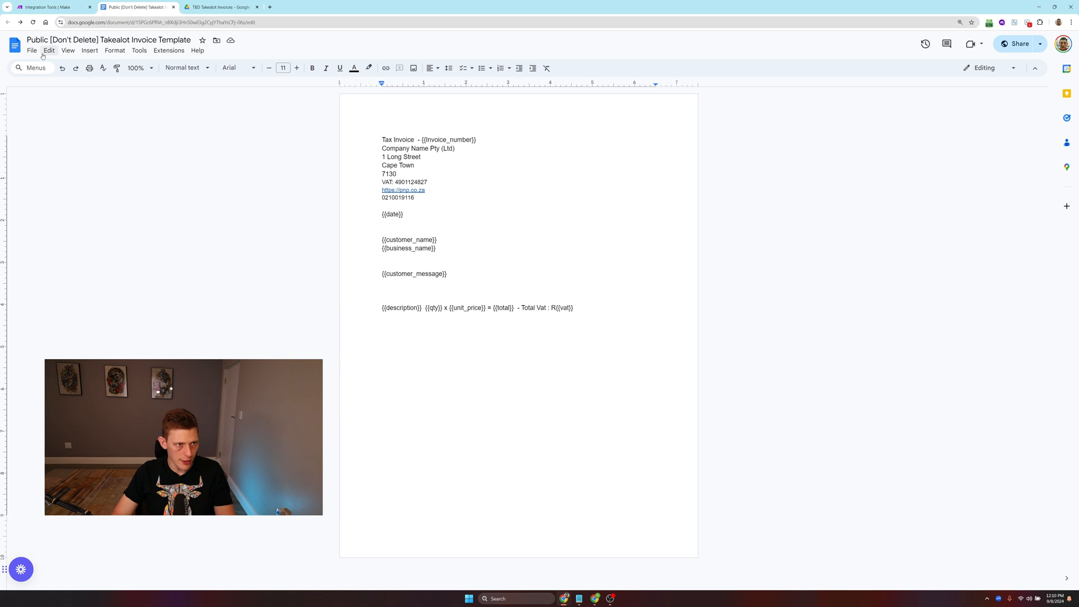
click(140, 51)
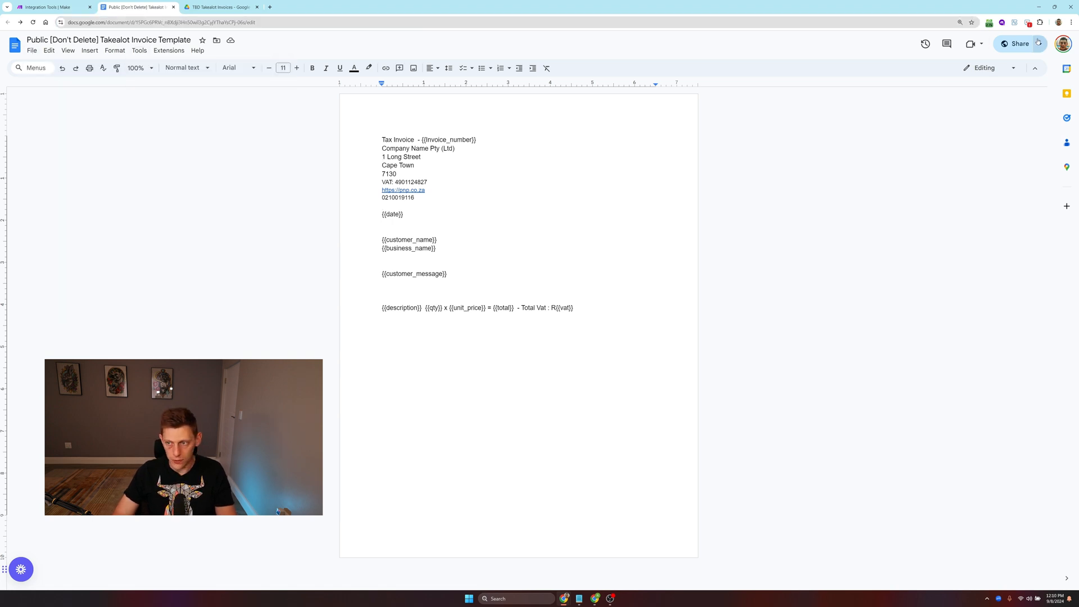
click(31, 51)
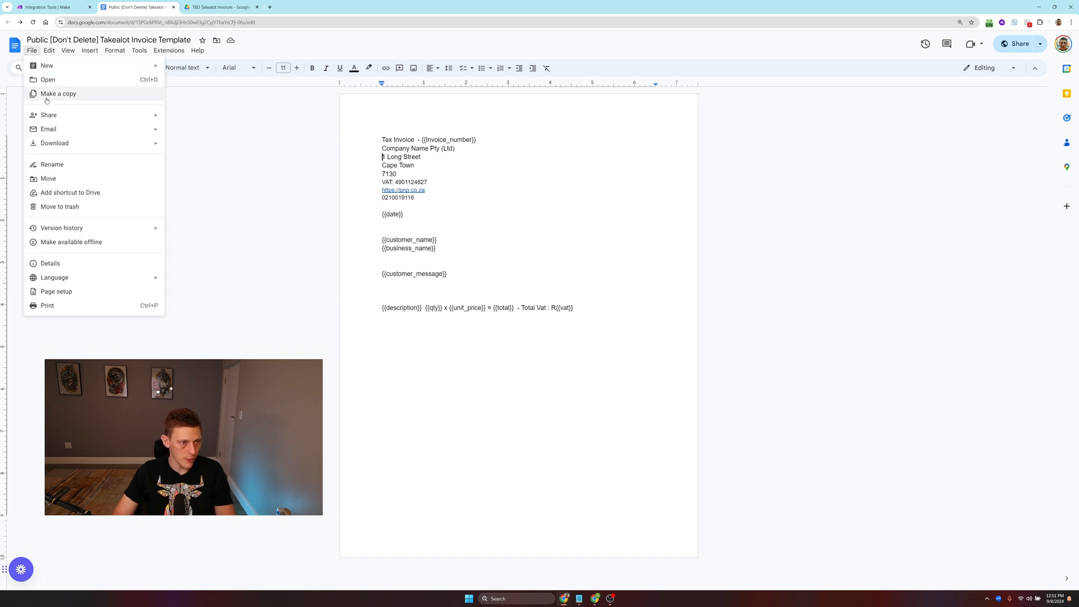
click(57, 94)
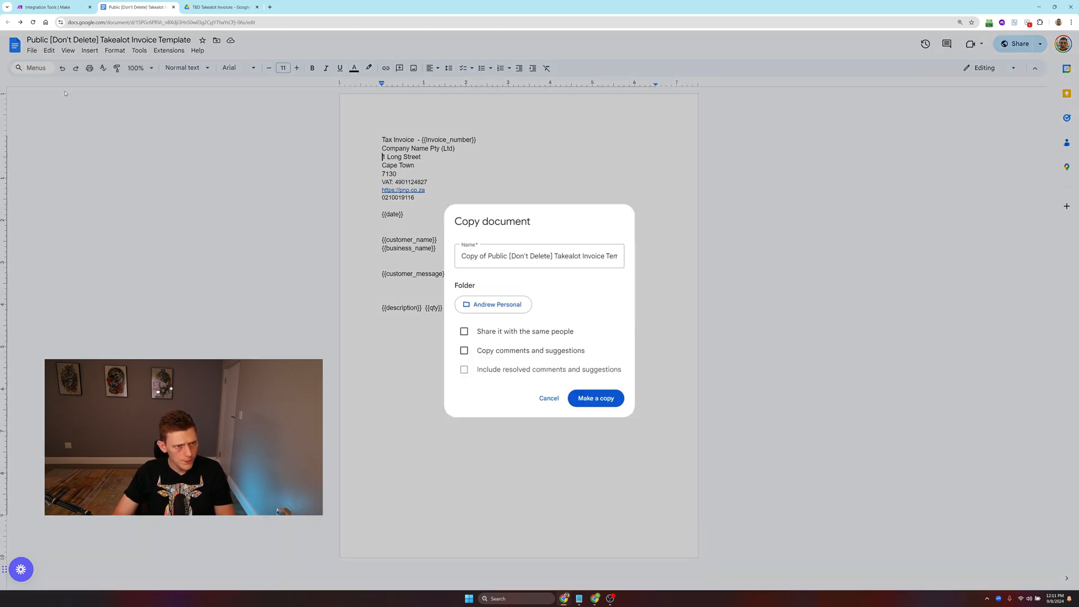
click(595, 398)
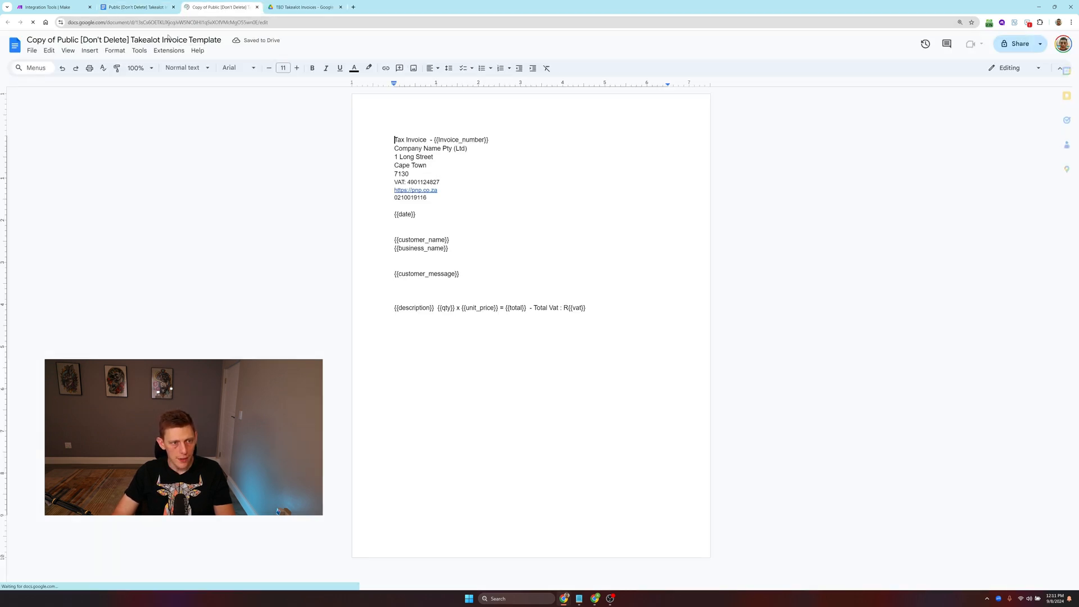
click(136, 6)
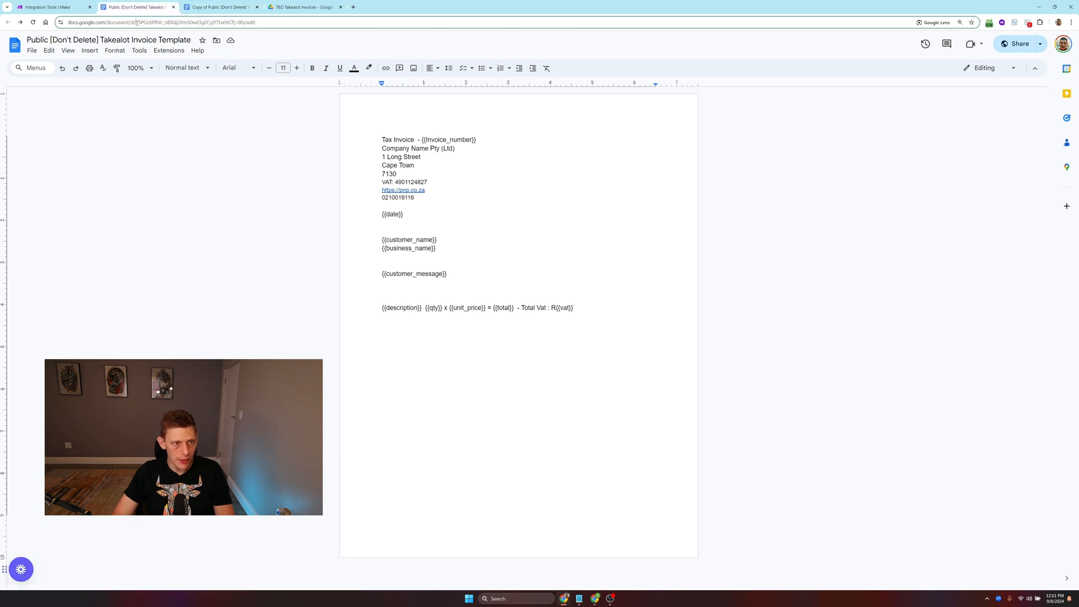
click(220, 7)
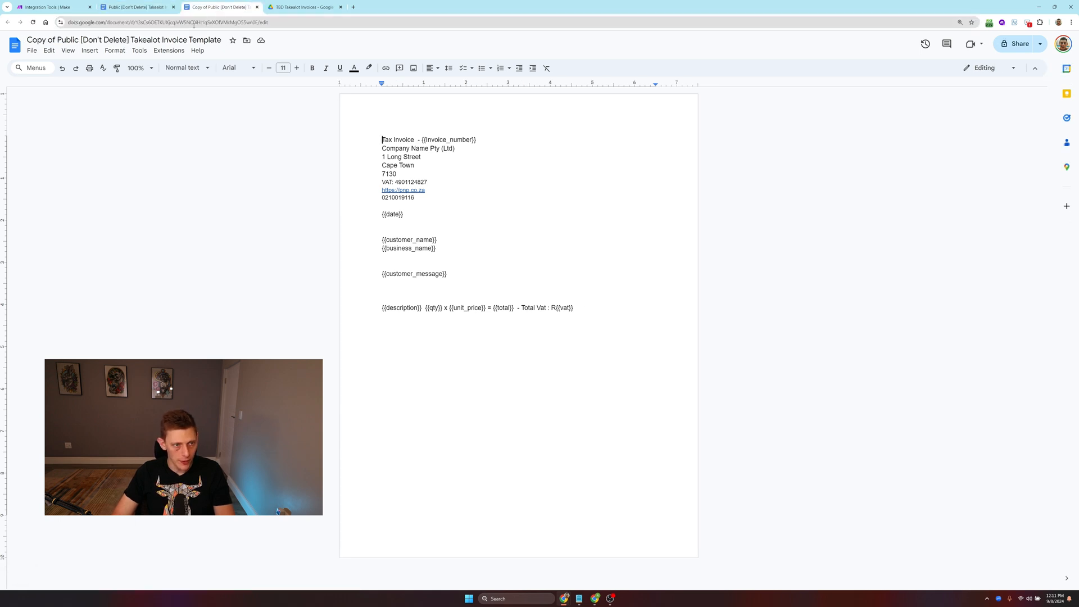
click(172, 22)
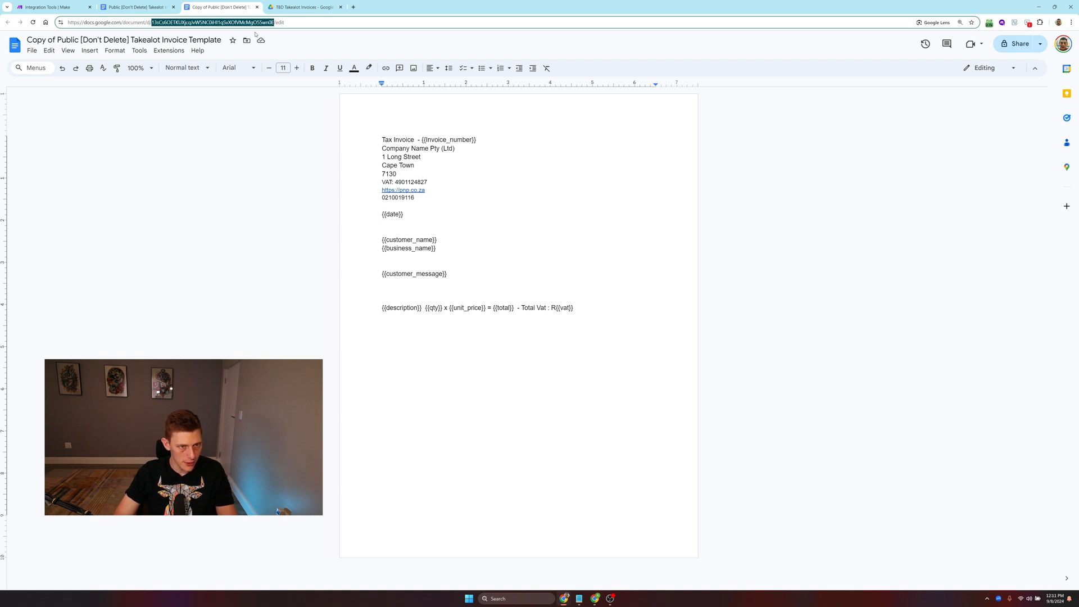
mouse_move(350, 213)
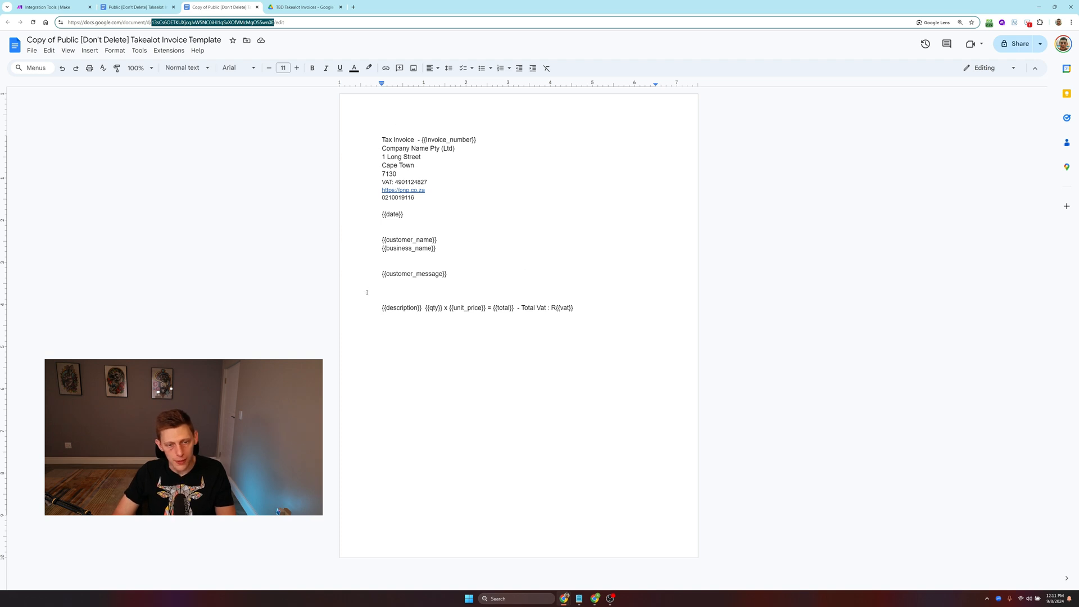
mouse_move(610, 223)
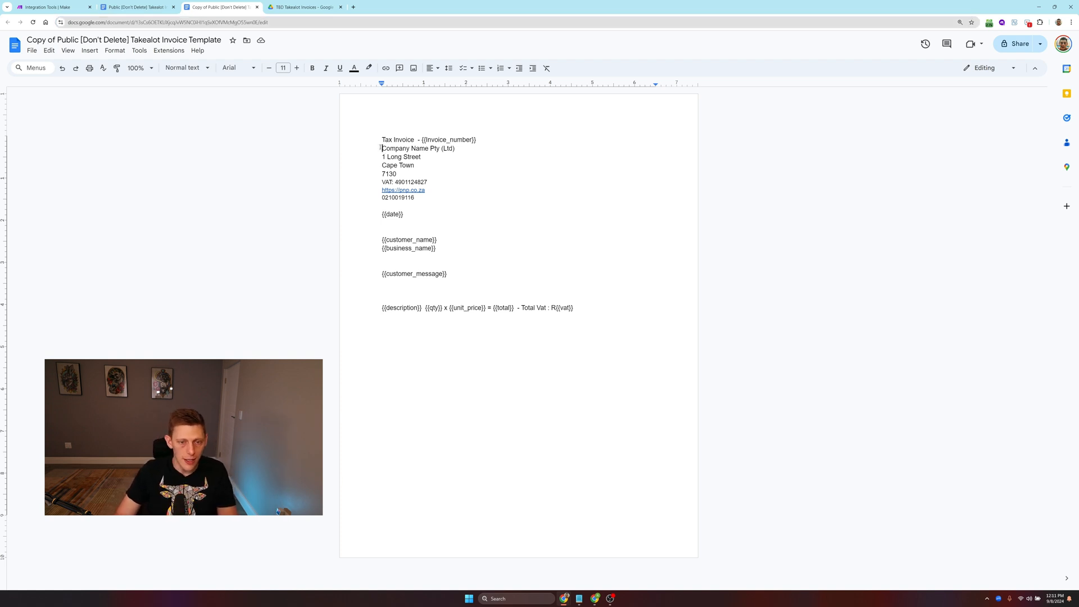
Step: Review the template's customer and company placeholders, then select its address to copy the ID
drag(382, 148, 427, 183)
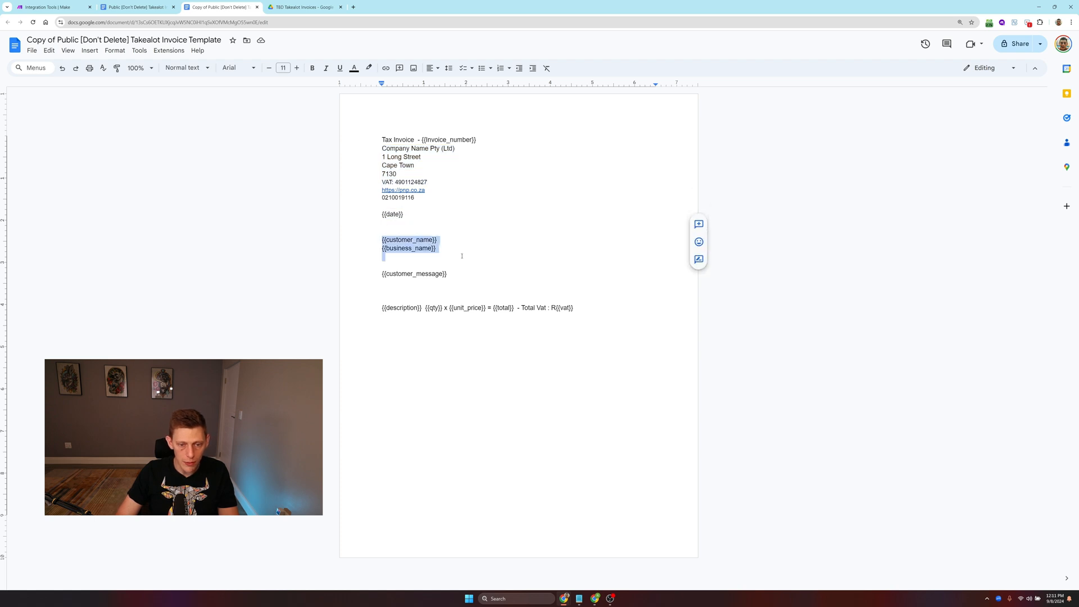
click(395, 326)
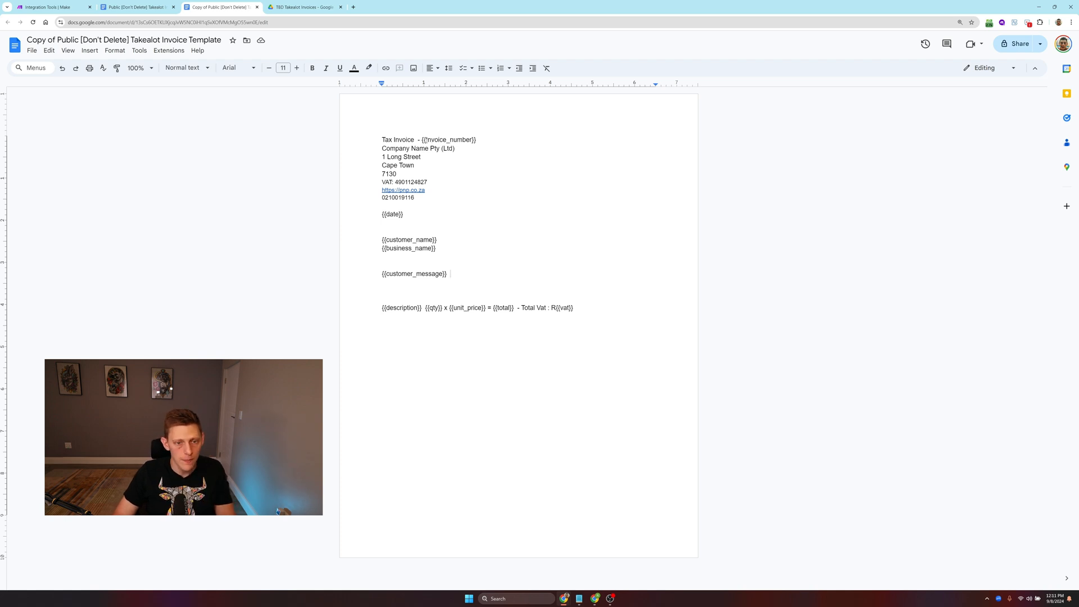
double_click(449, 139)
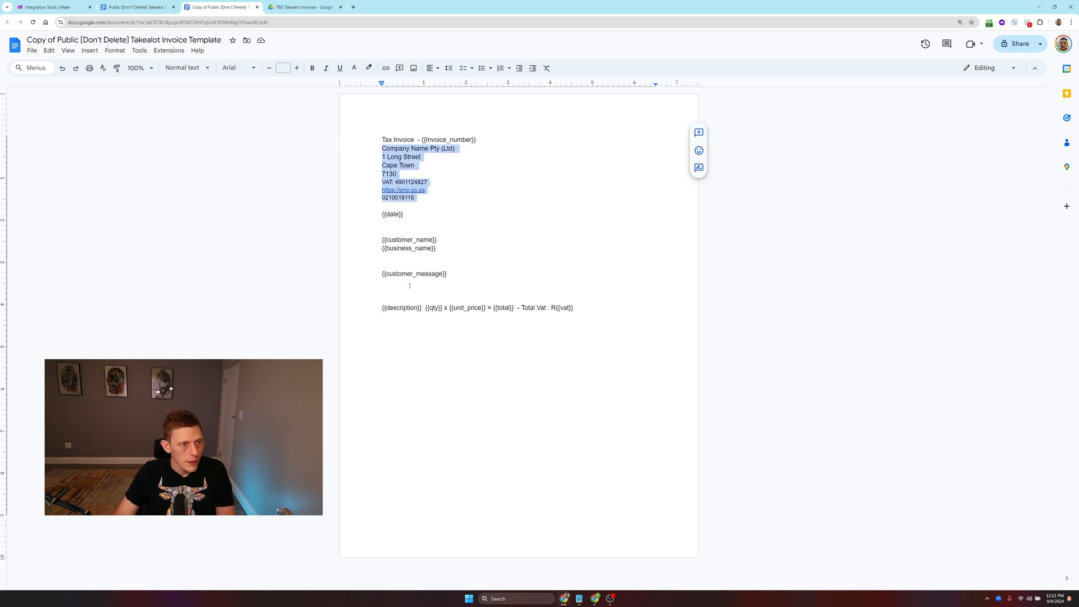
click(172, 23)
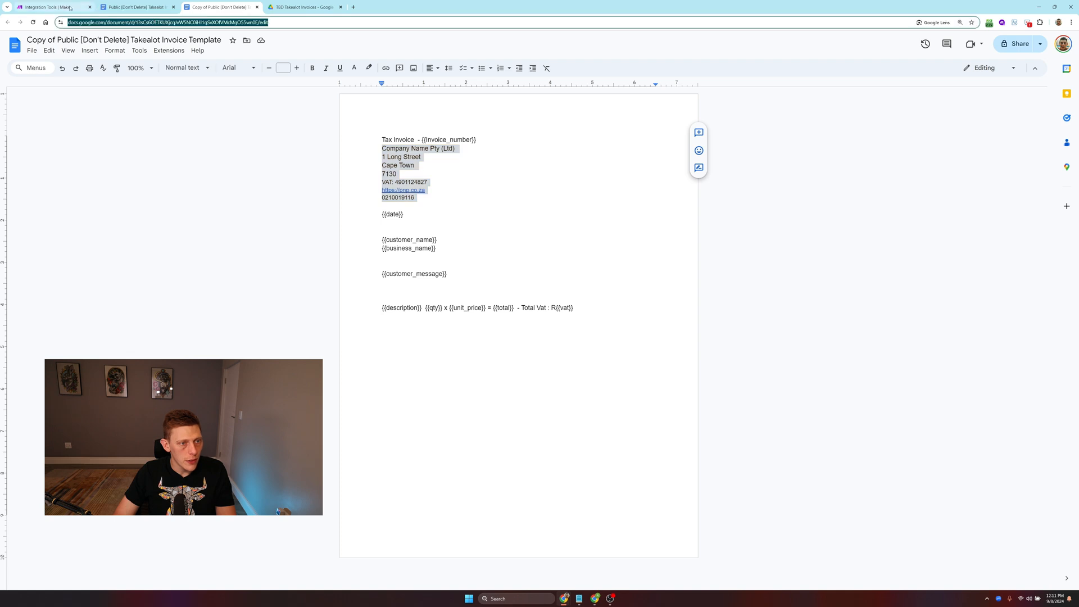
Step: Paste the copied invoice template ID into the Google Docs module's Document ID field
click(52, 7)
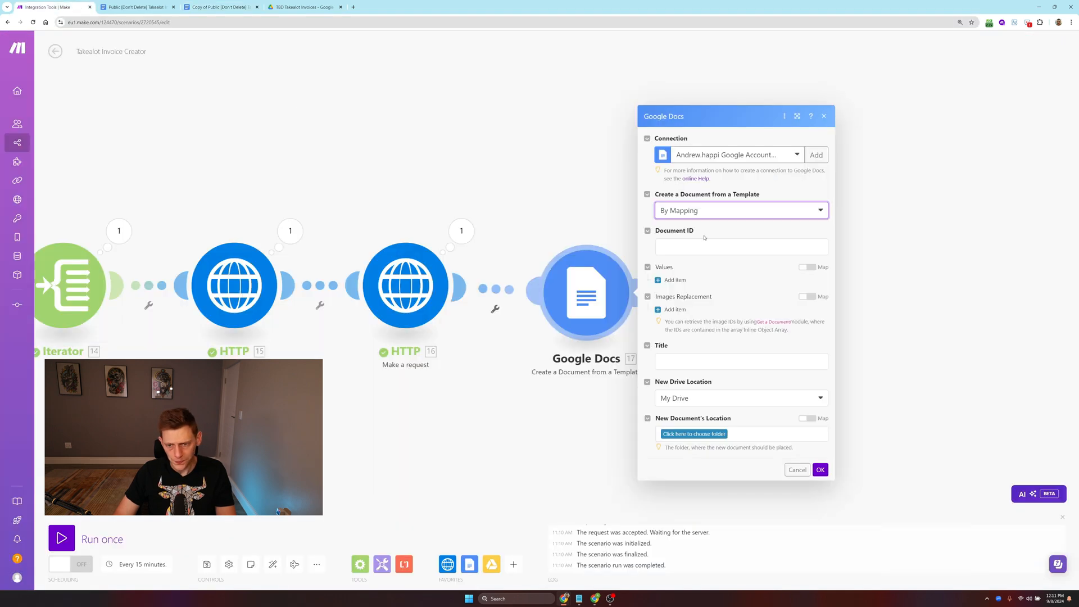
click(741, 246)
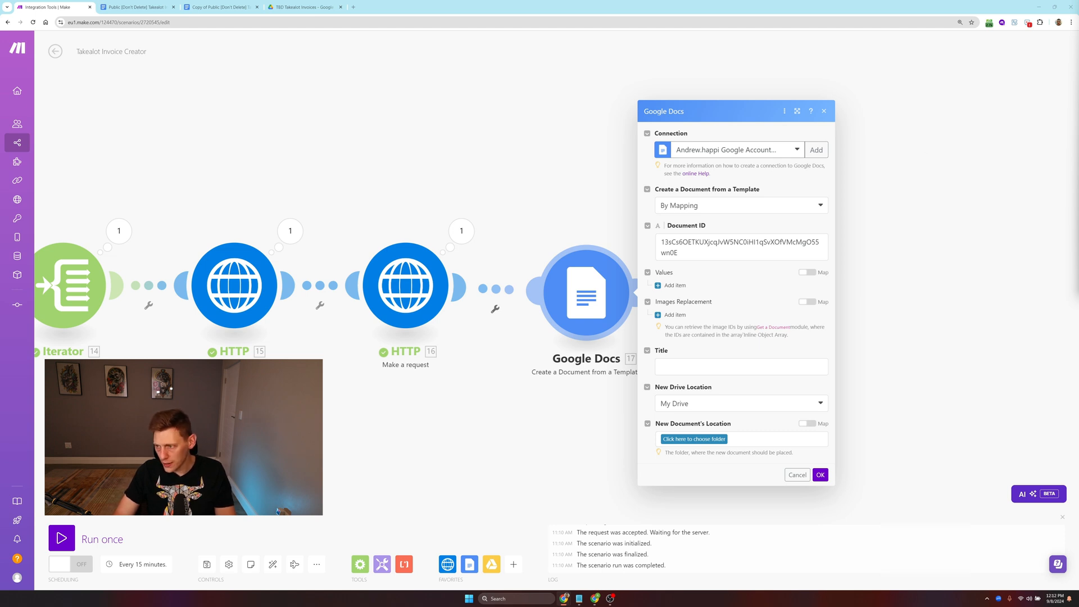
mouse_move(623, 292)
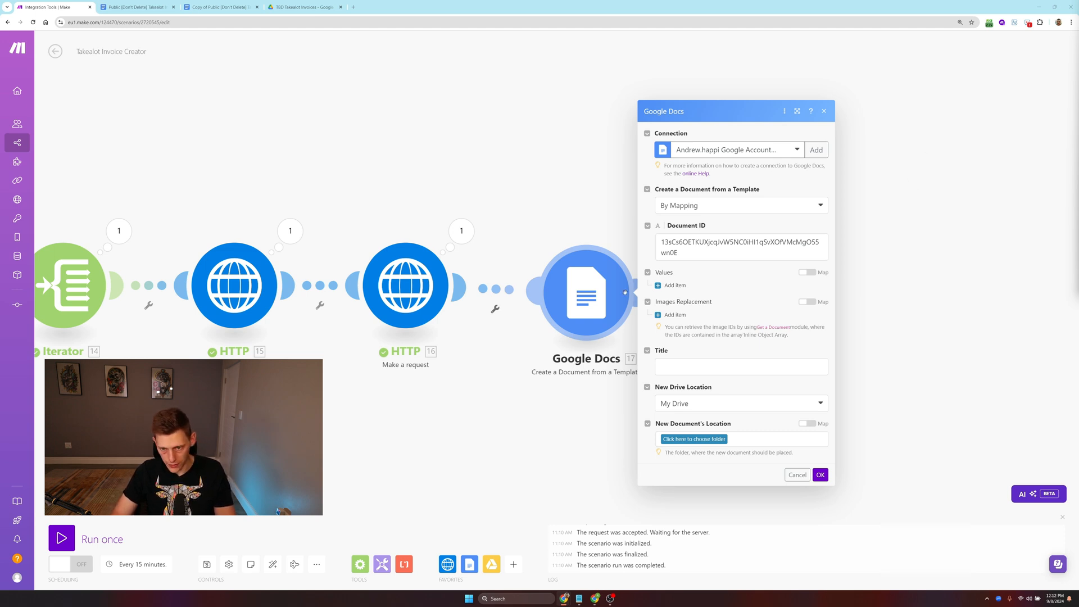
Step: Add replacement items Invoice_number mapped to content ID and date mapped to the sale's order_date
click(674, 284)
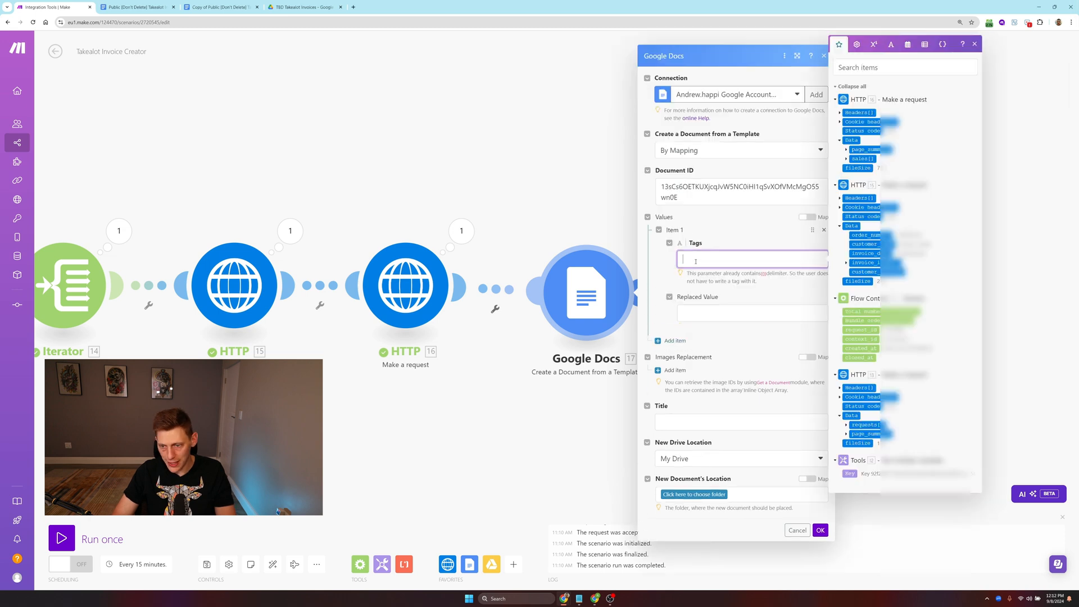
text(Invoice_number)
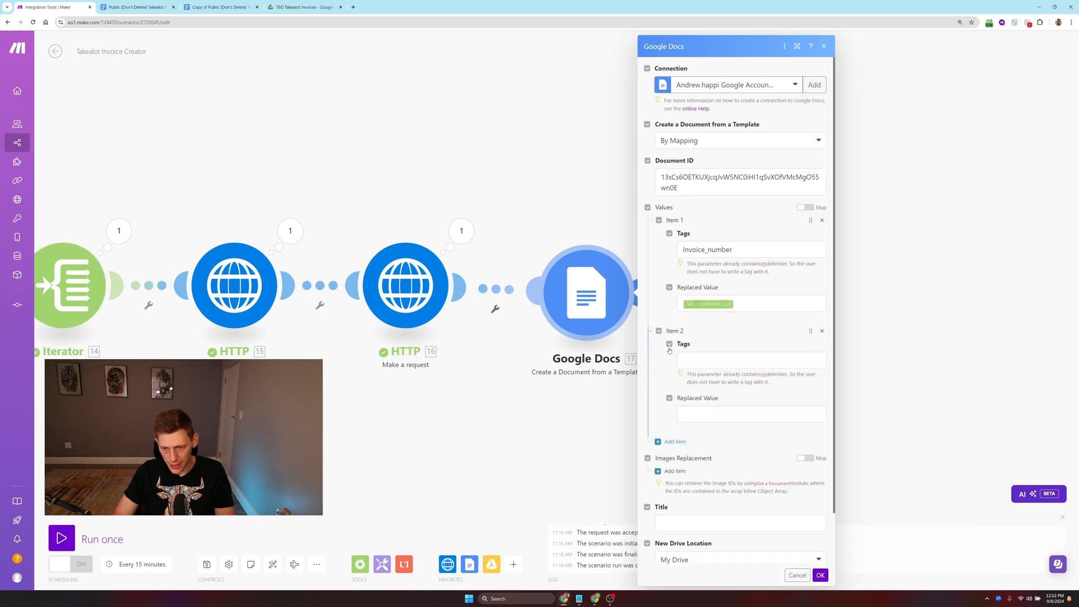
click(750, 358)
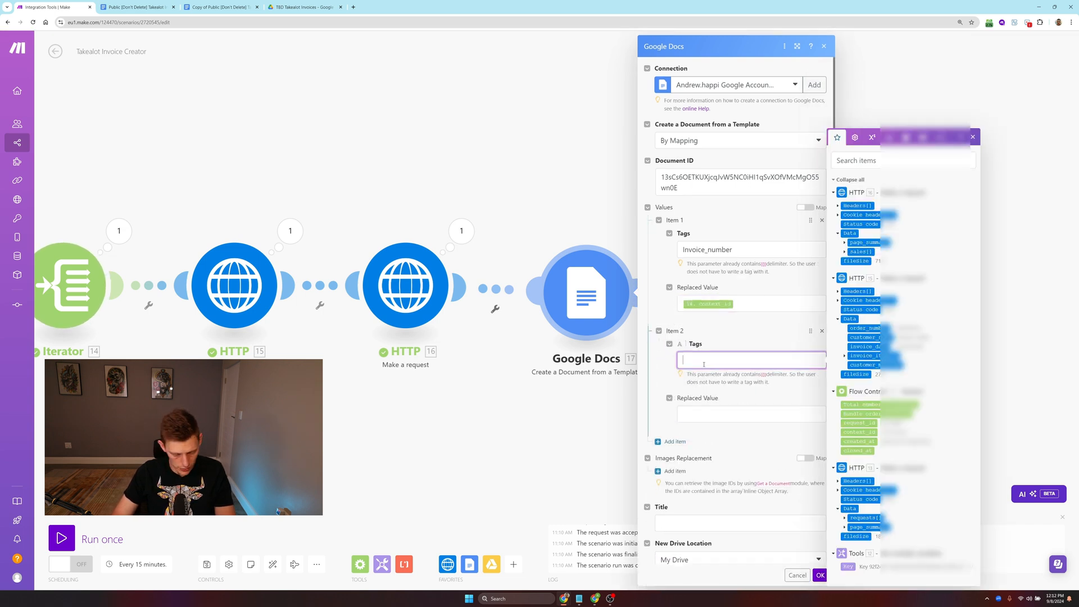
text(date)
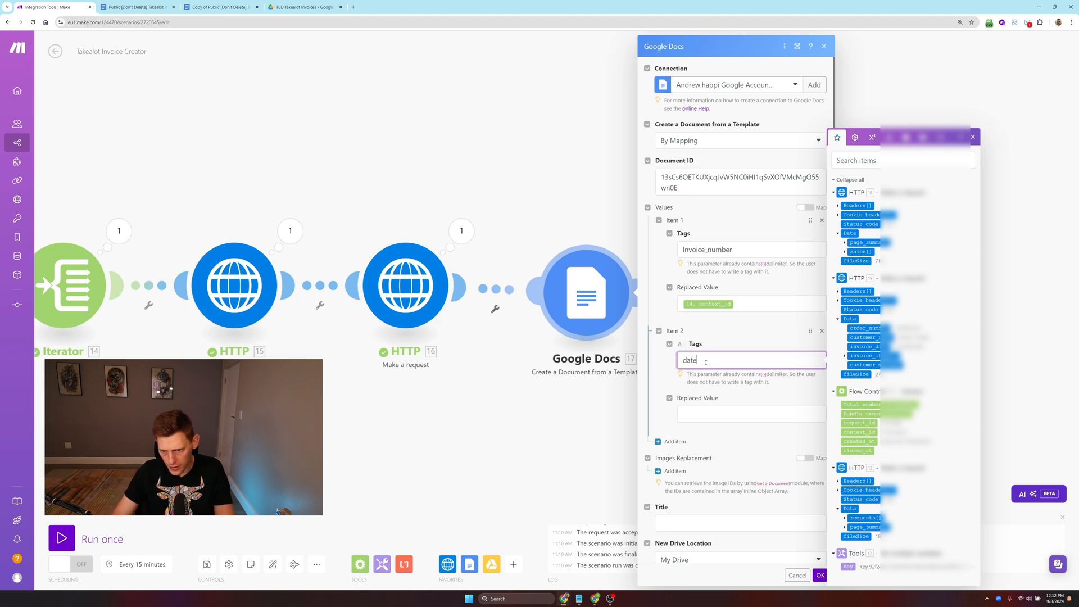
click(750, 413)
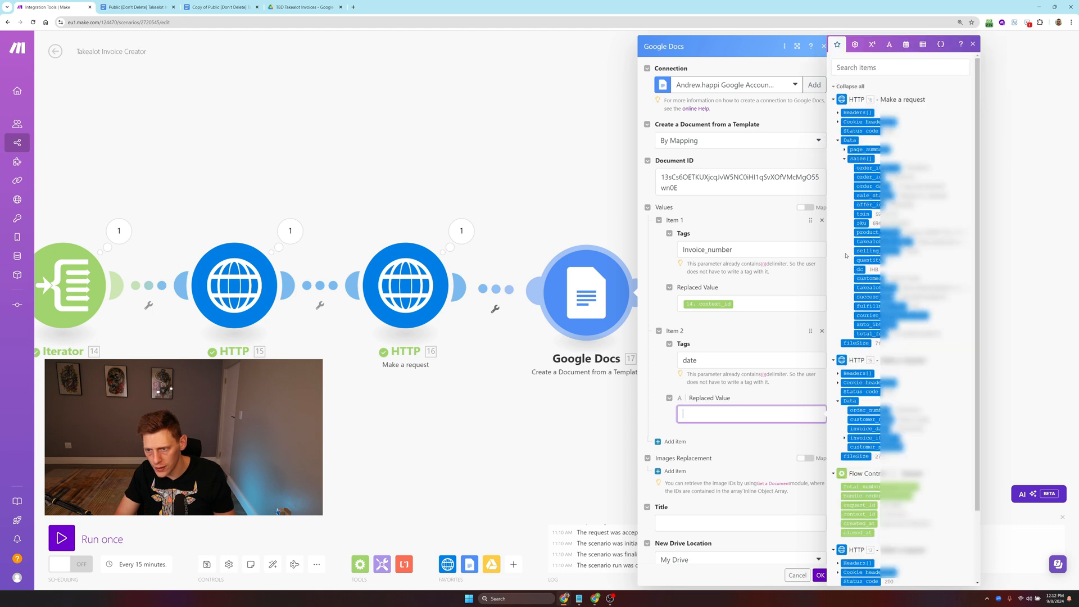
click(869, 185)
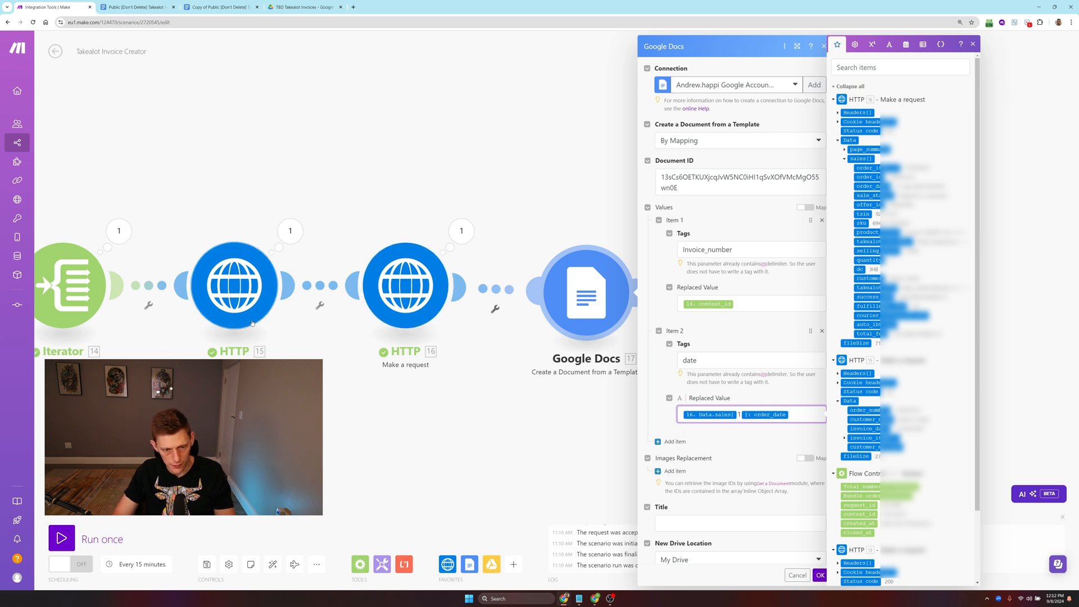
scroll(down, 3)
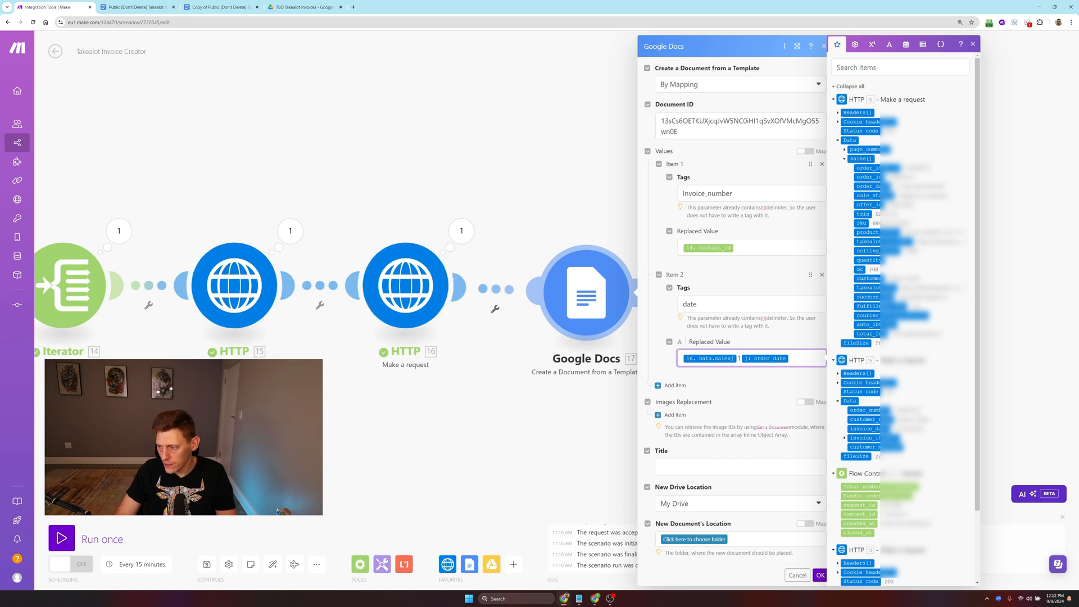
click(972, 44)
text(customer_name)
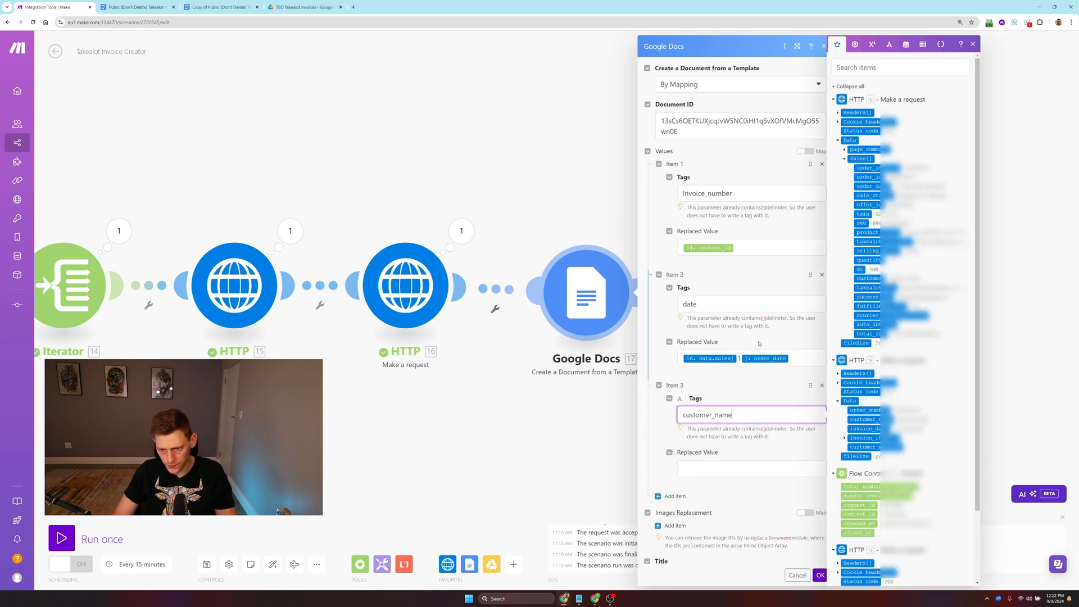
Step: Map customer_name and customer_message tags to the customer's name and message
click(750, 469)
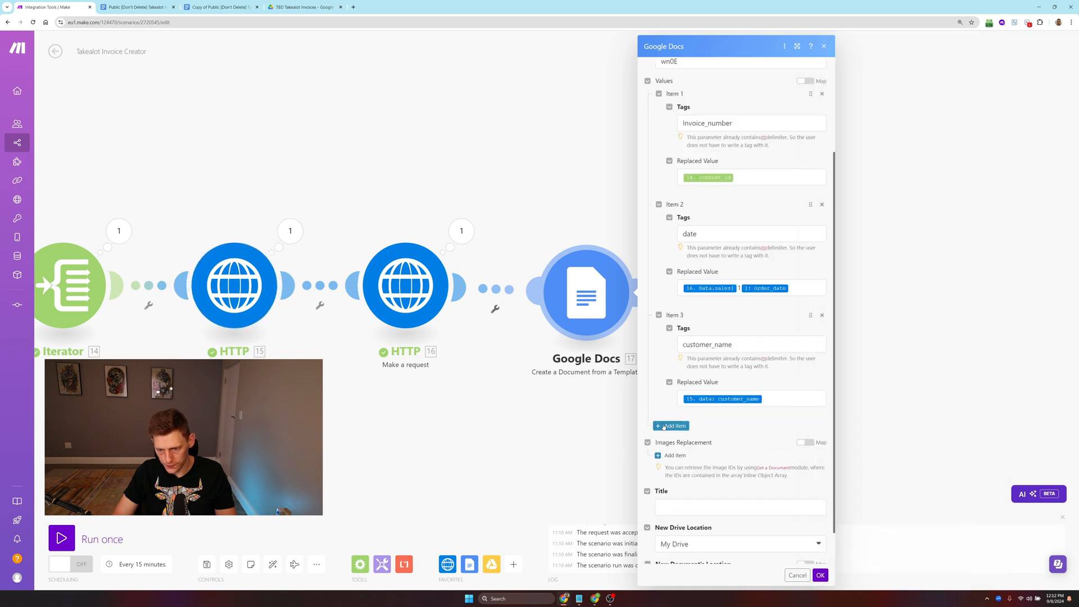
click(670, 424)
text(customer_message)
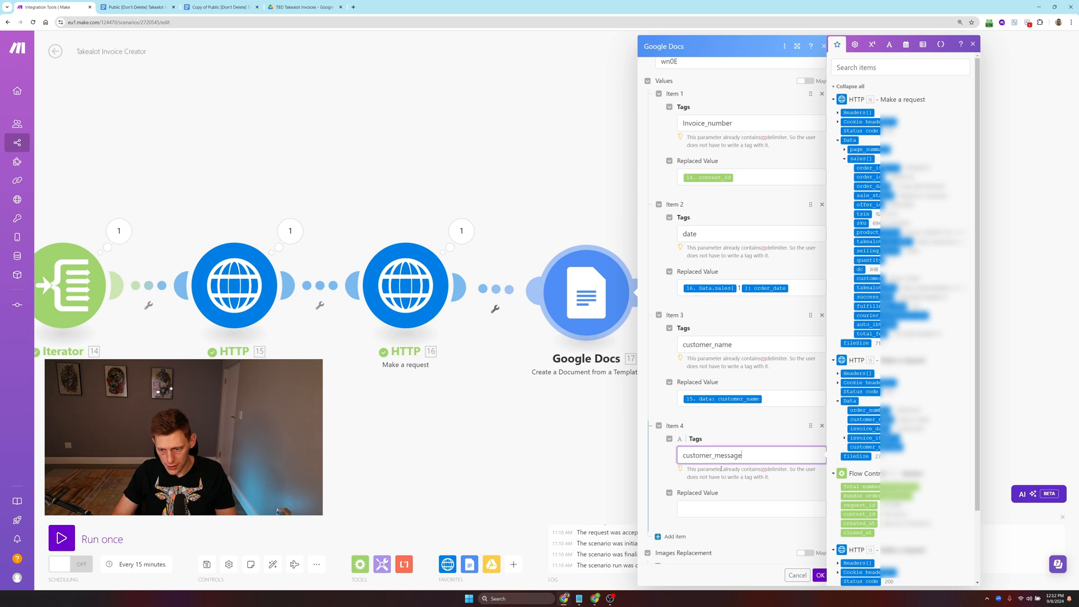
click(750, 508)
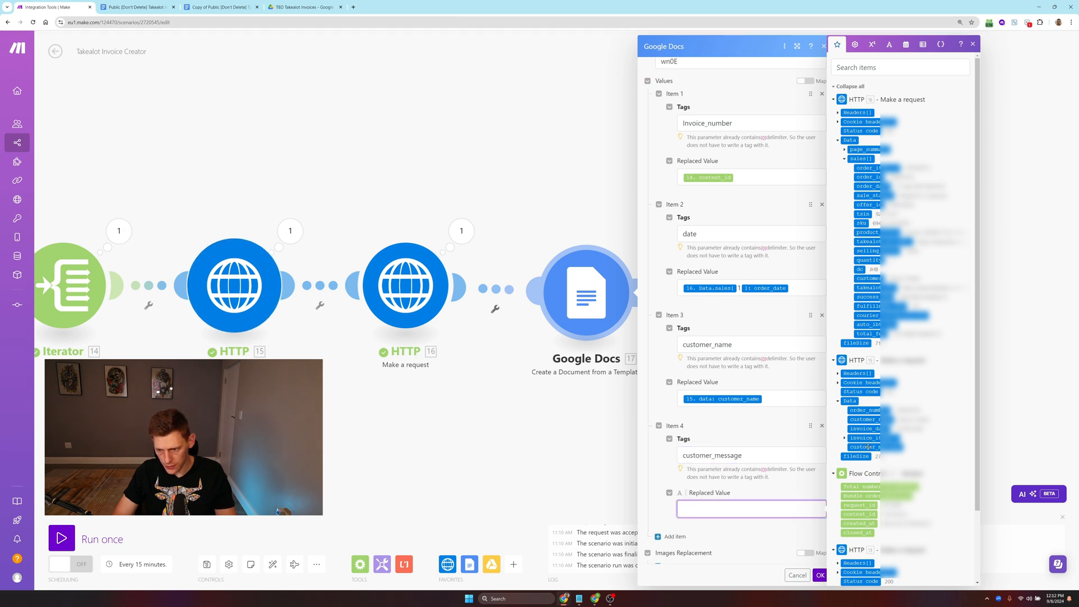
click(869, 446)
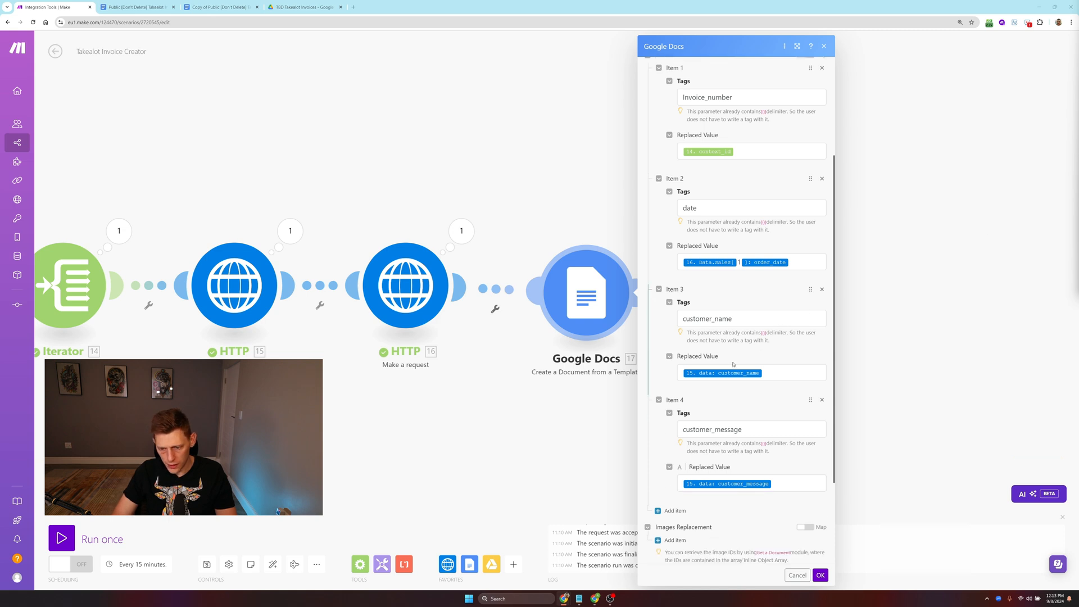
Step: Add a fifth replacement item with the tag qty for the invoice item quantity
click(674, 511)
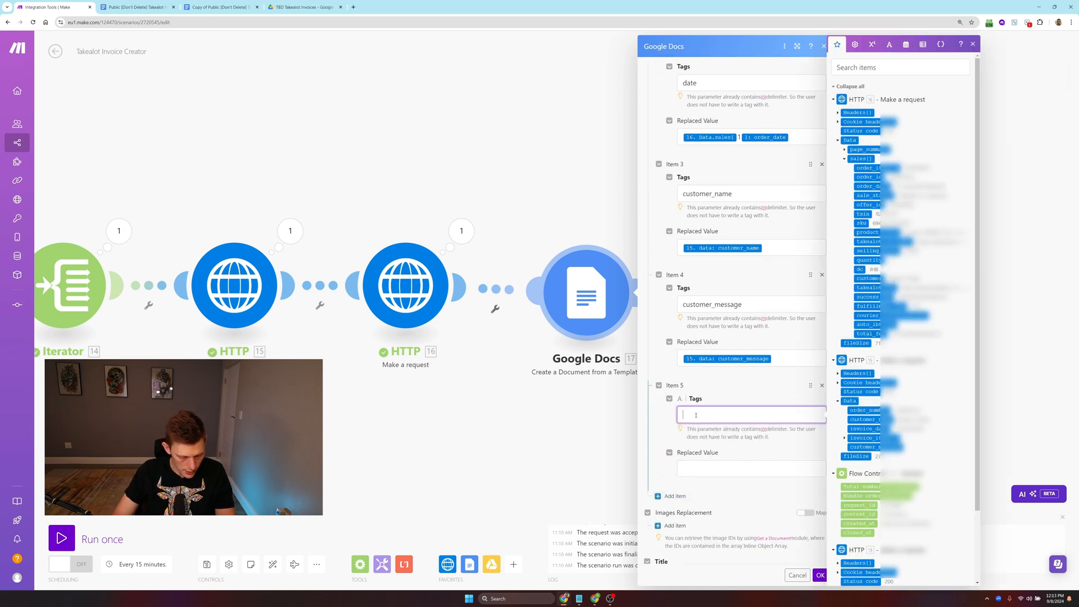
text(qt)
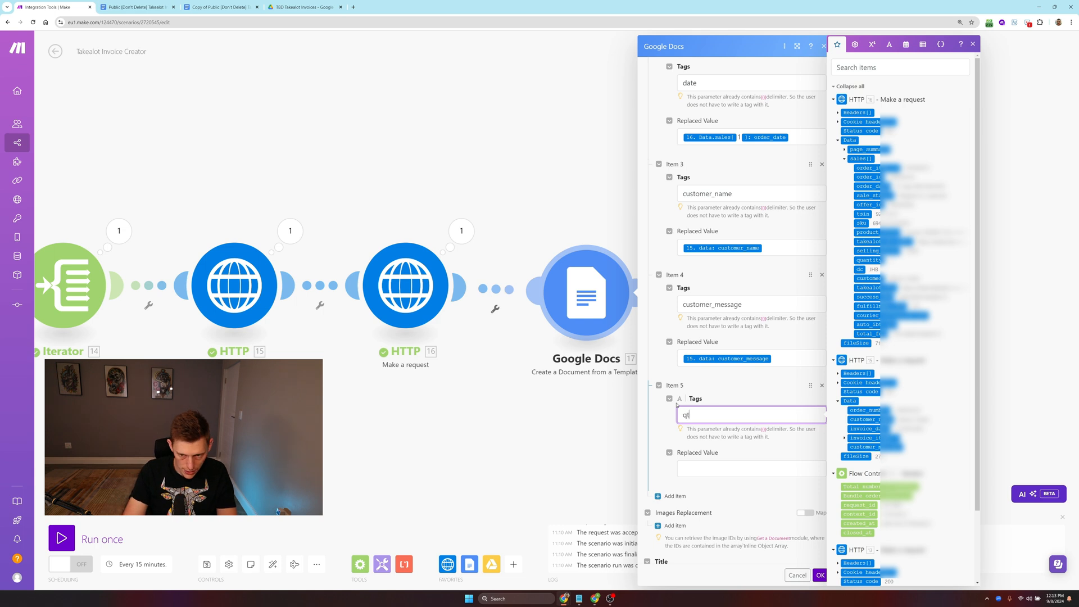
text(y)
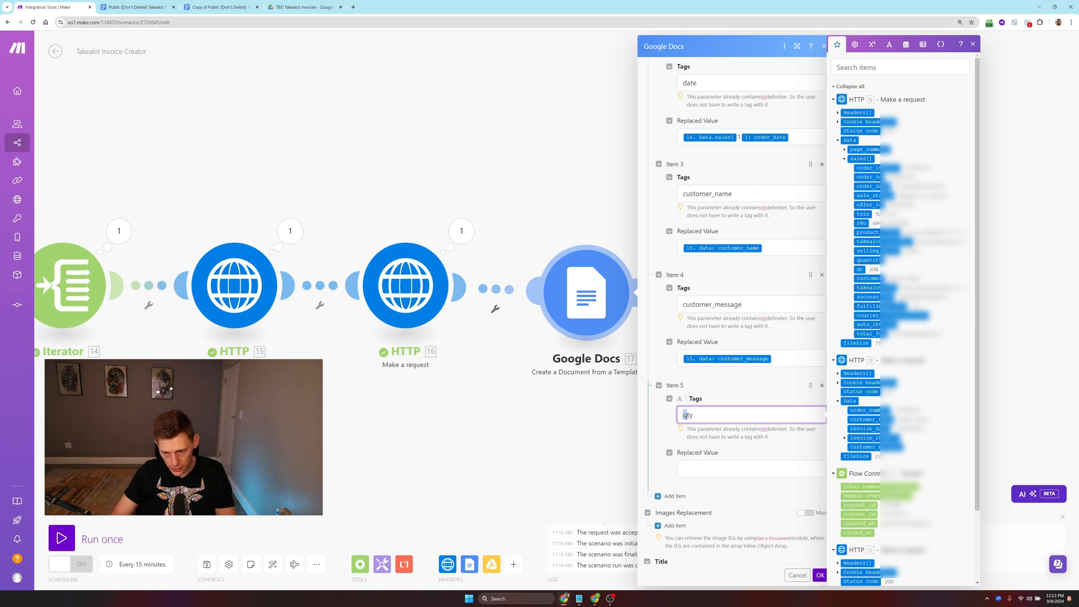
text(Qty)
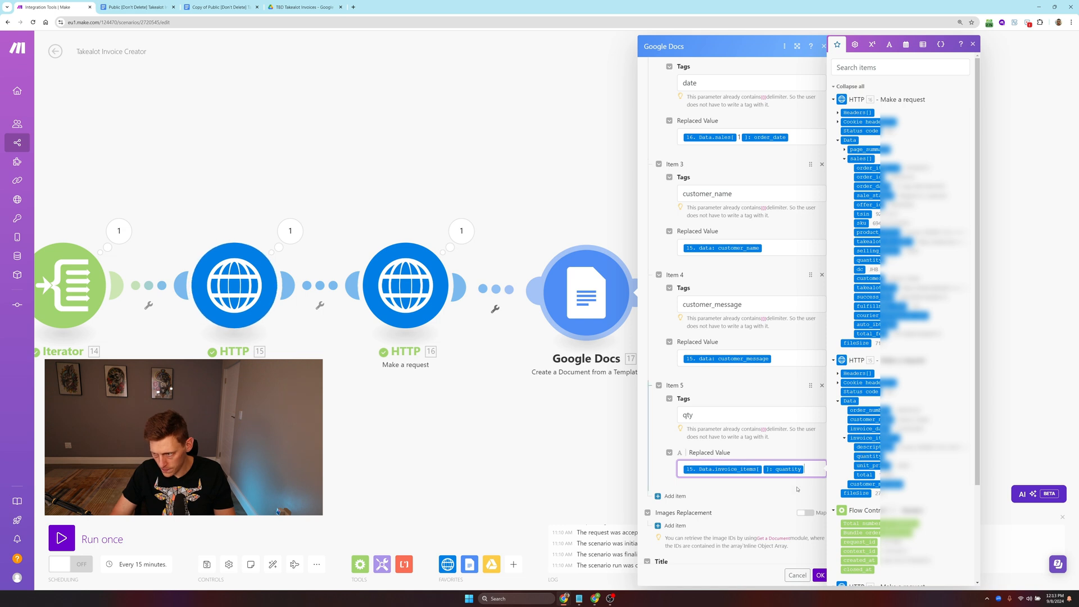
Step: Add a description tag mapped to the invoice item description and start a seventh item for vat
scroll(down, 3)
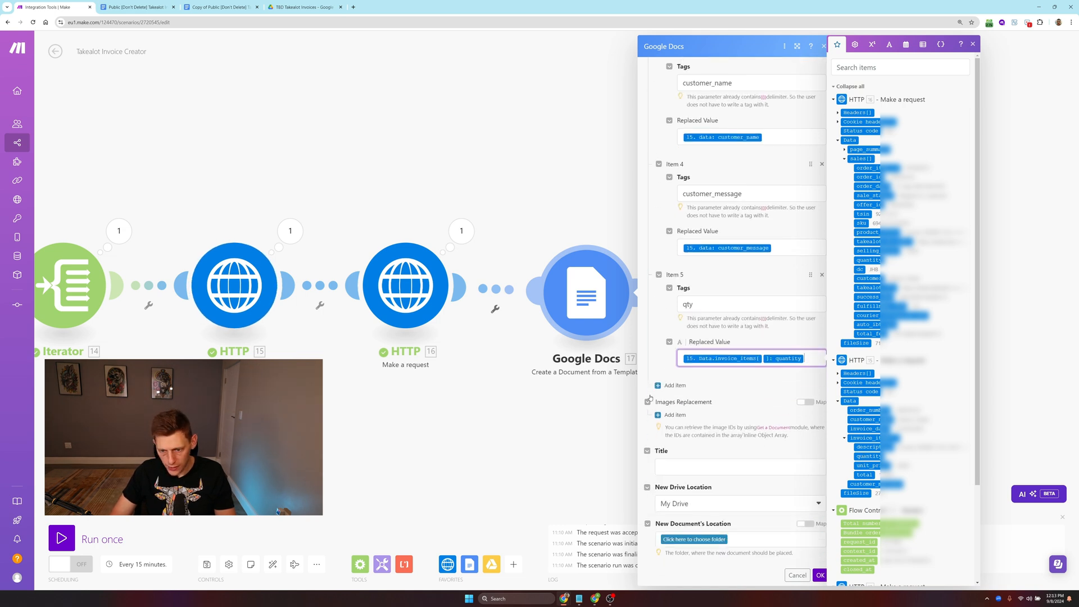
text(descripti)
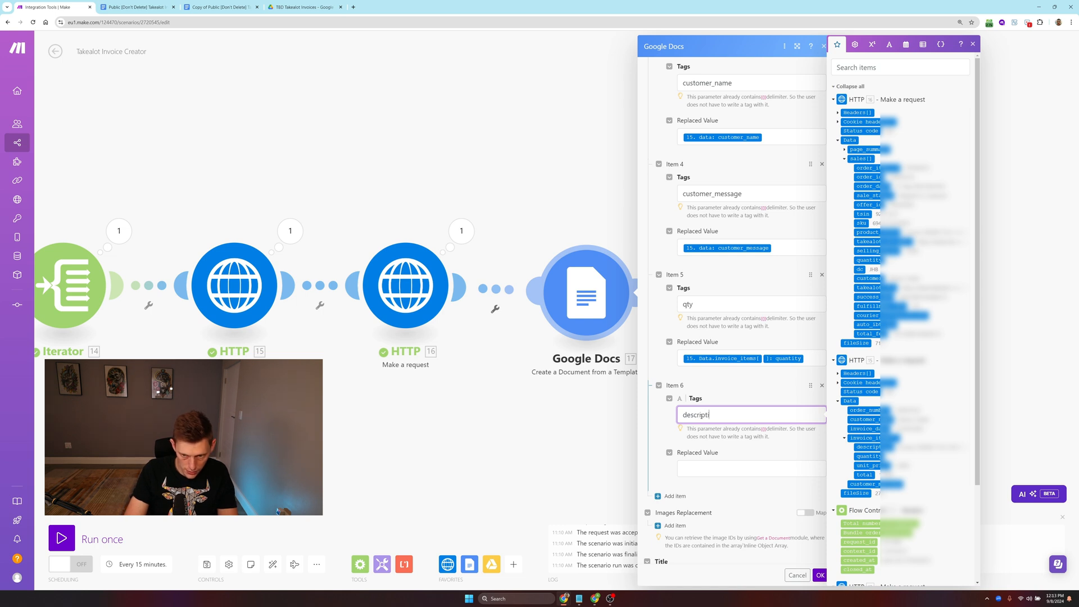
text(on)
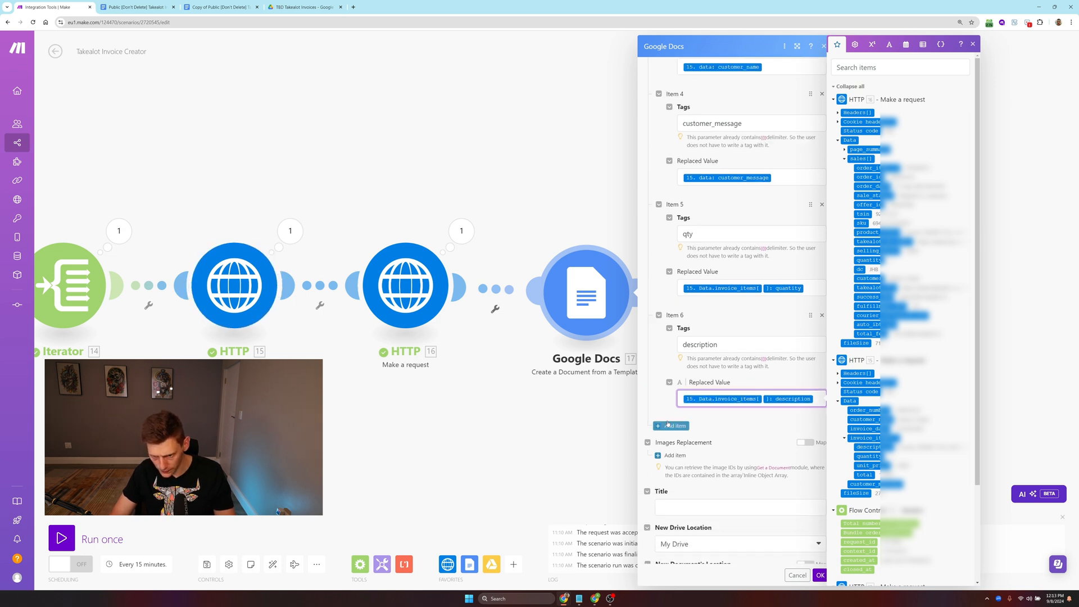
click(671, 425)
text(va)
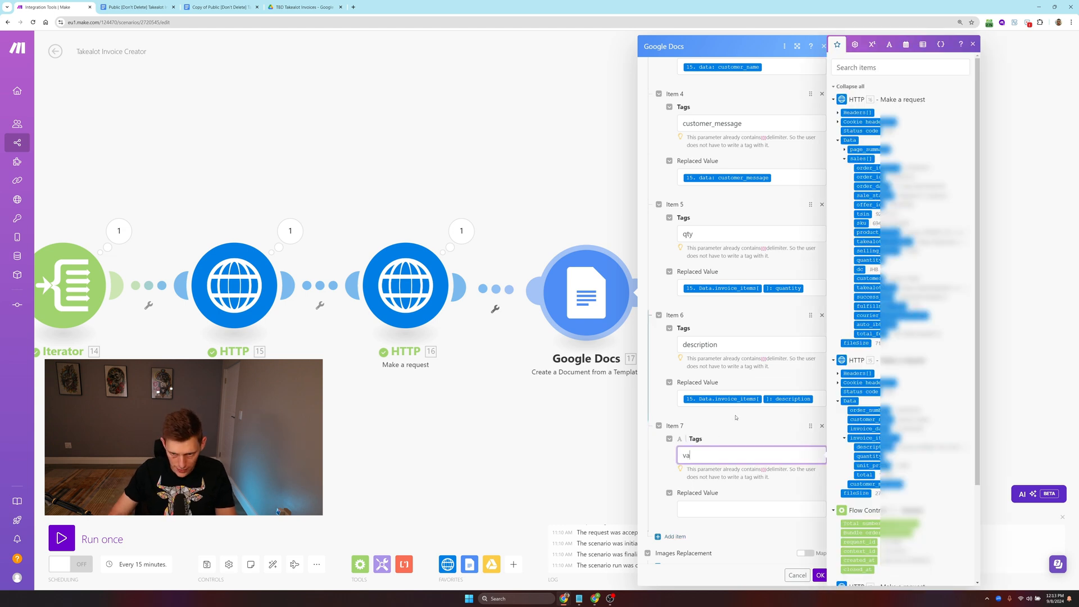
text(t)
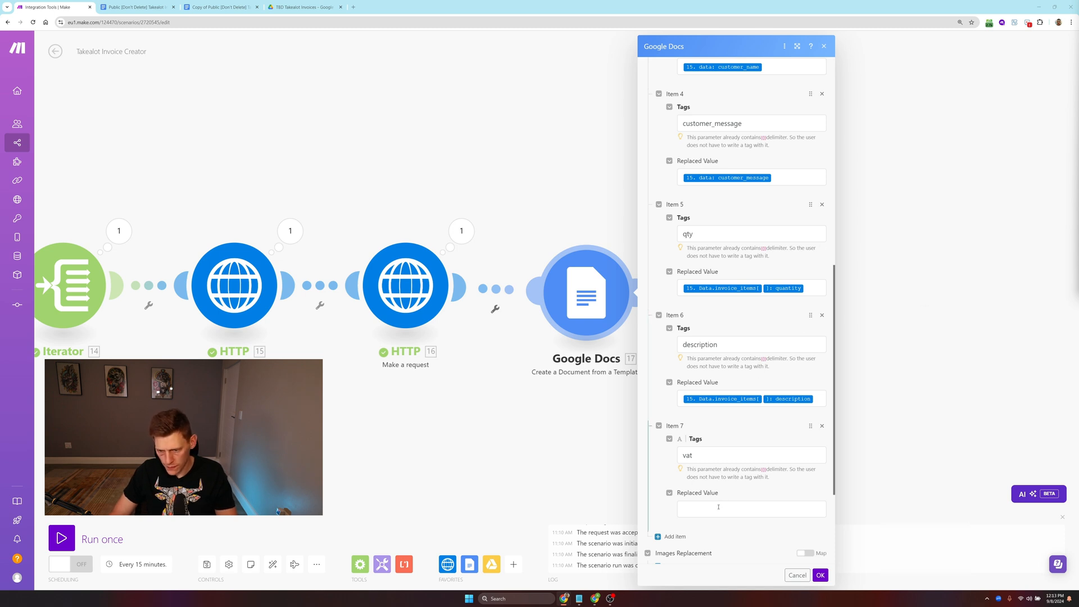
Step: Set the vat replacement value to the invoice item total multiplied by 0.15
click(752, 508)
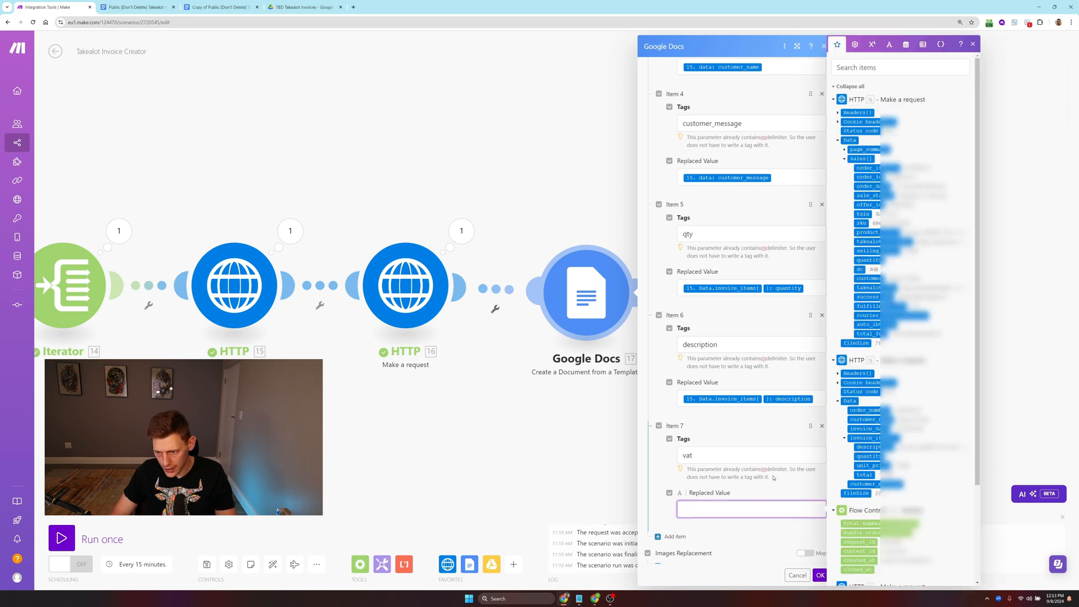
mouse_move(865, 474)
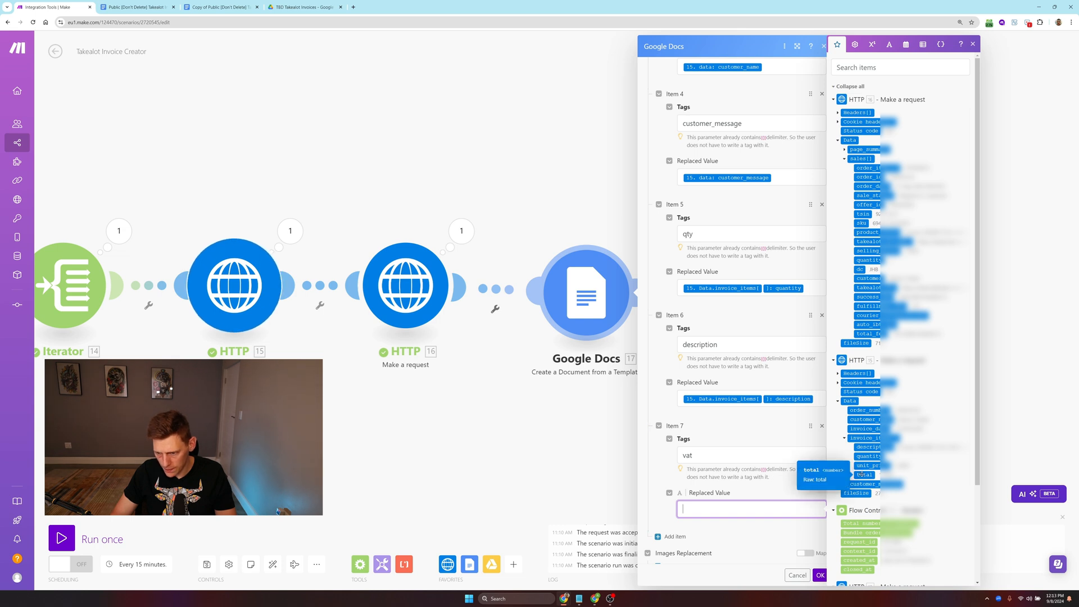
click(864, 474)
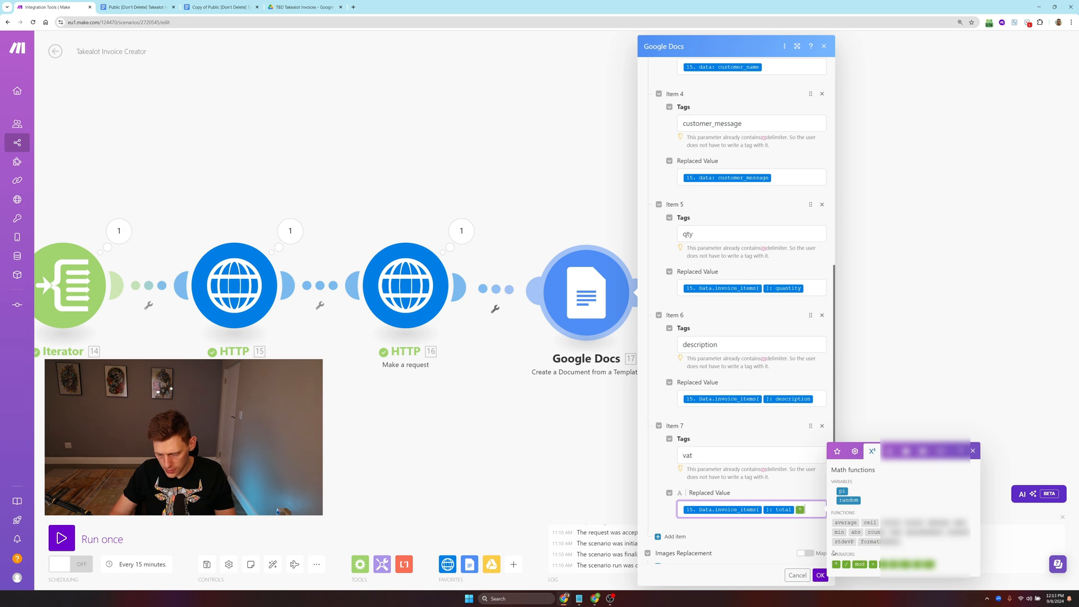
text(0.15)
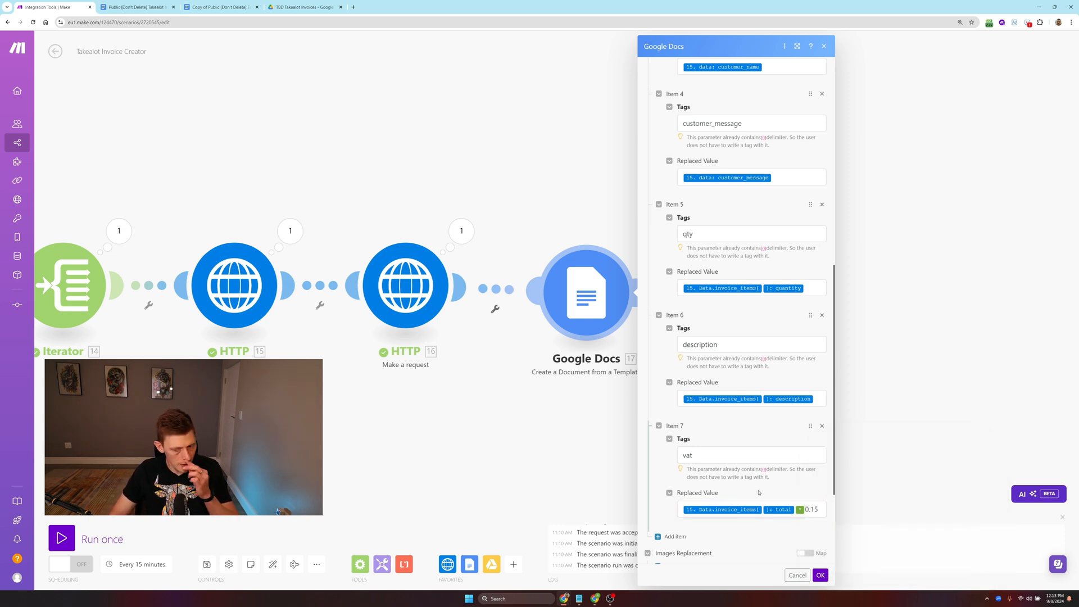
scroll(down, 3)
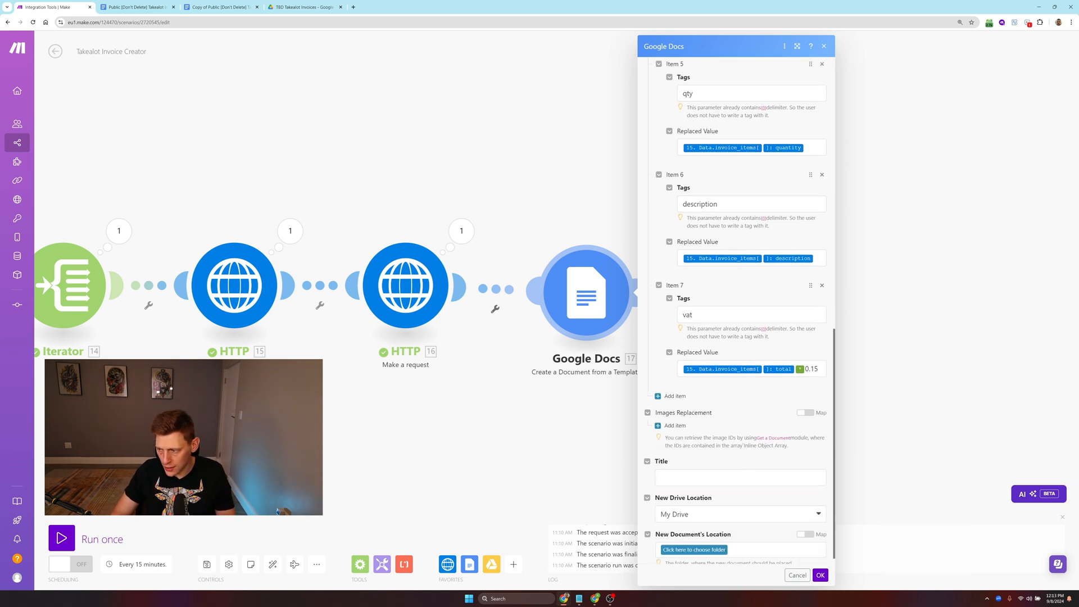
mouse_move(675, 396)
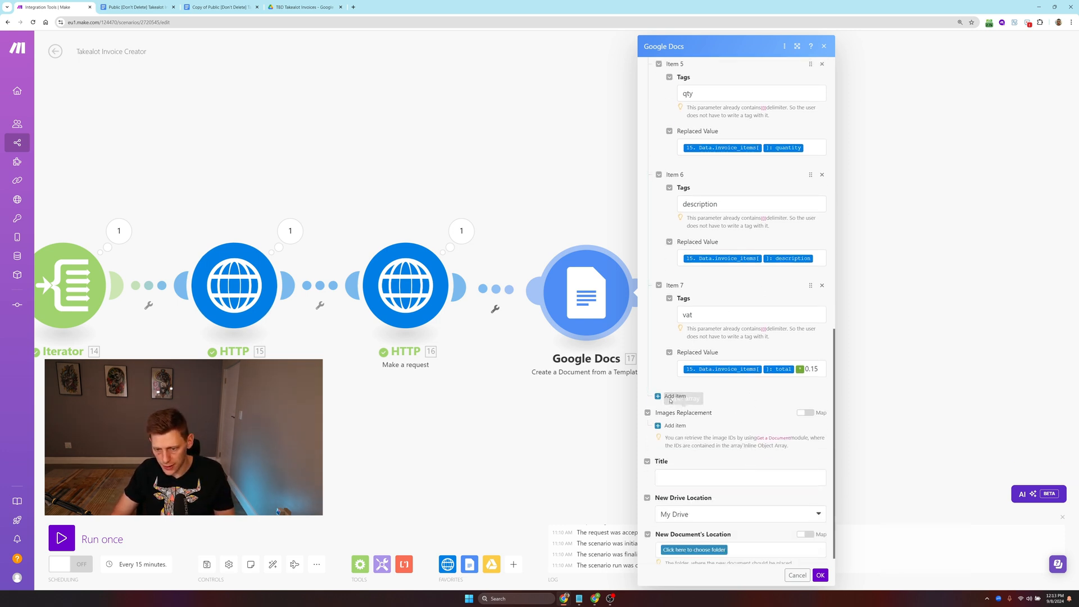
Step: Add unit_price and total tags mapped to the invoice item's unit_price and total
click(673, 396)
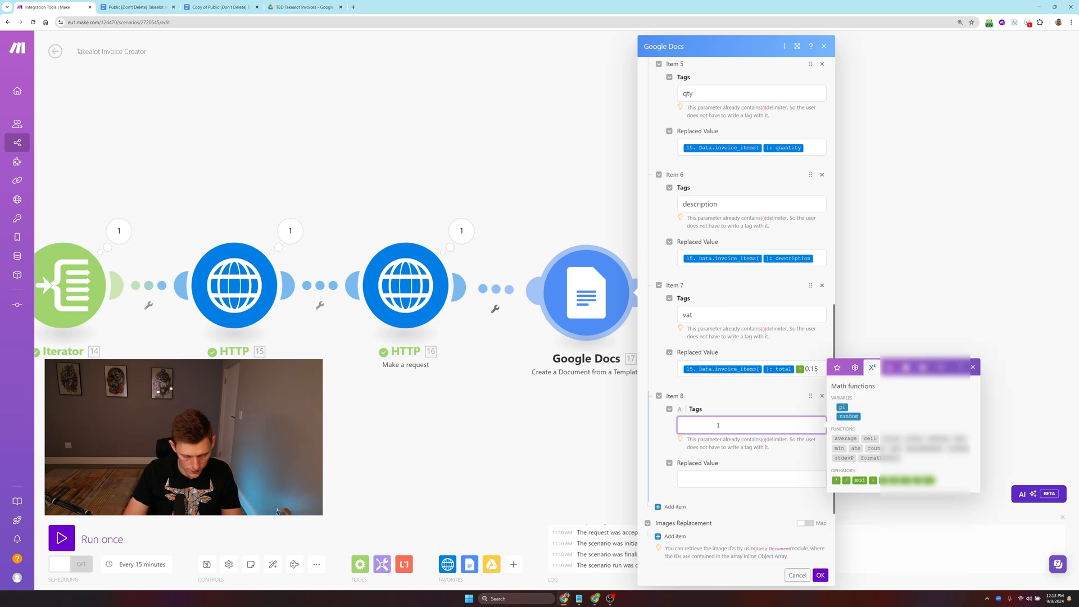
text(unit)
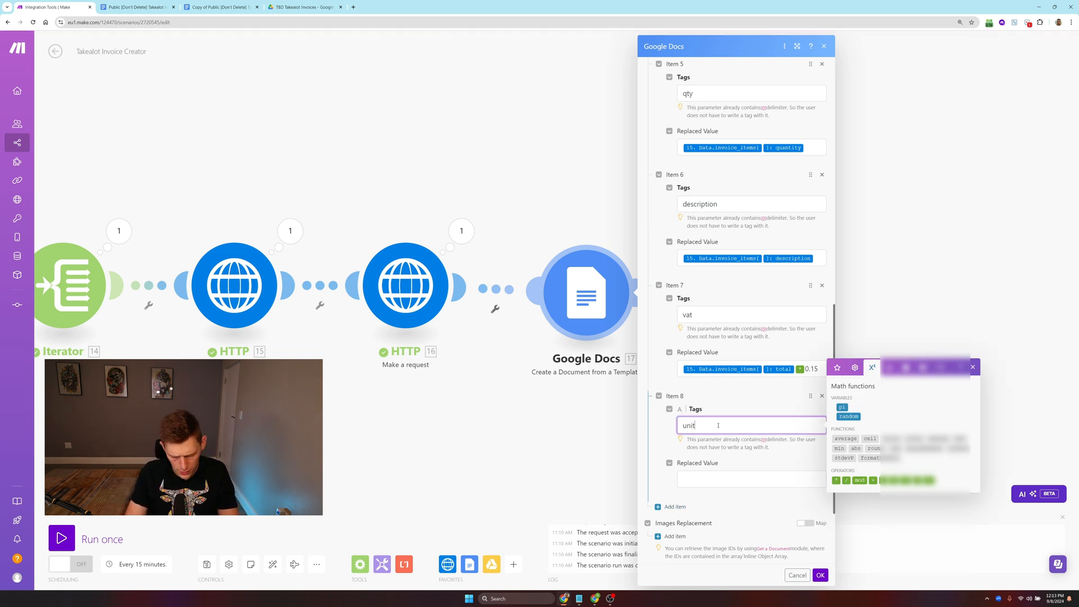
text(_price)
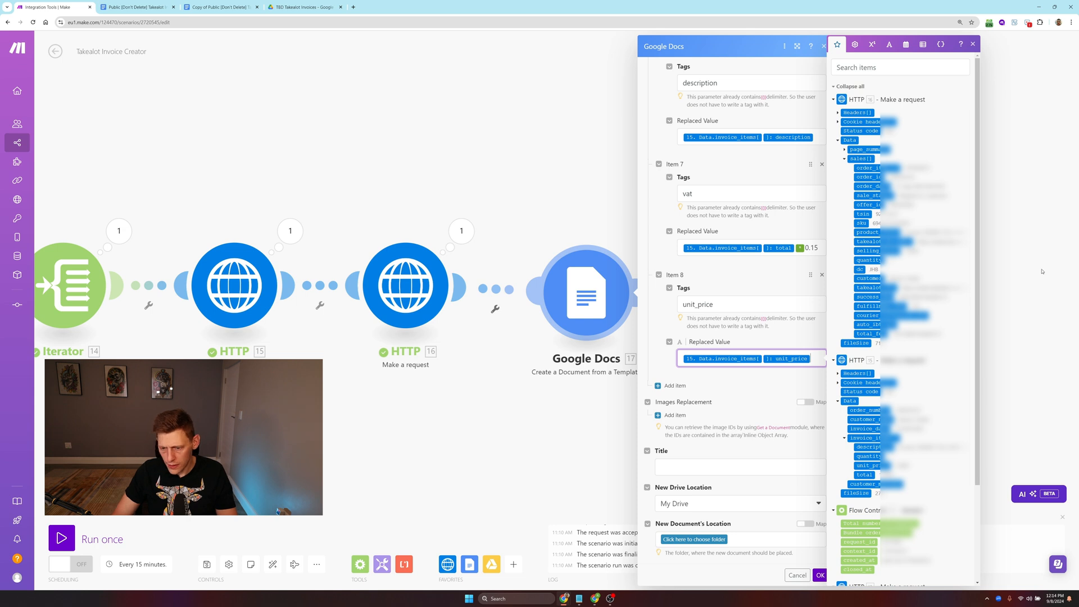
click(674, 385)
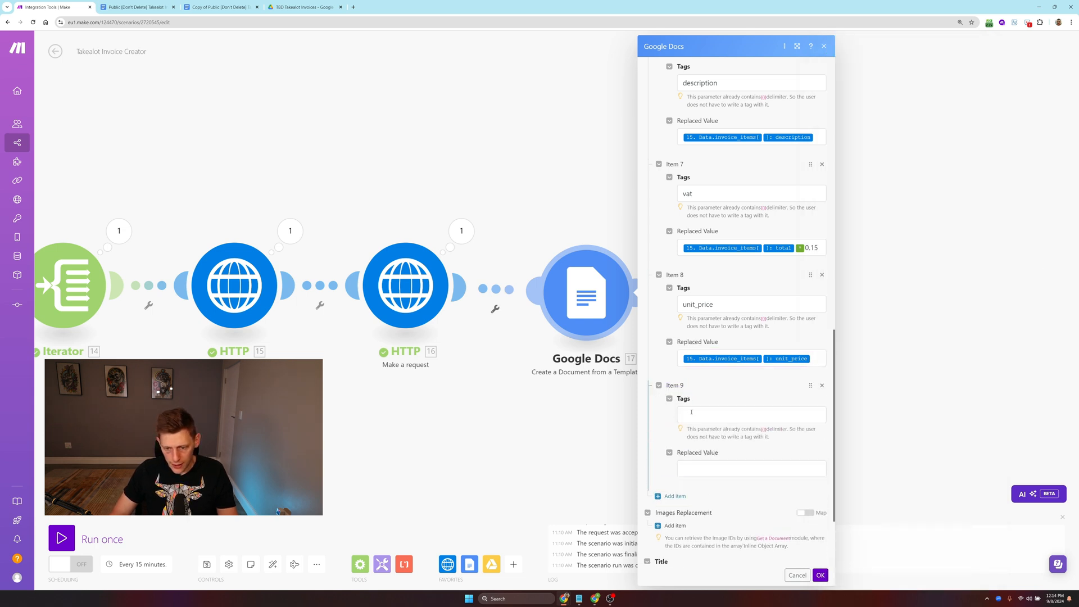
text(total)
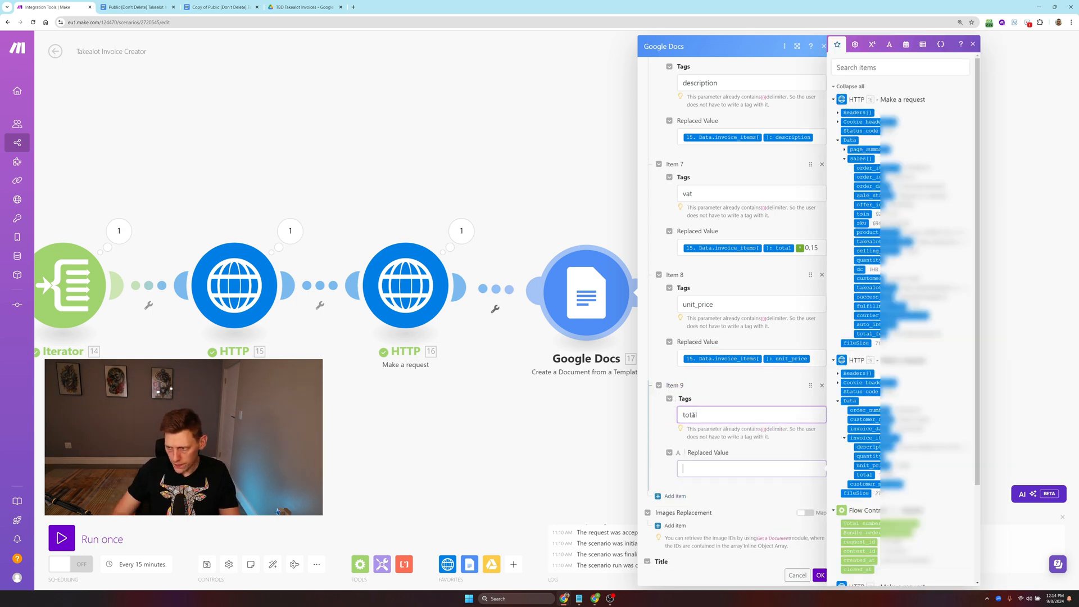
click(865, 475)
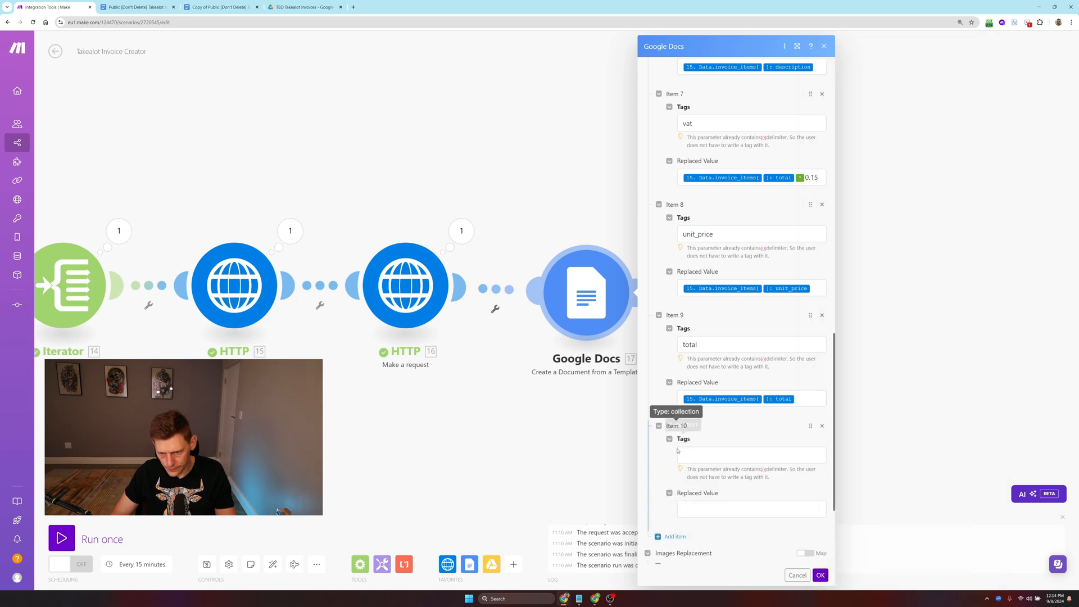
Step: Start a tenth replacement item with the tag business
click(750, 455)
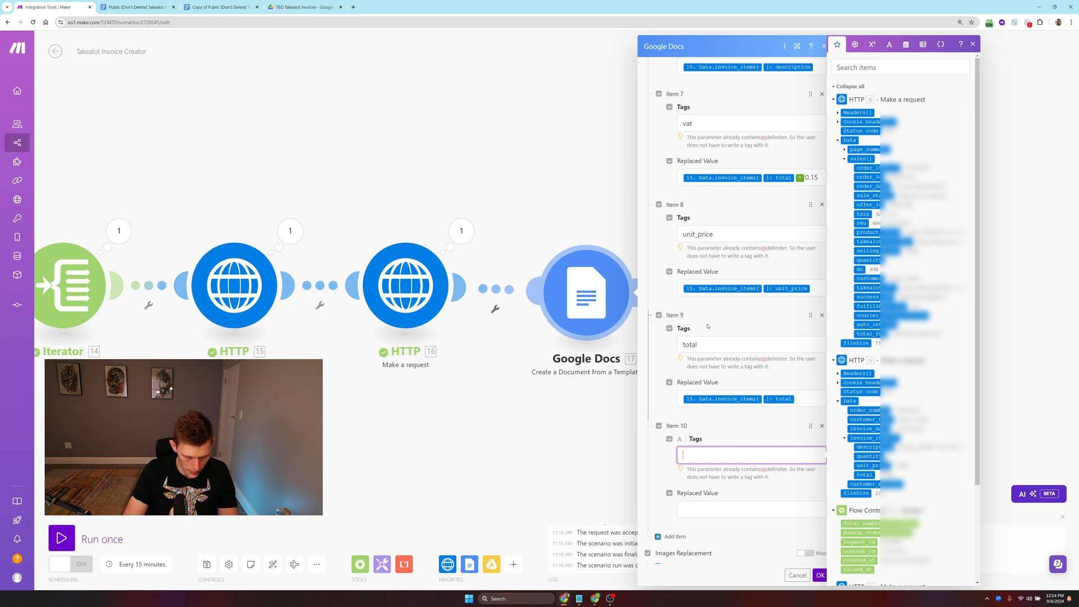
text(business)
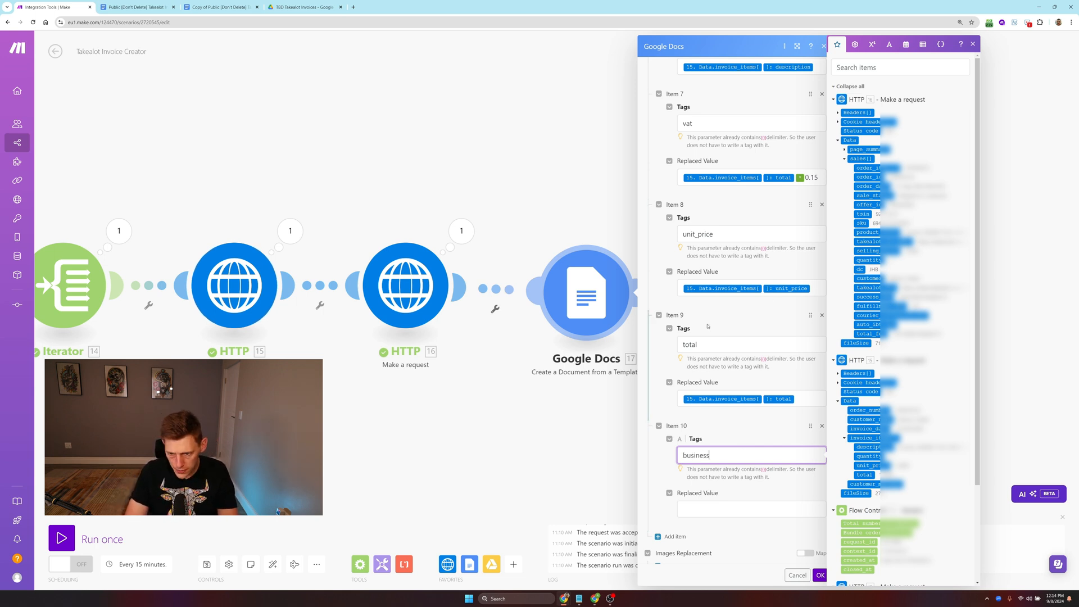
Step: Finish the business_ tag and paste {{15.data.customer_name}} into a new Notepad note
text(_)
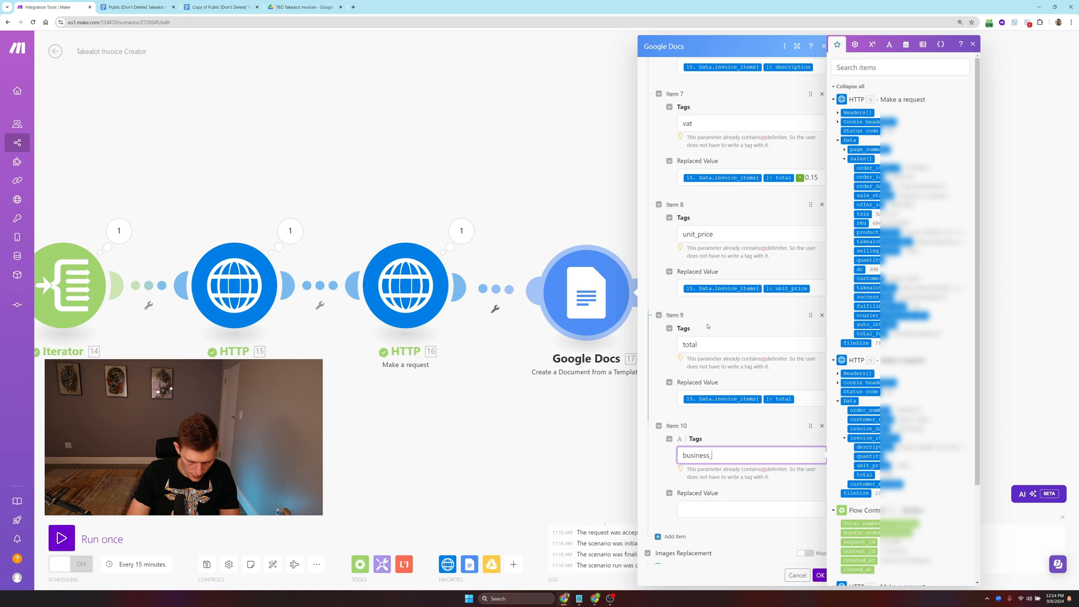
click(468, 598)
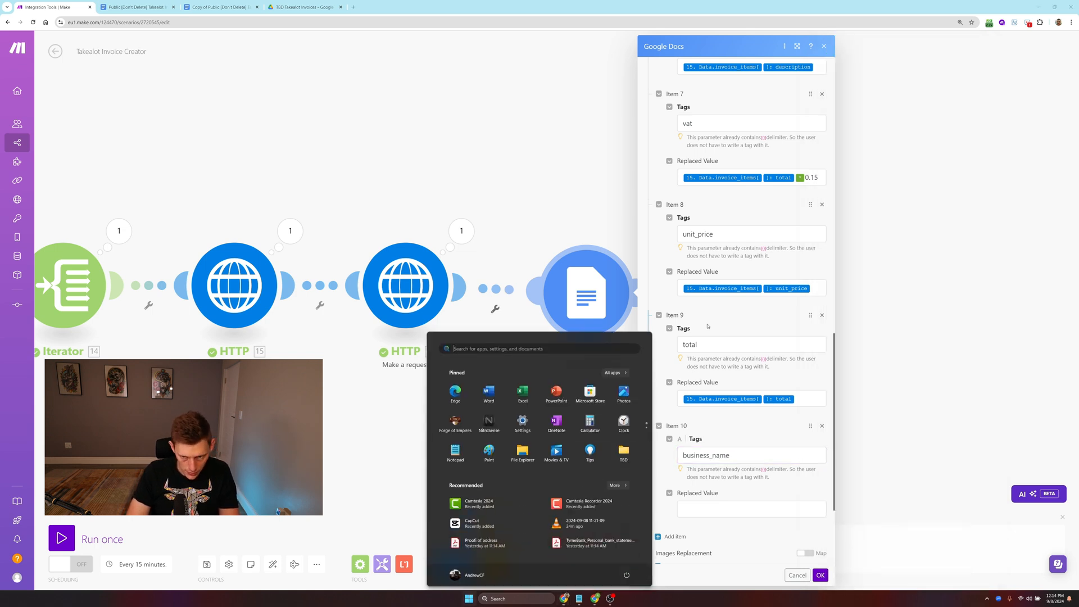
click(455, 453)
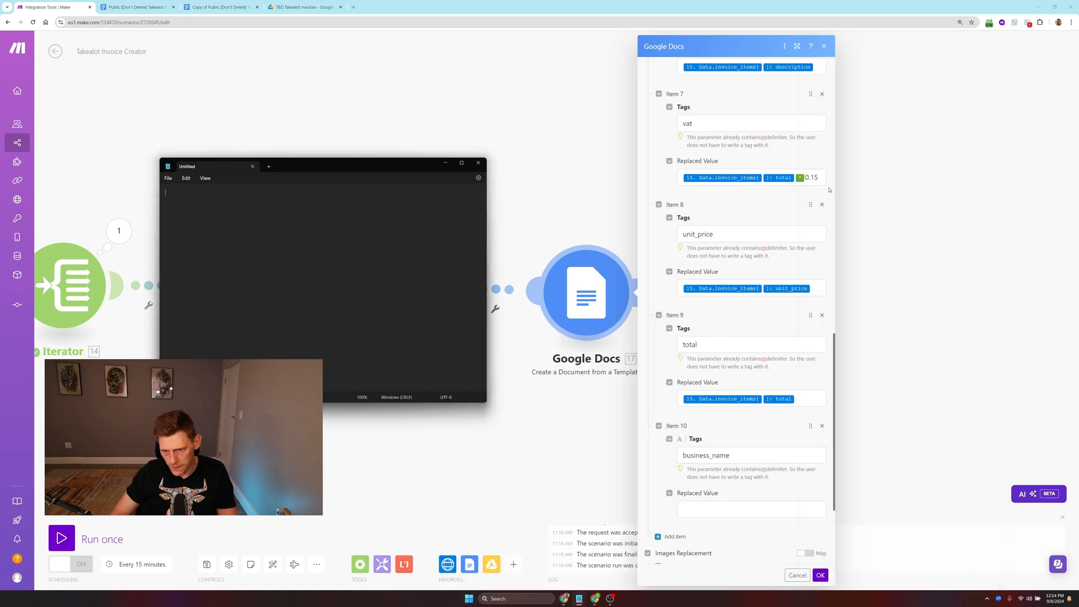
mouse_move(1074, 224)
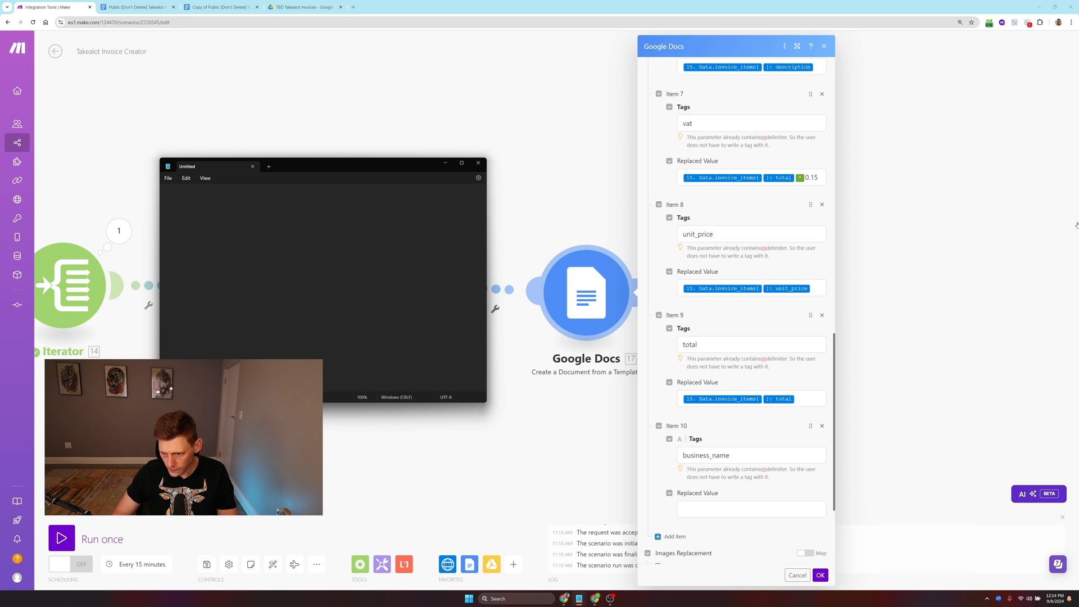
click(750, 508)
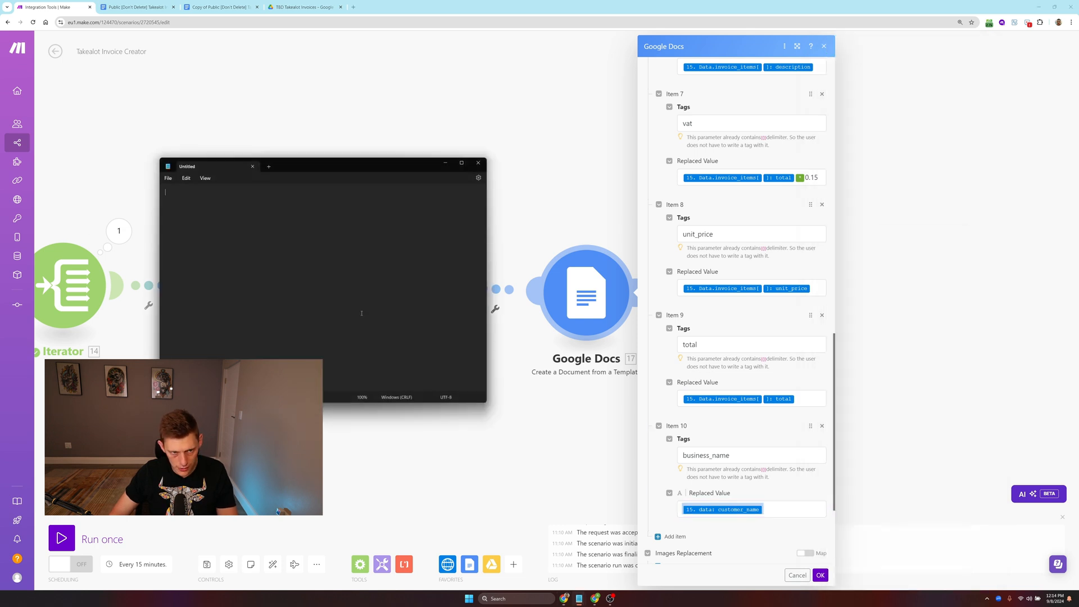
text({{15.data.customer_name}})
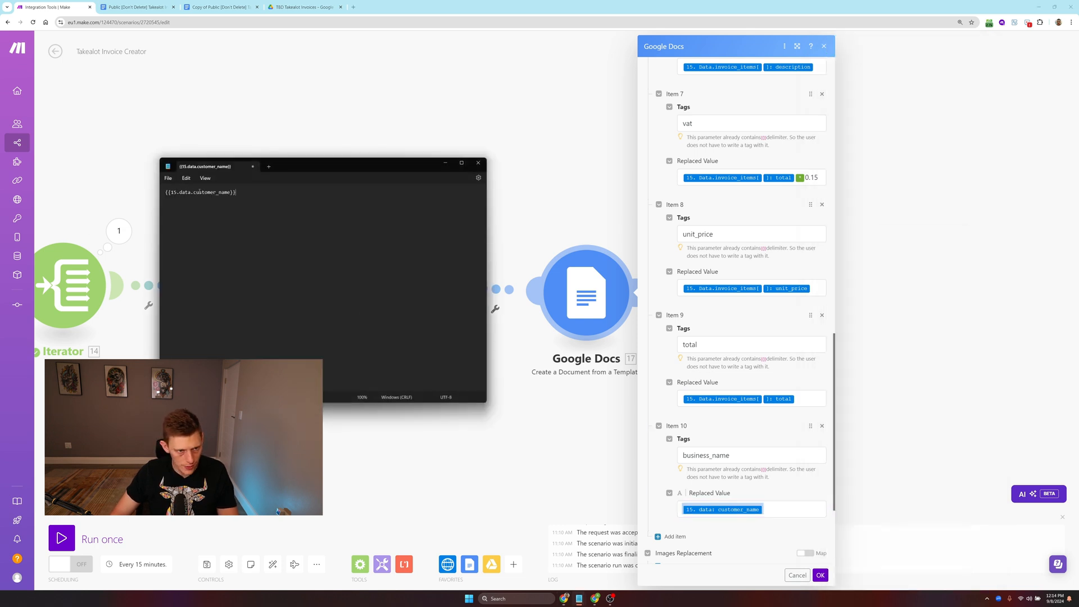
Step: Rewrite the mapping as {{15.data.business_name}} and select the whole line for copying
double_click(203, 192)
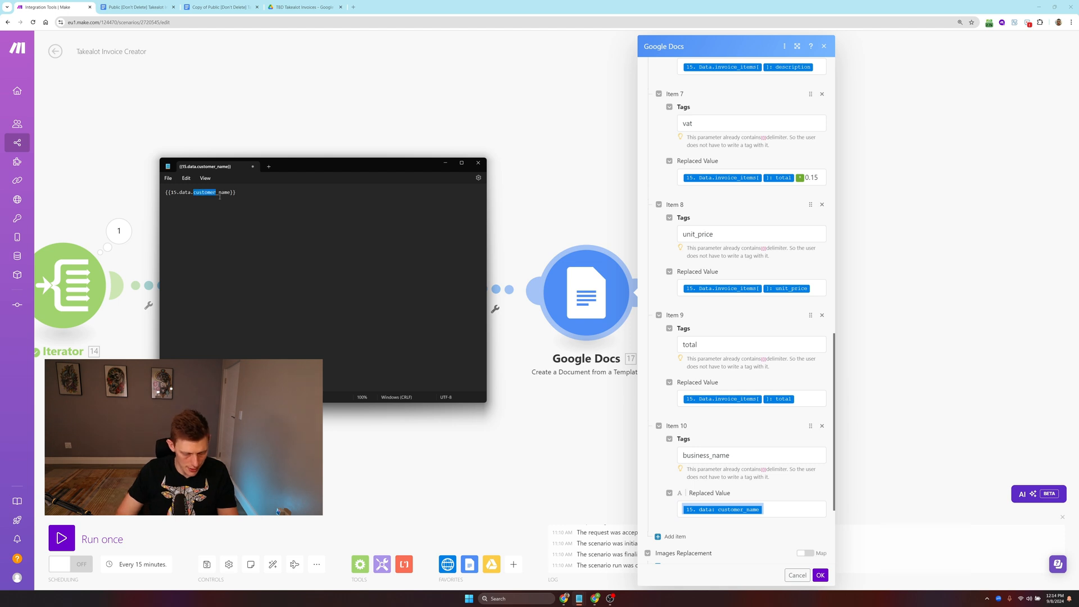
text(business_name)
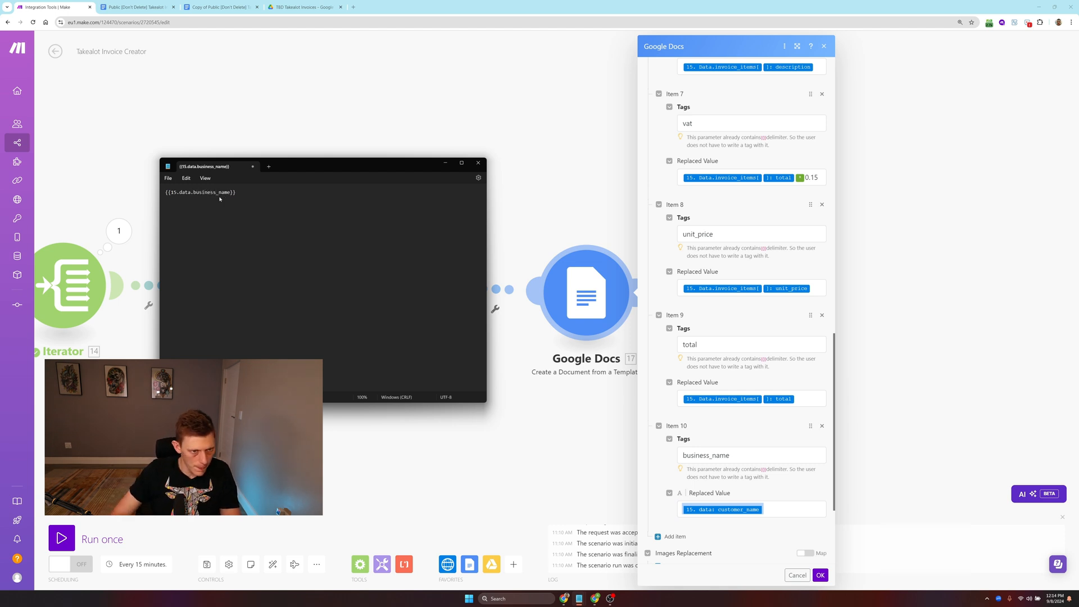
triple_click(200, 192)
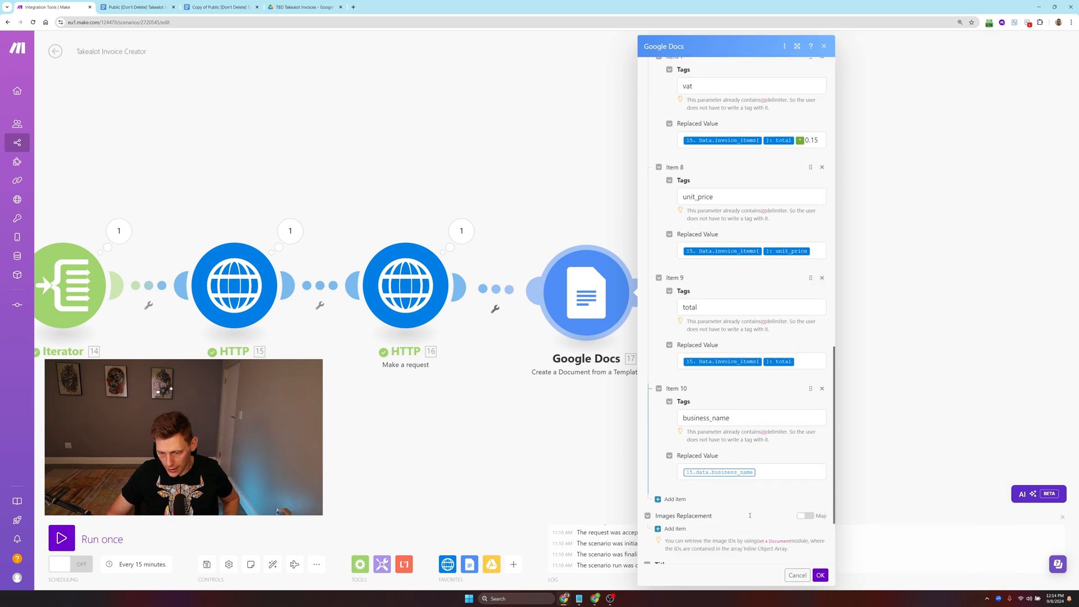
Step: Title the document from the iterator value, file it in TBD Takealot Invoices, and confirm the module
scroll(down, 3)
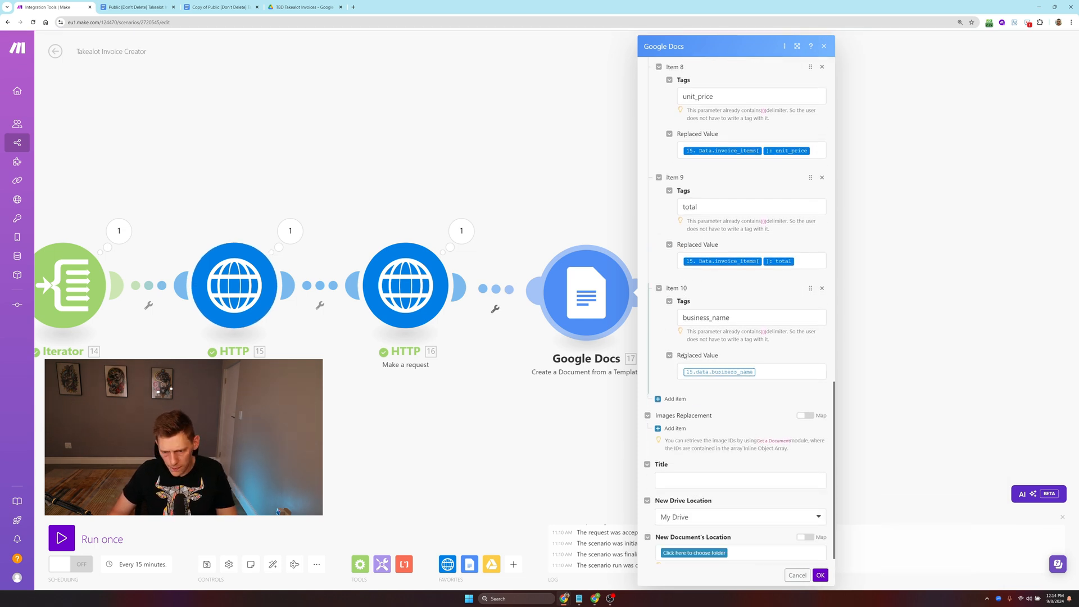
click(740, 480)
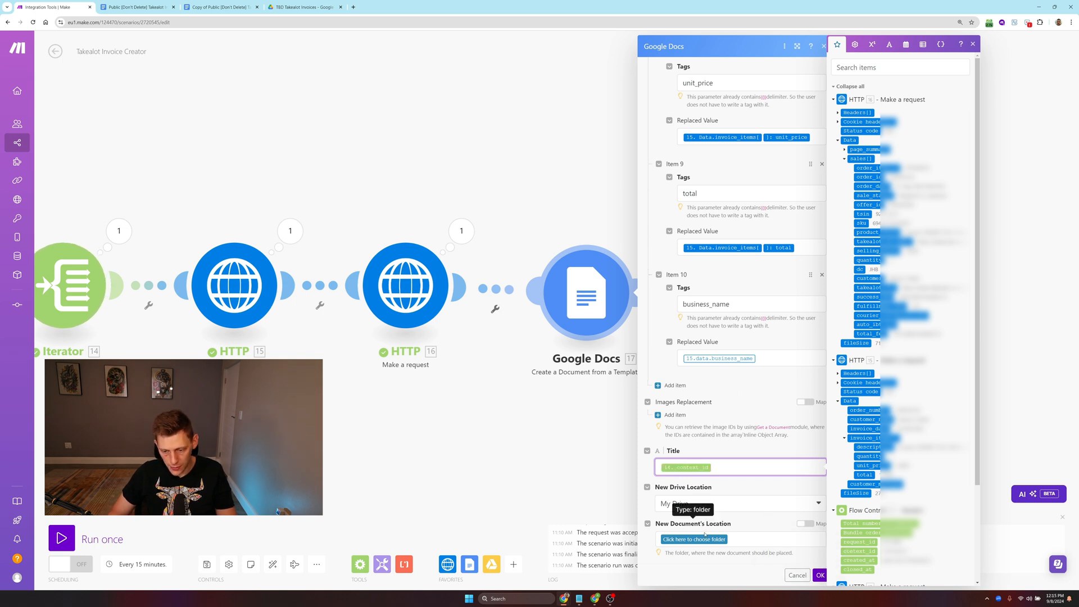
click(693, 538)
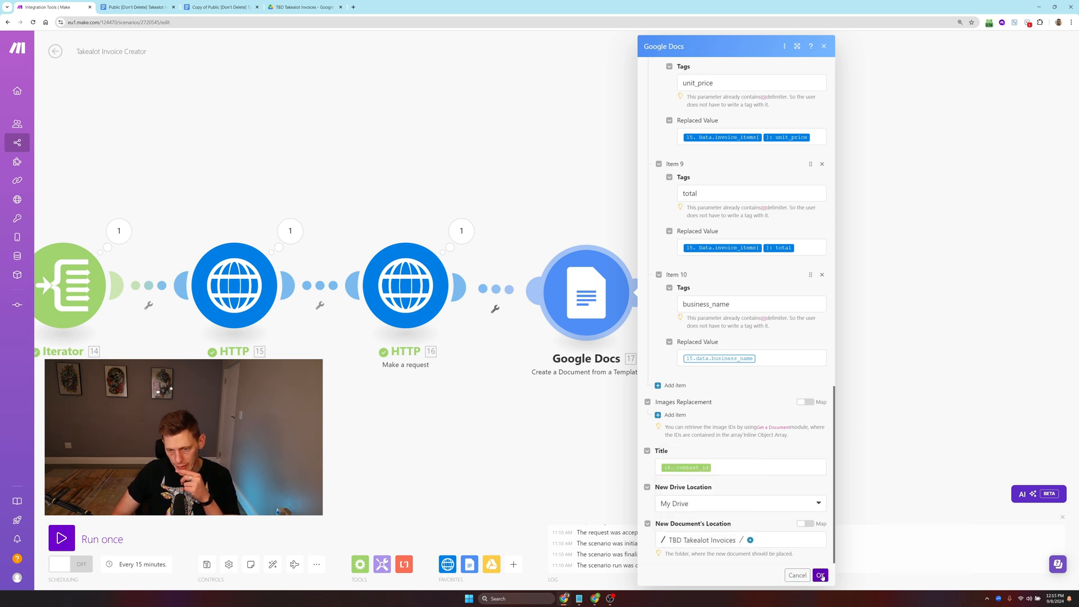
click(819, 575)
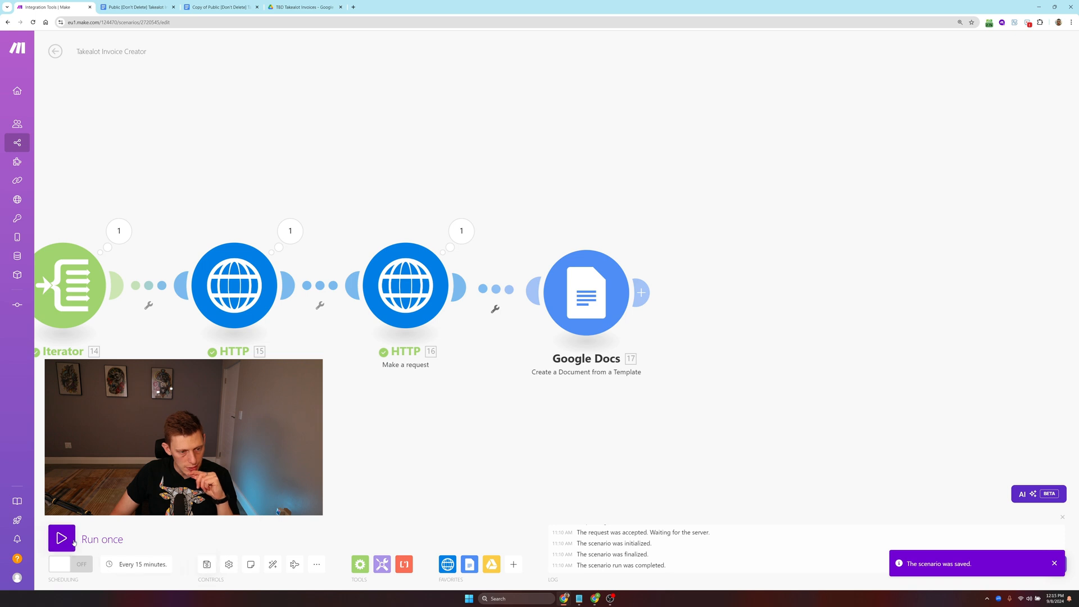
Step: Run the scenario once and check the TBD Takealot Invoices folder in Drive for the result
click(60, 539)
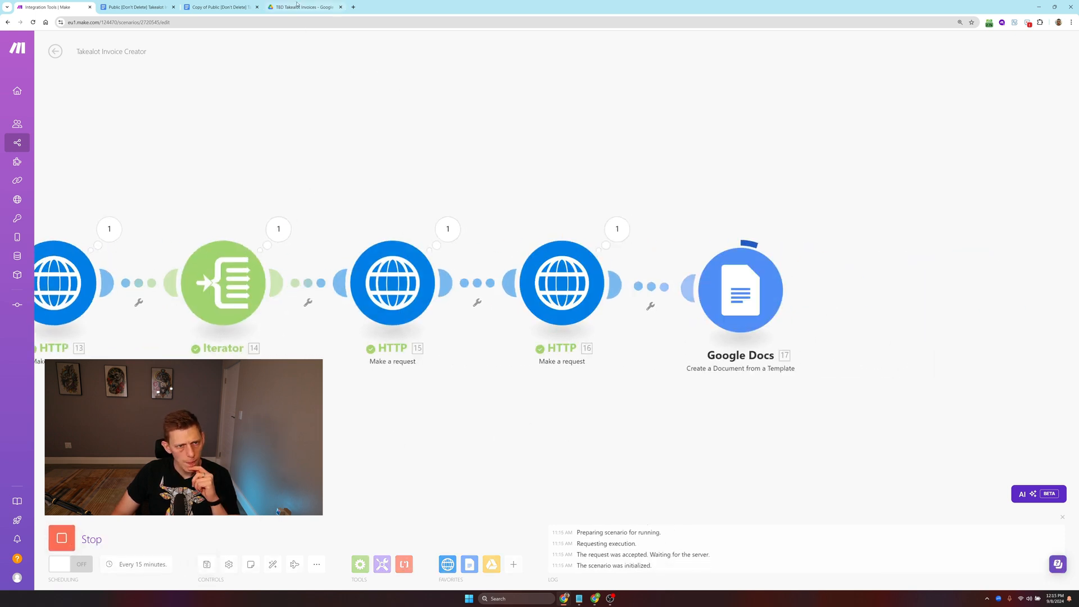
mouse_move(306, 6)
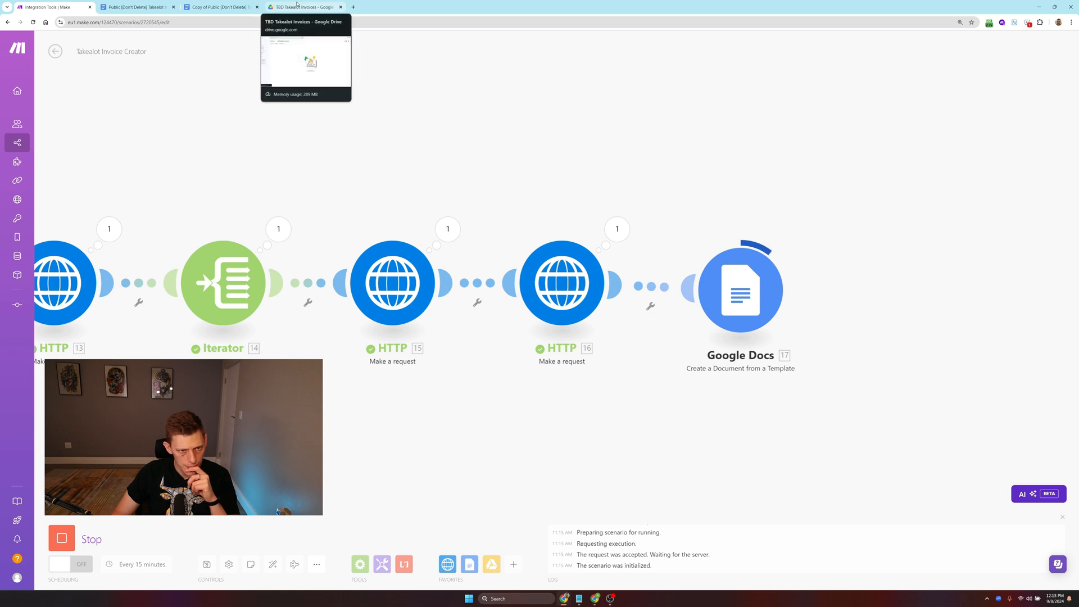
click(303, 7)
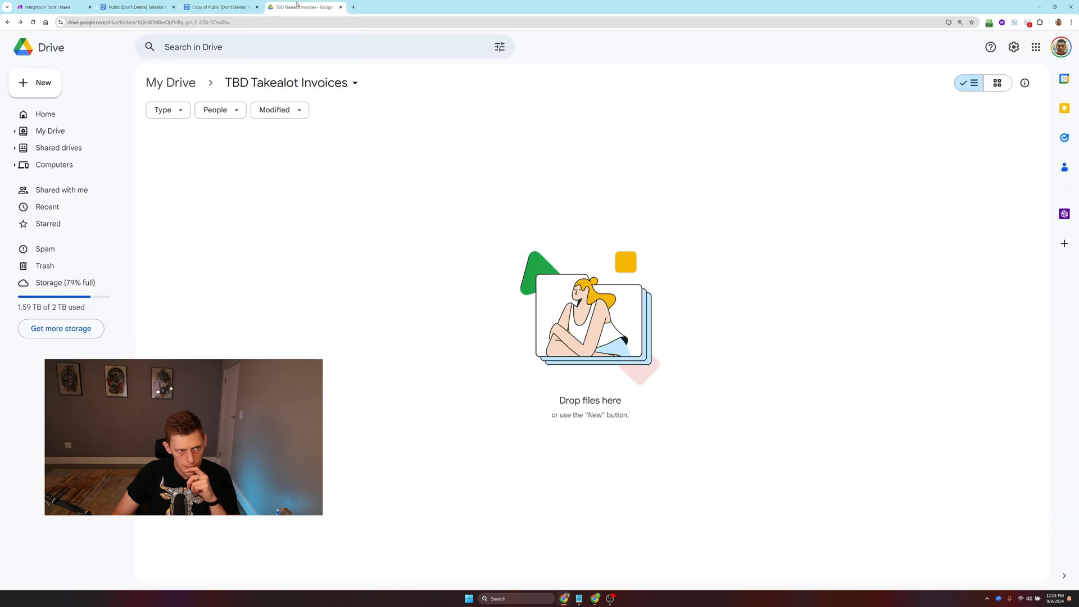
click(52, 7)
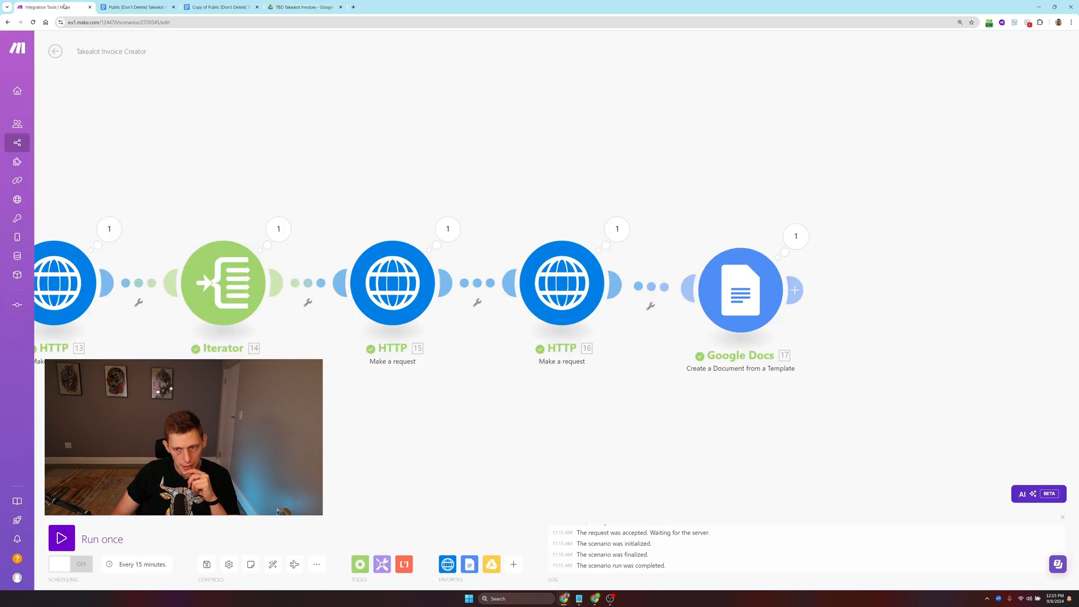
click(305, 7)
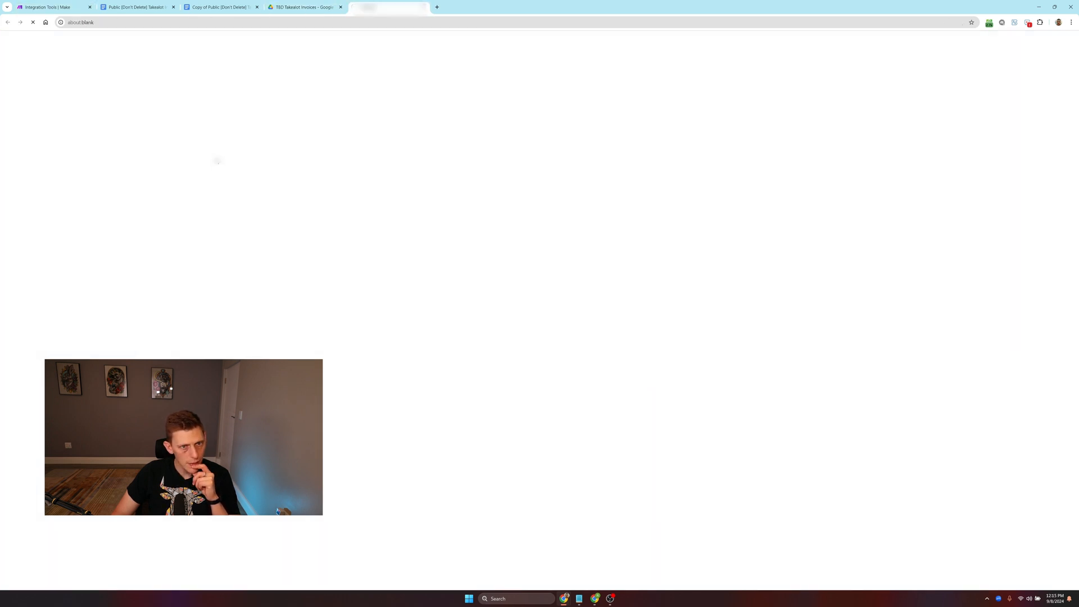
Step: Review the generated invoice in Google Docs, then return to the Make scenario editor
click(389, 7)
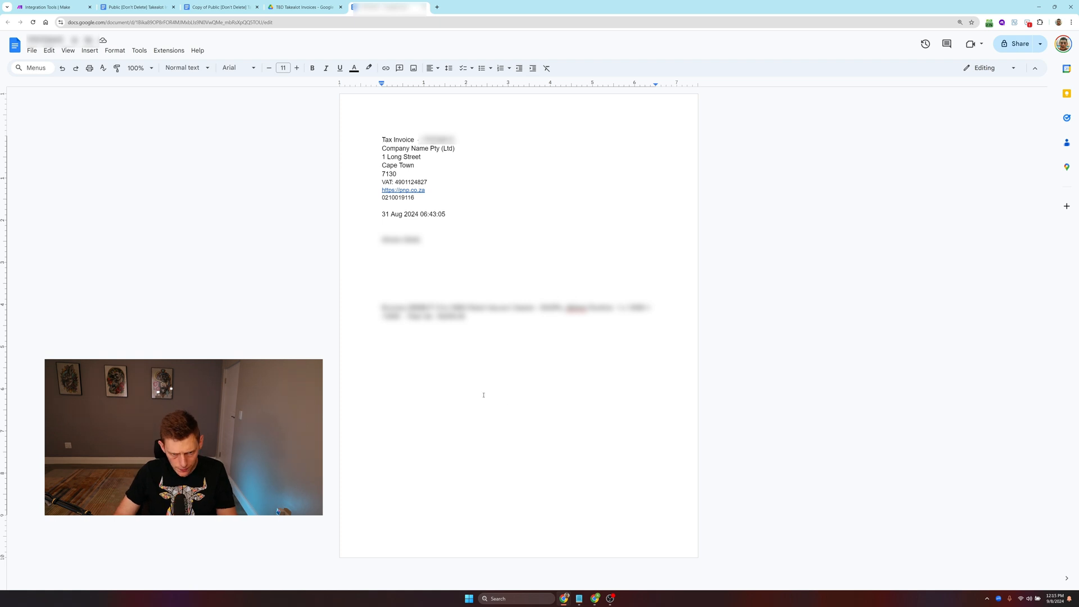
click(54, 7)
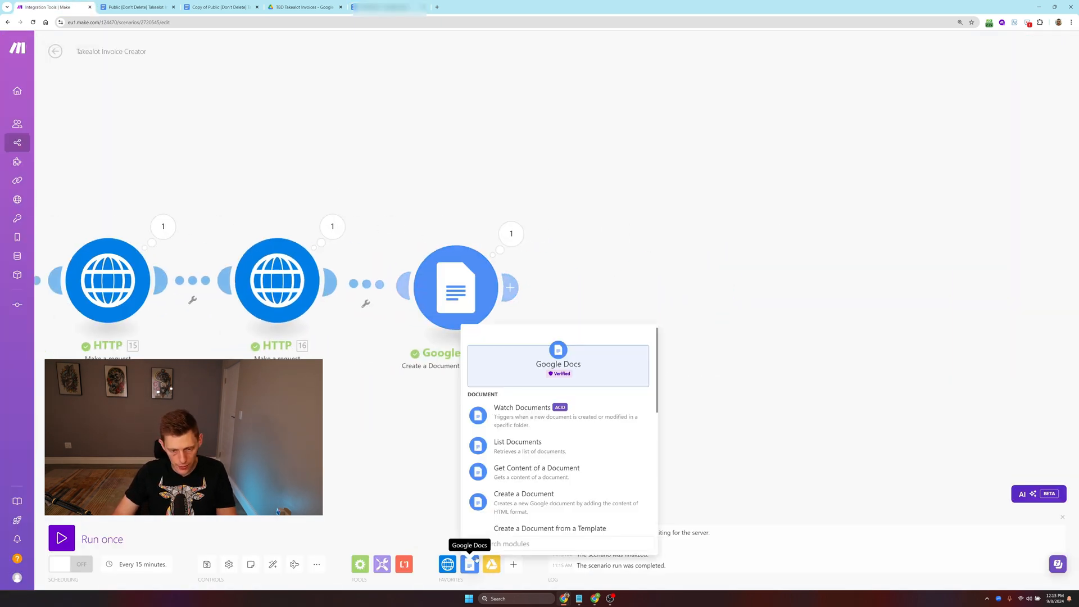
Step: Add a Google Docs Download a Document step taking the created document from My Drive as PDF
text(d)
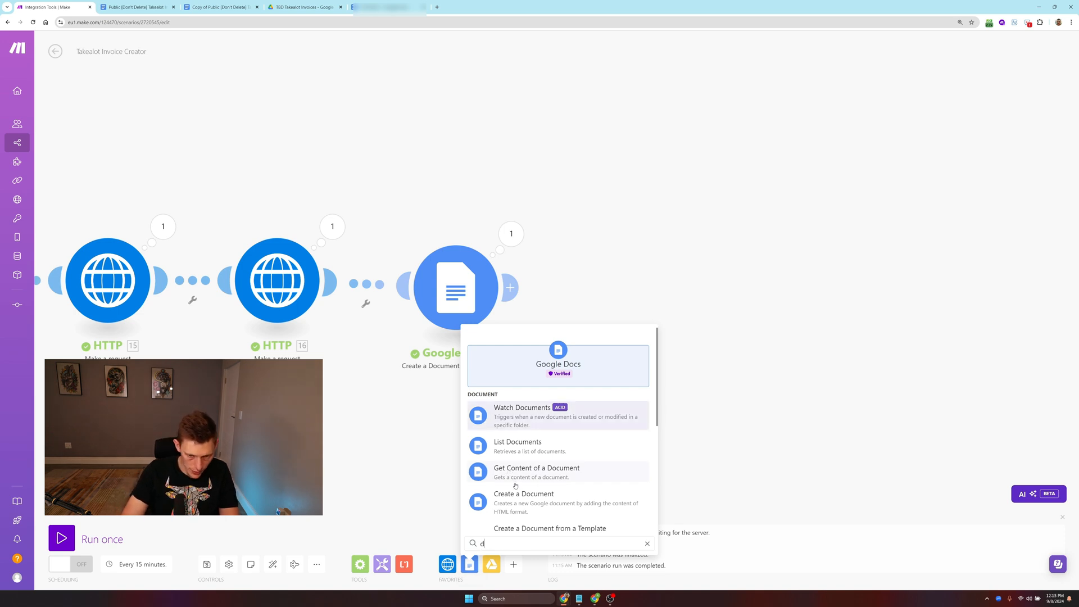
click(550, 528)
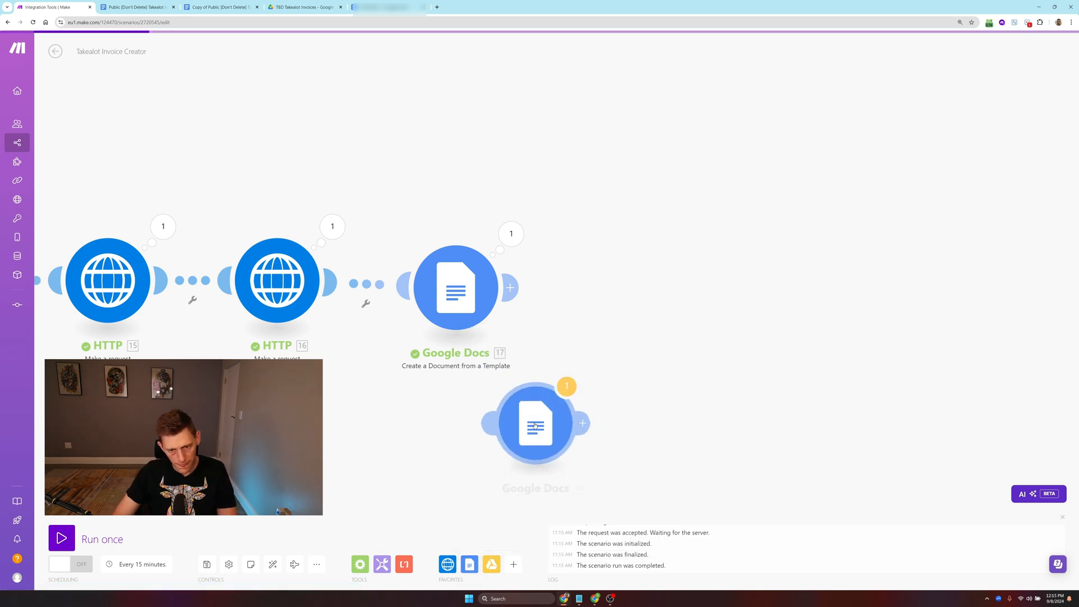
click(535, 423)
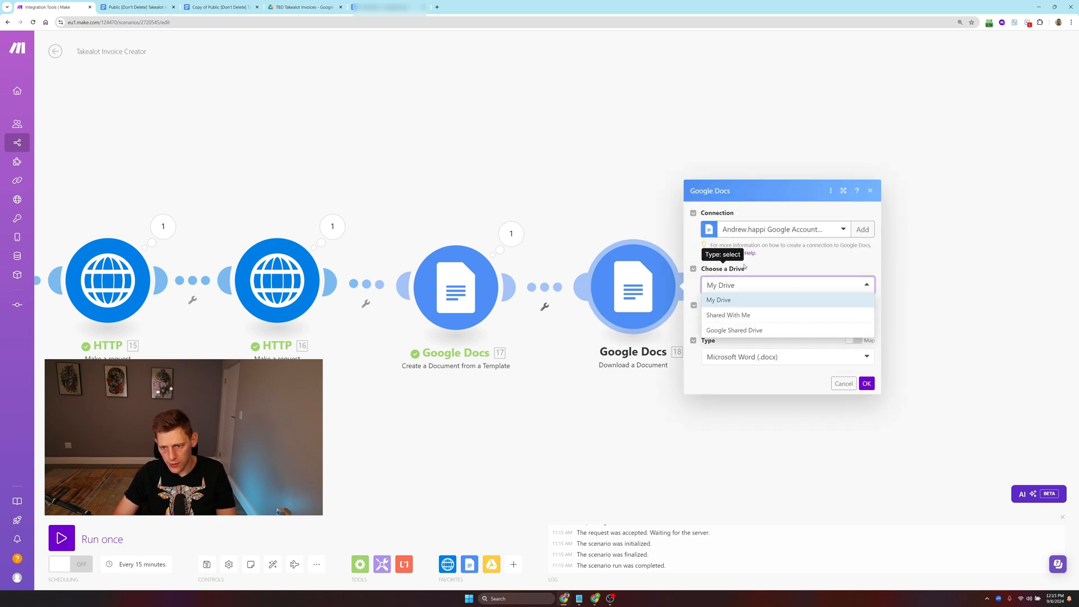
click(718, 299)
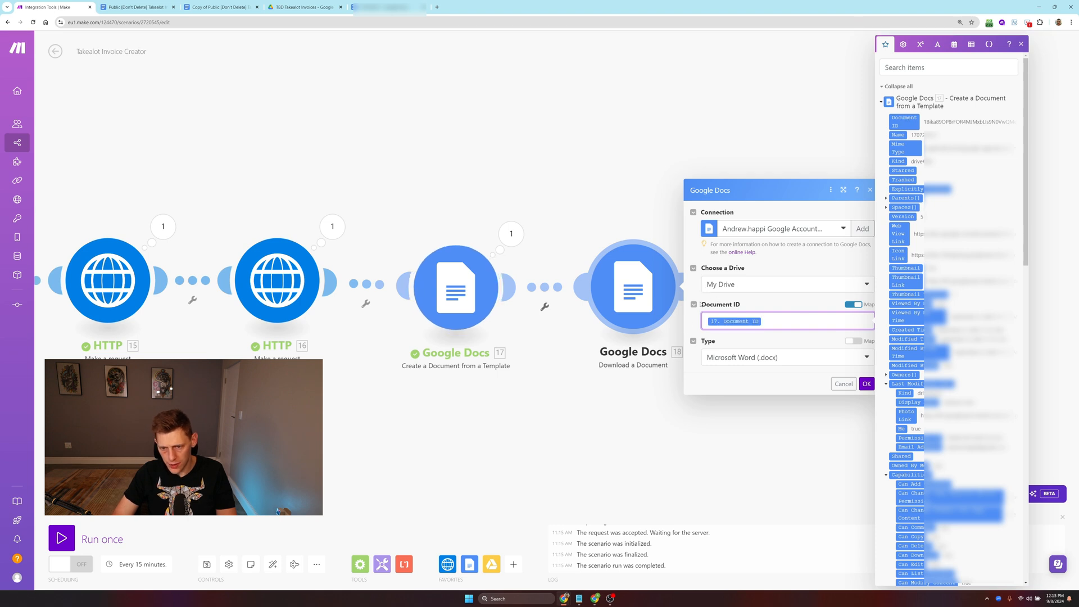
mouse_move(768, 372)
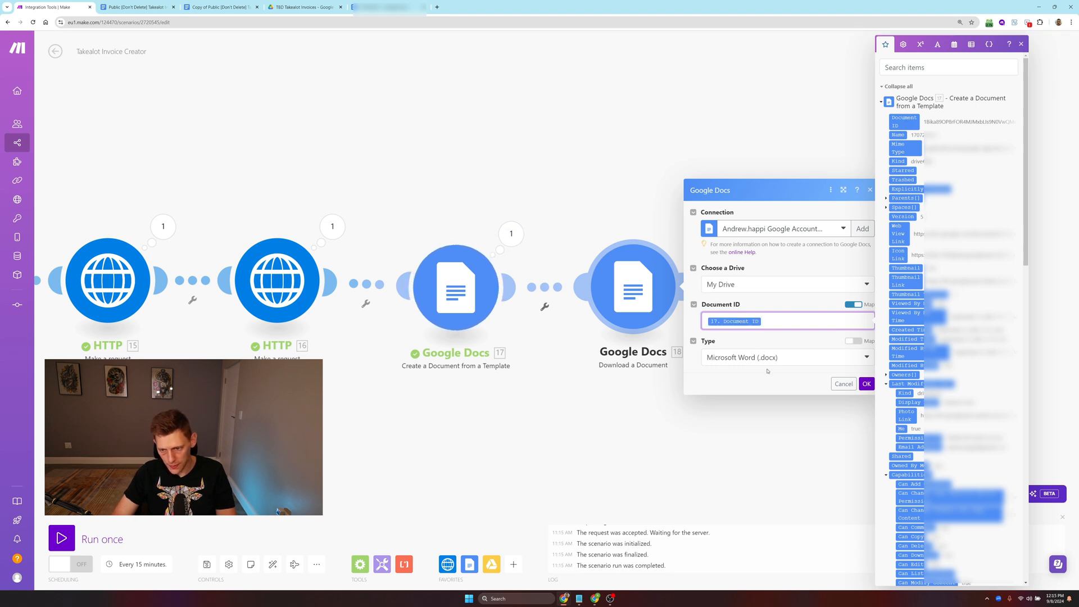
click(787, 356)
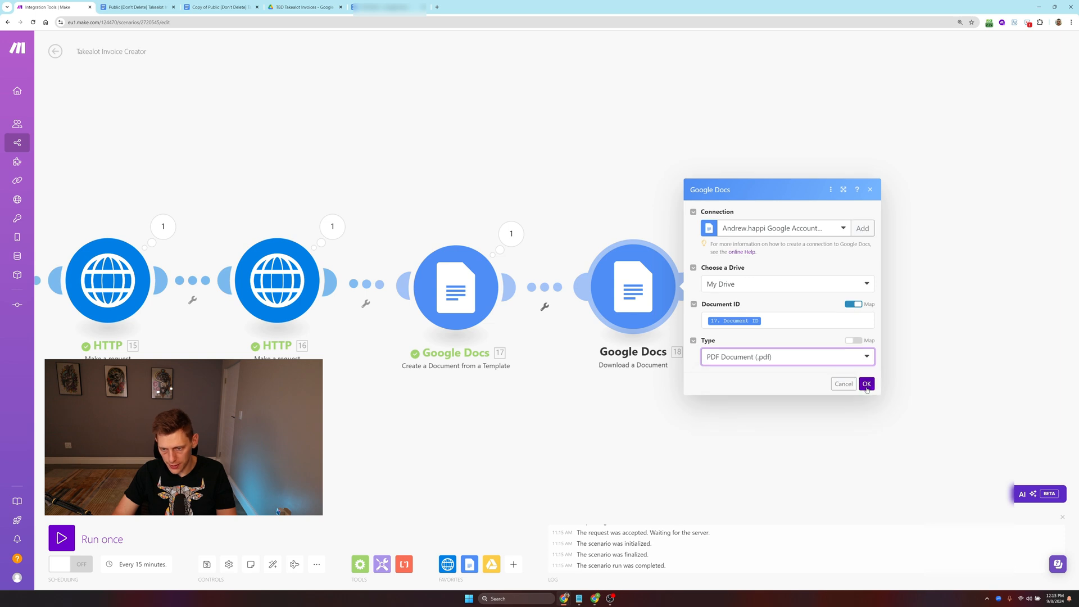
click(867, 384)
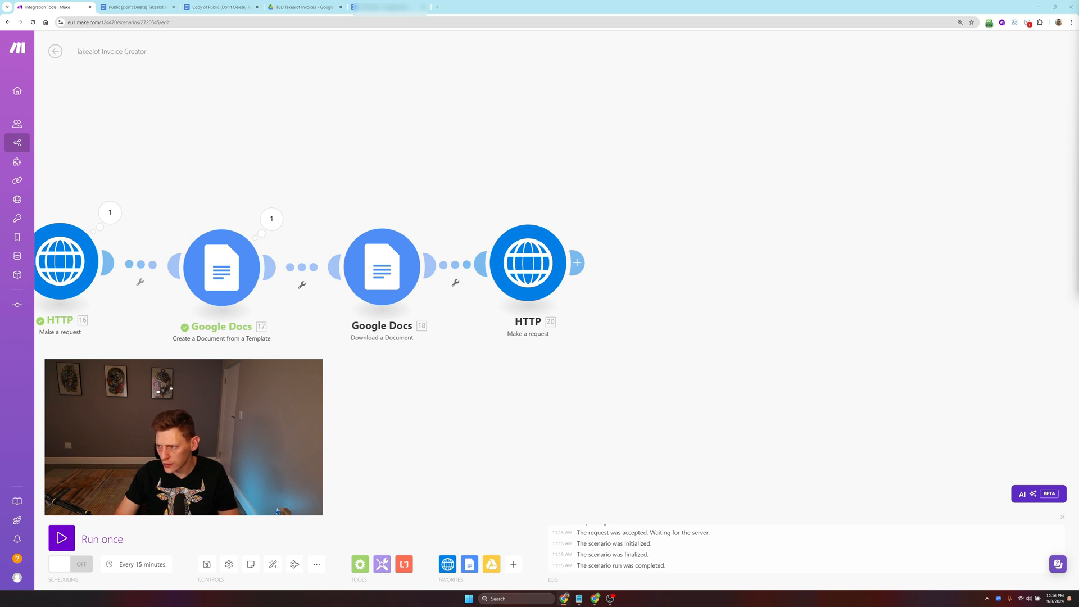
Step: Make the HTTP request a POST with Authorization, Accept and Accept-Encoding headers
click(528, 263)
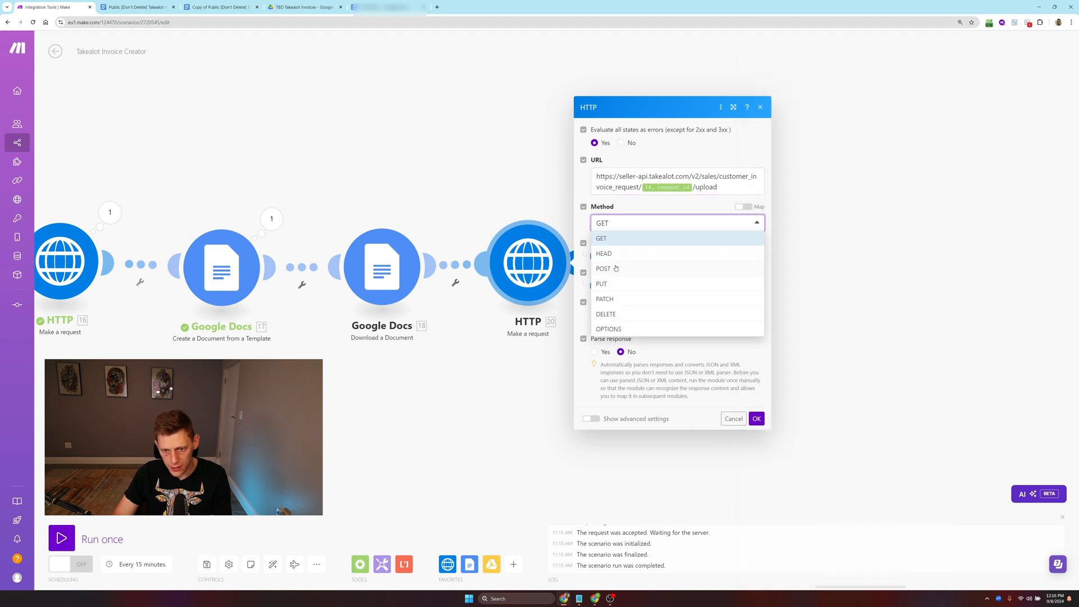
click(604, 269)
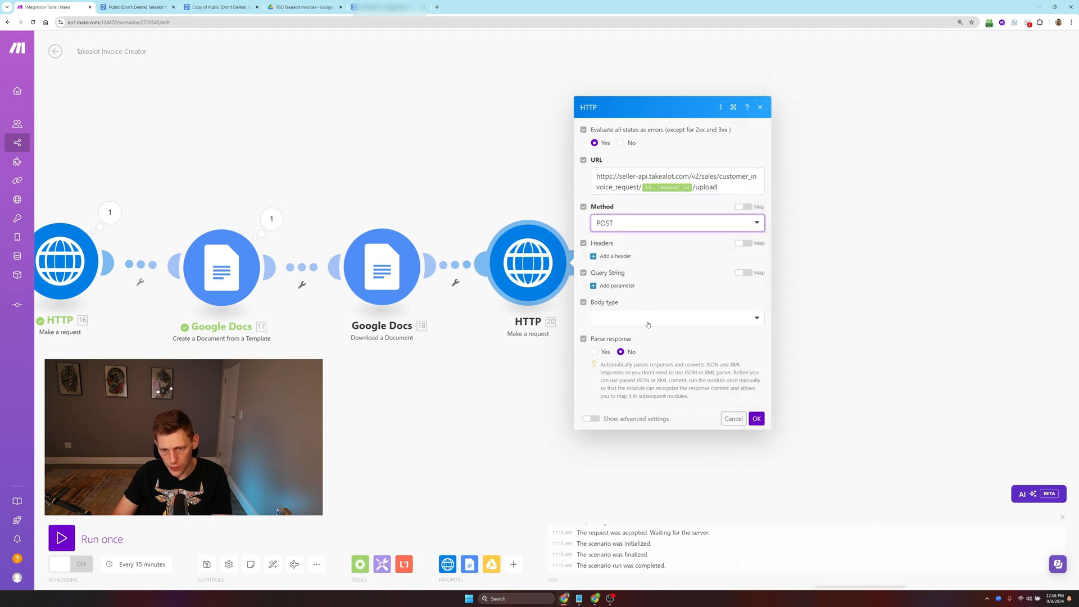
click(615, 256)
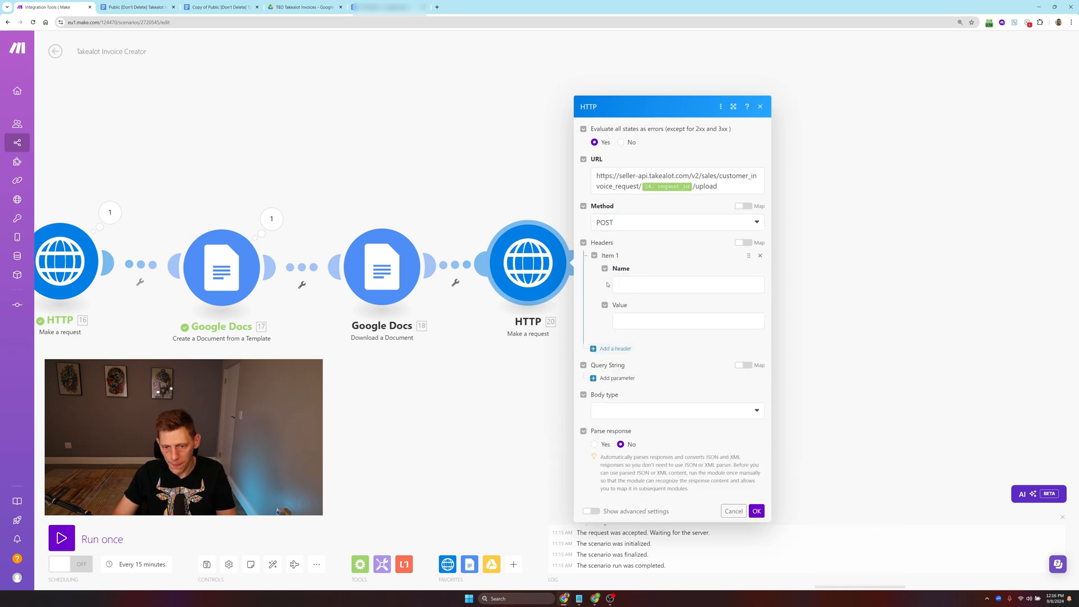
text(Authorization)
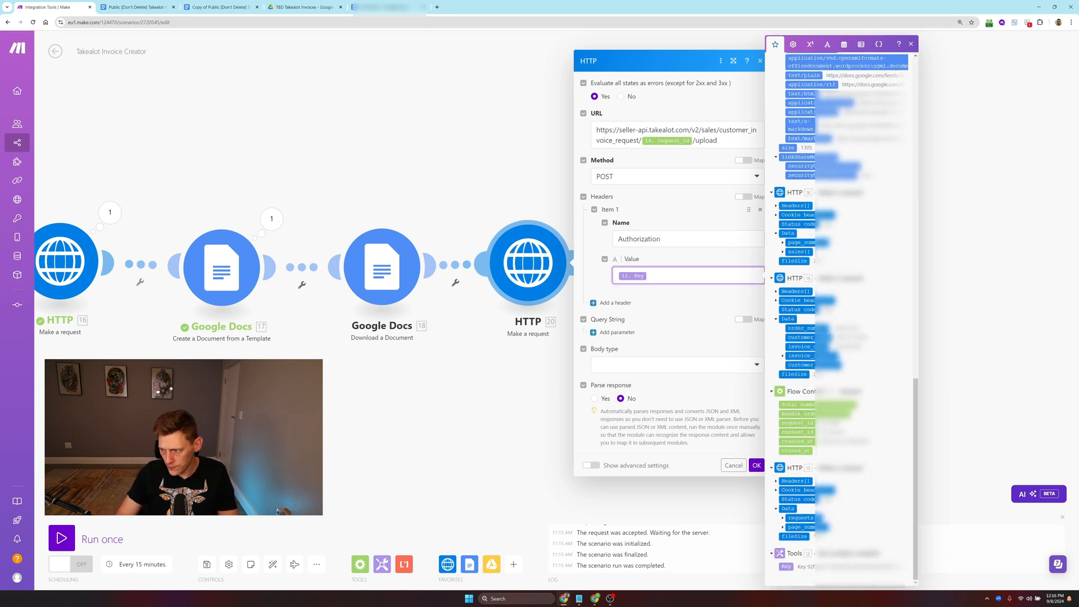
click(613, 302)
text(A)
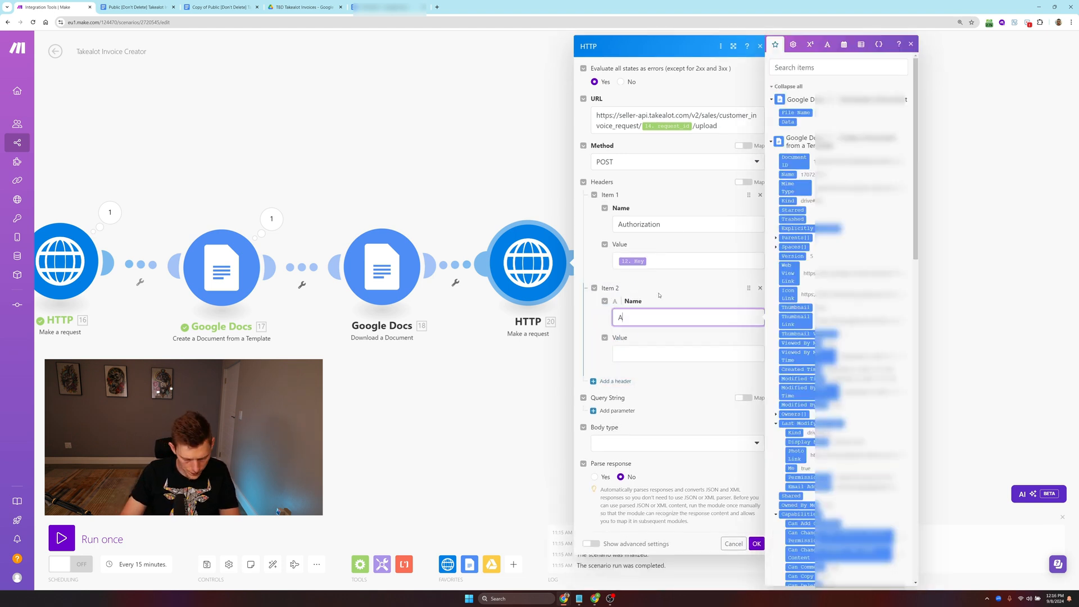
text(ccept)
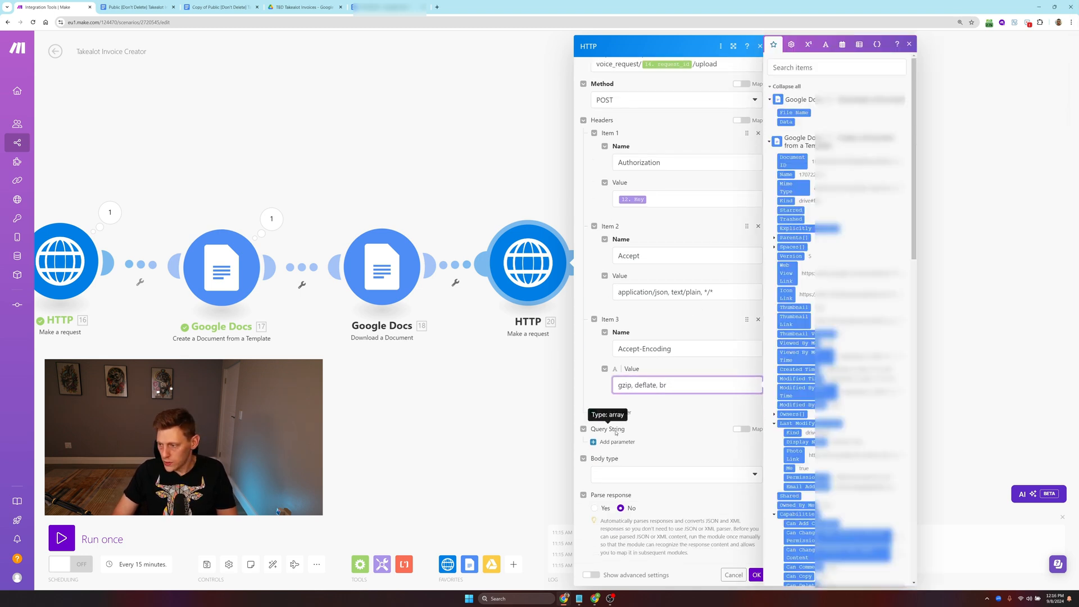
Step: Send a Multipart/form-data body with a file field 'invoice' taken from the downloaded document
click(675, 473)
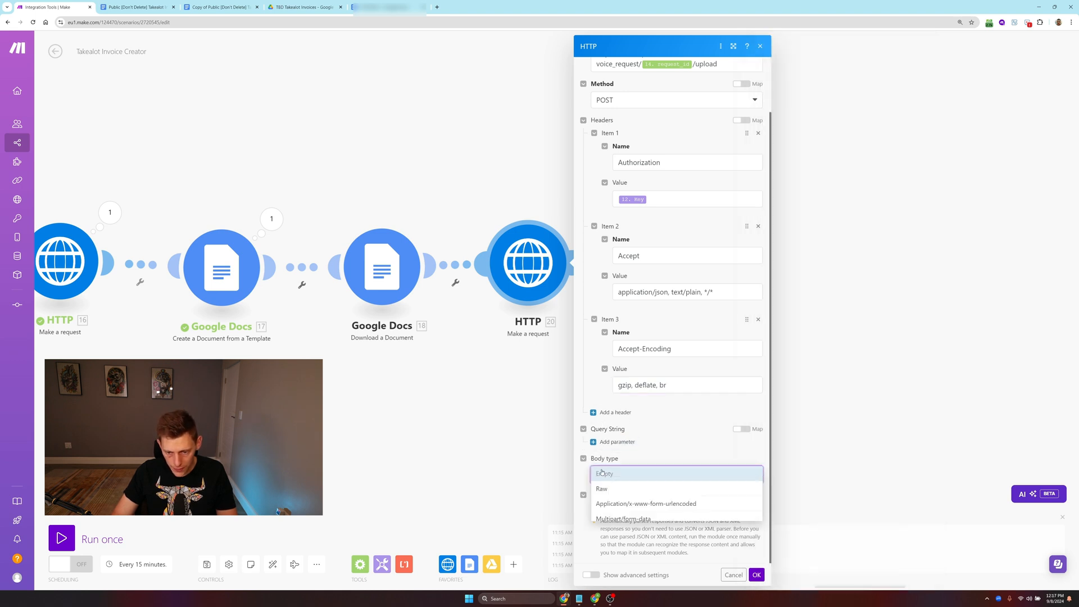
click(621, 518)
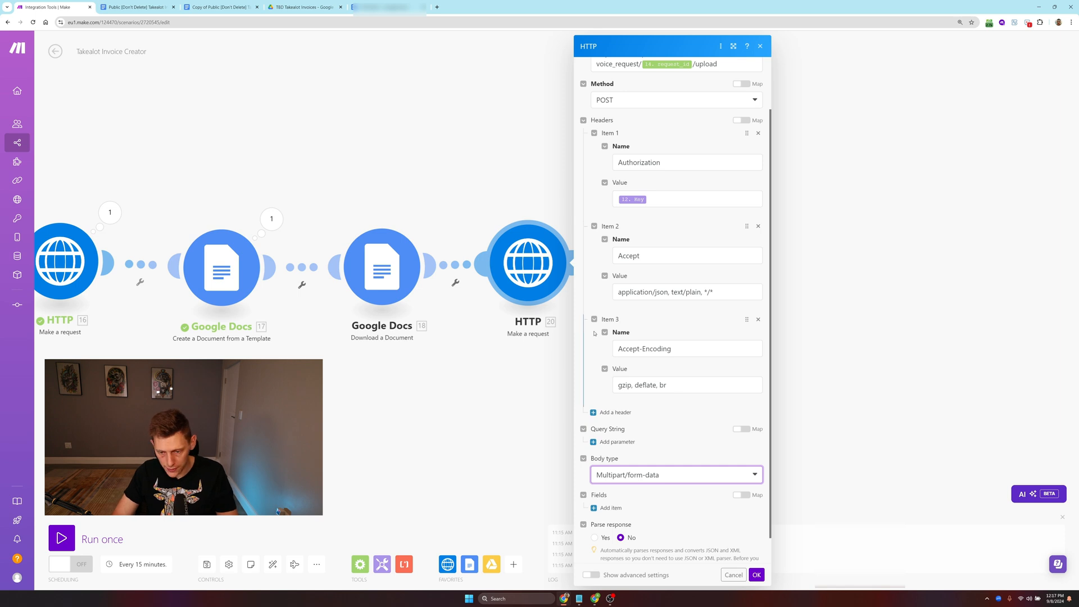
scroll(down, 3)
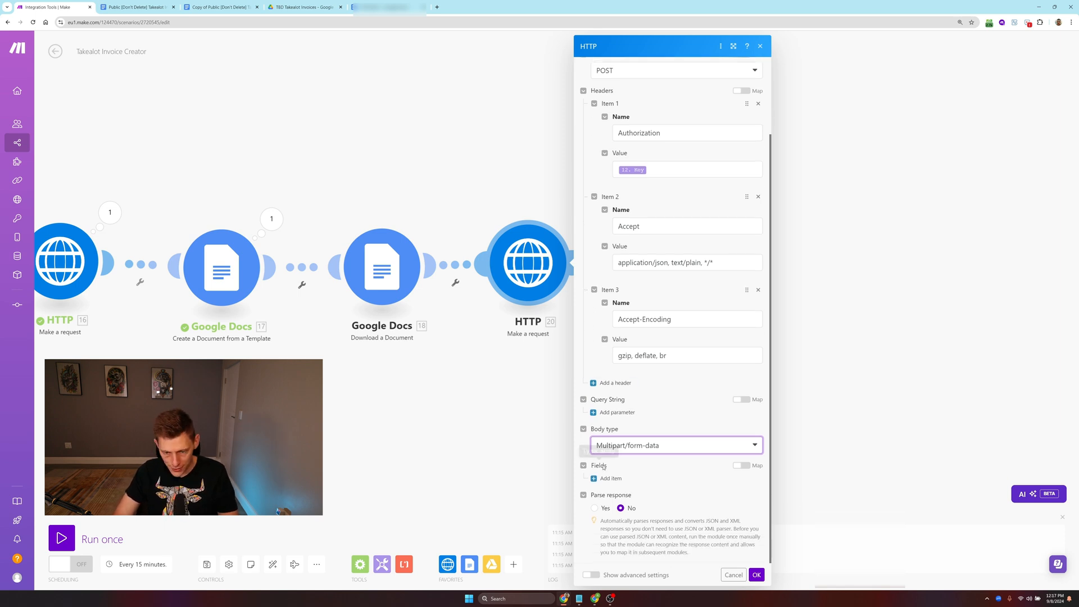
click(611, 479)
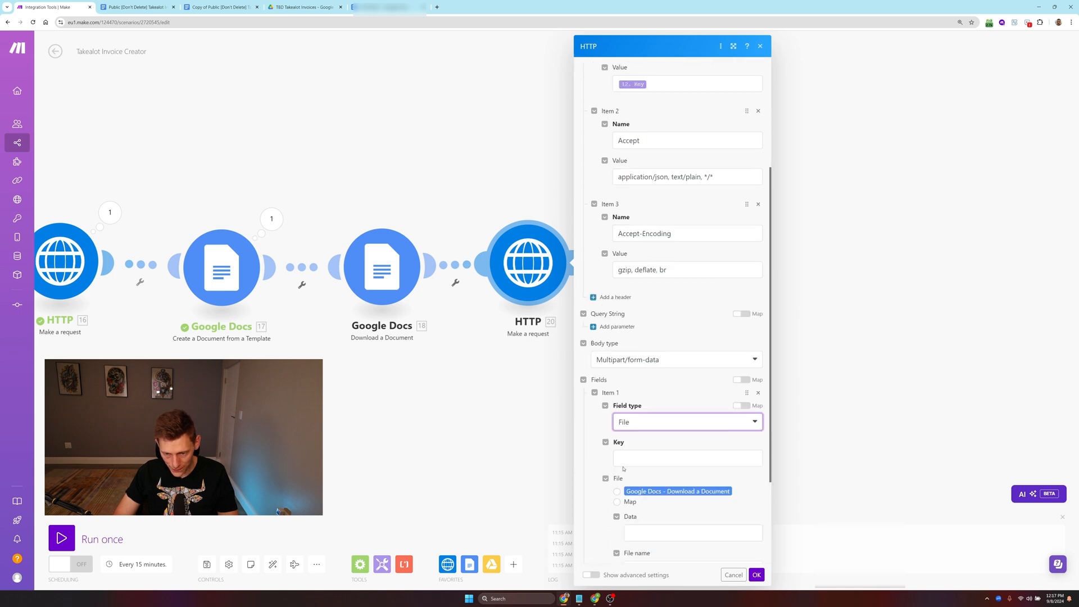
click(686, 458)
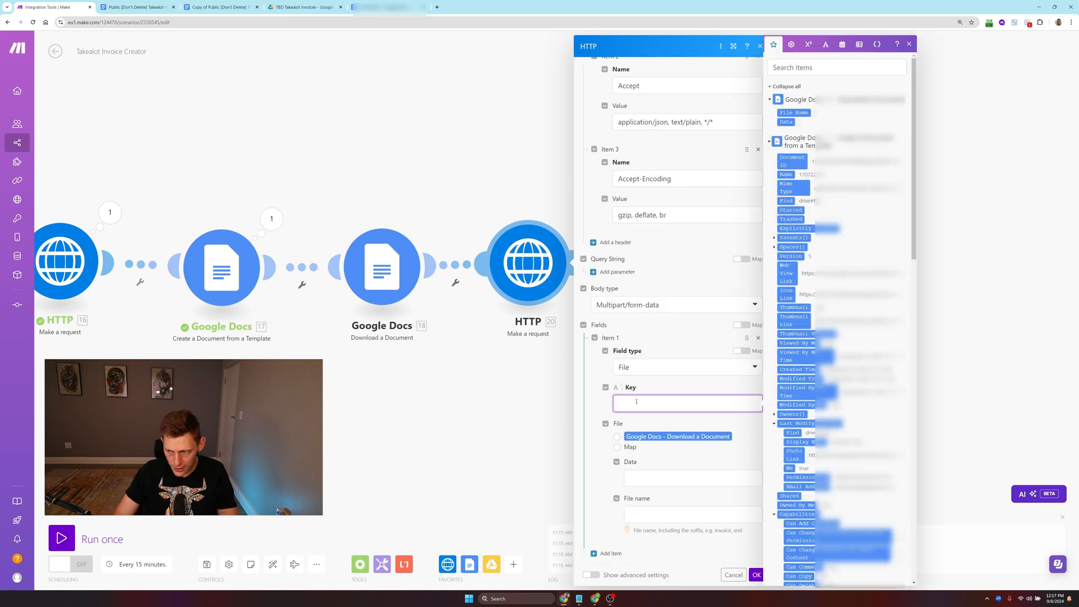
text(invoice)
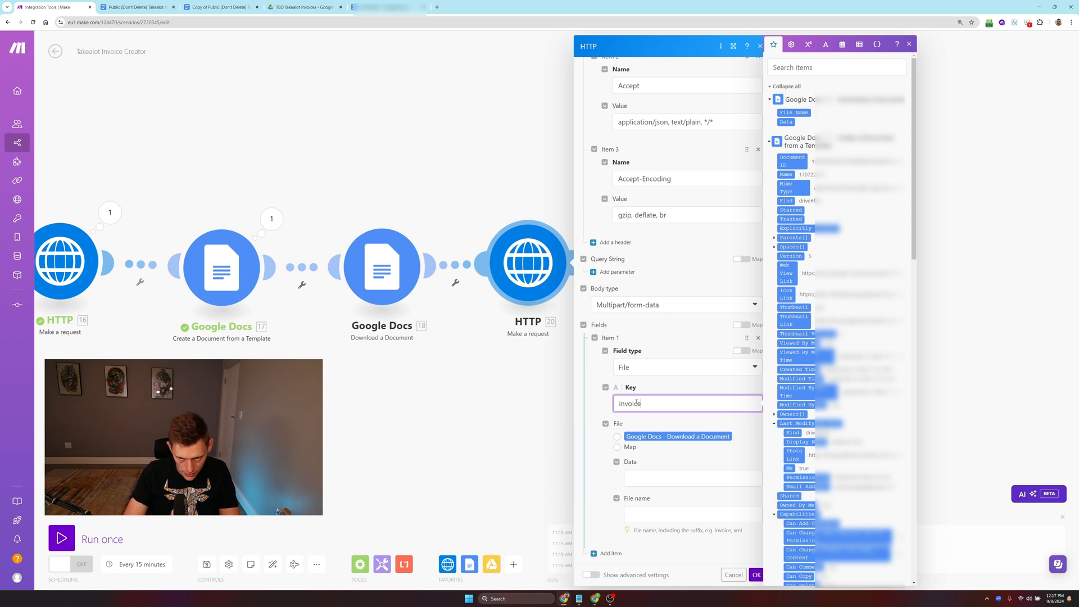
text(INvoice)
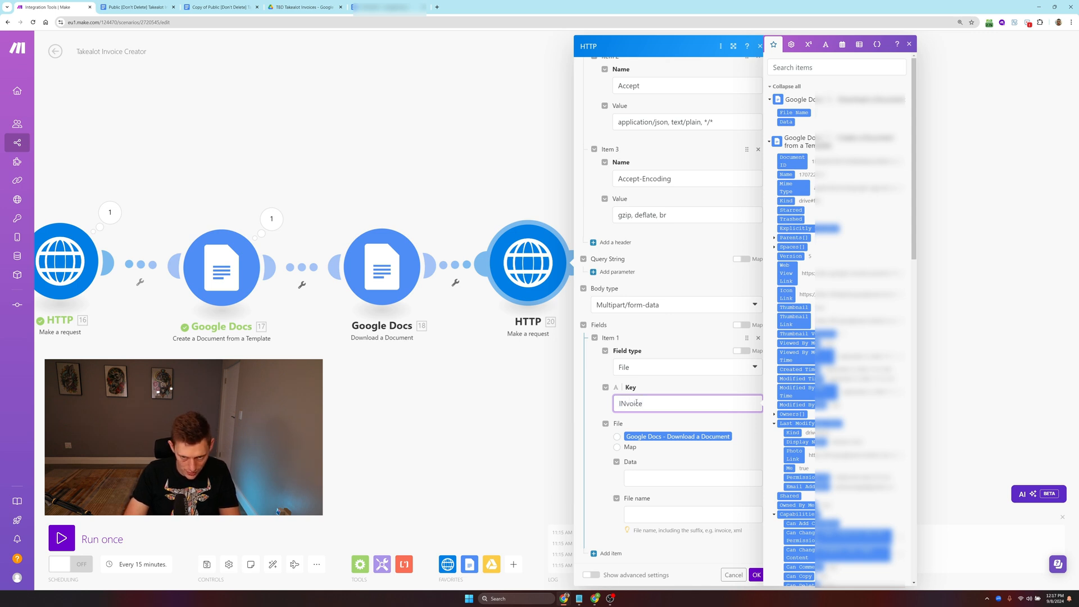
text(INVOICE)
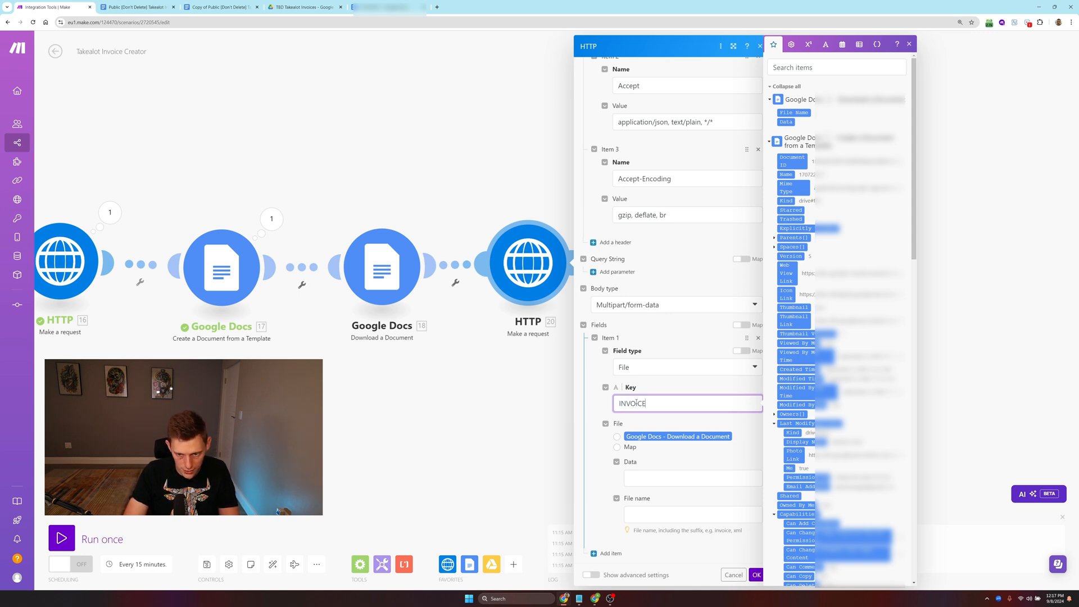
text(invoice)
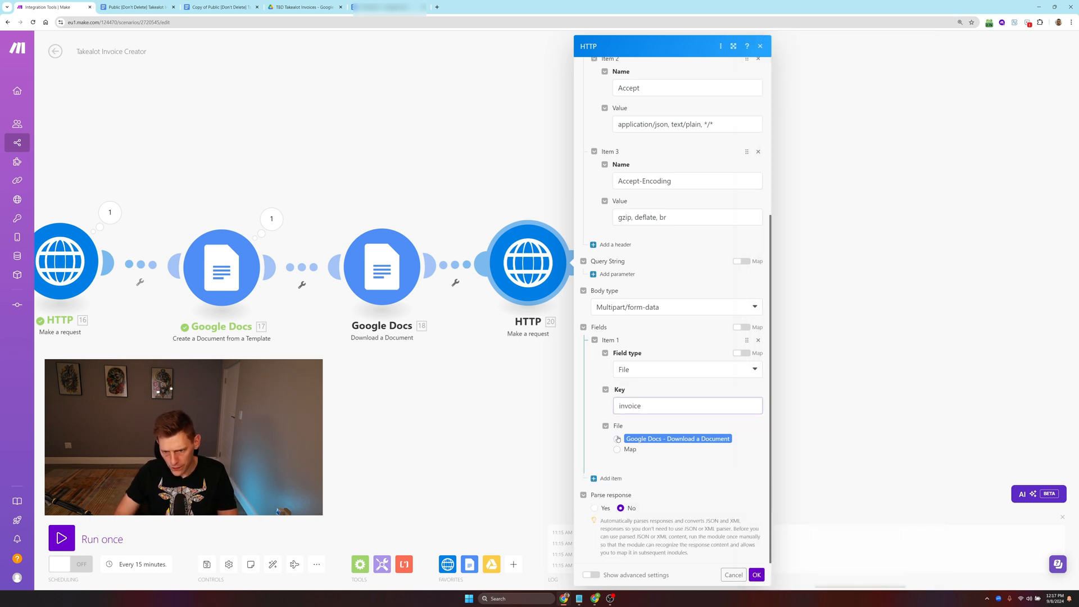
click(617, 438)
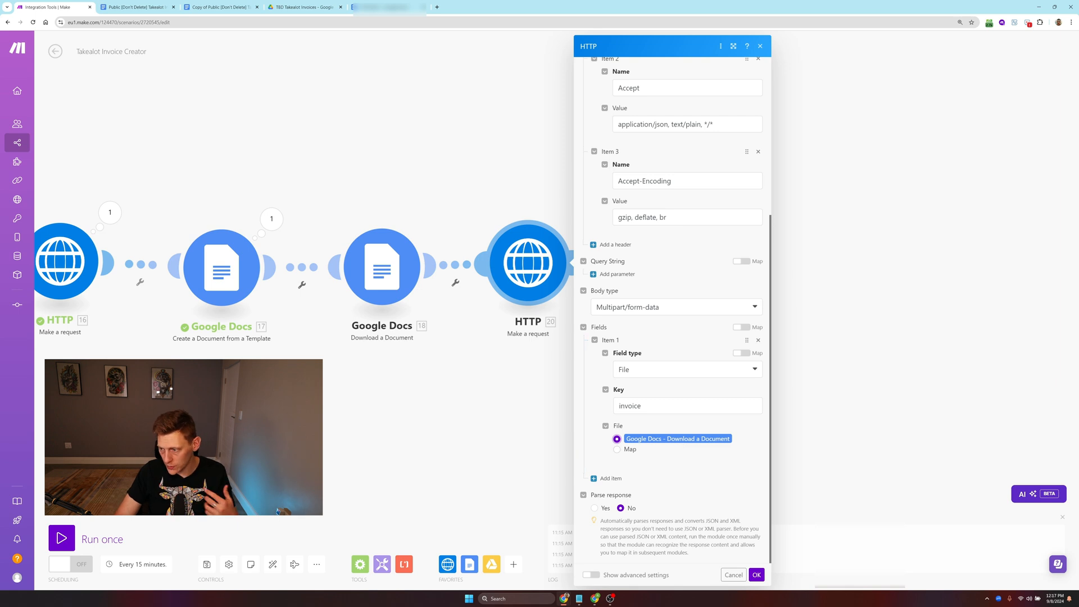
Step: Have the HTTP module parse the response and reach for the flow control options
click(595, 508)
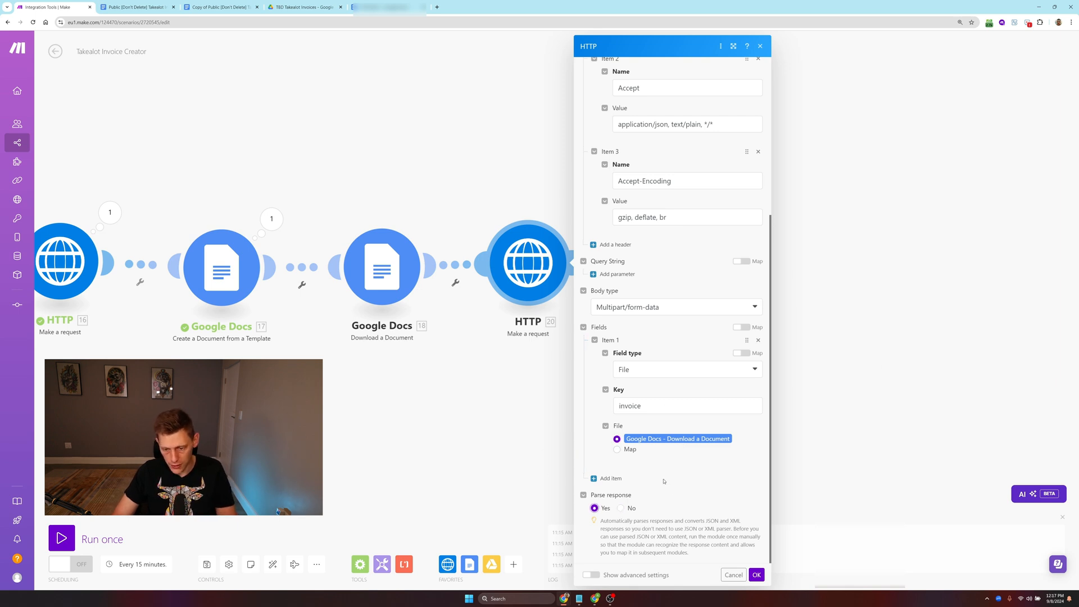
scroll(up, 3)
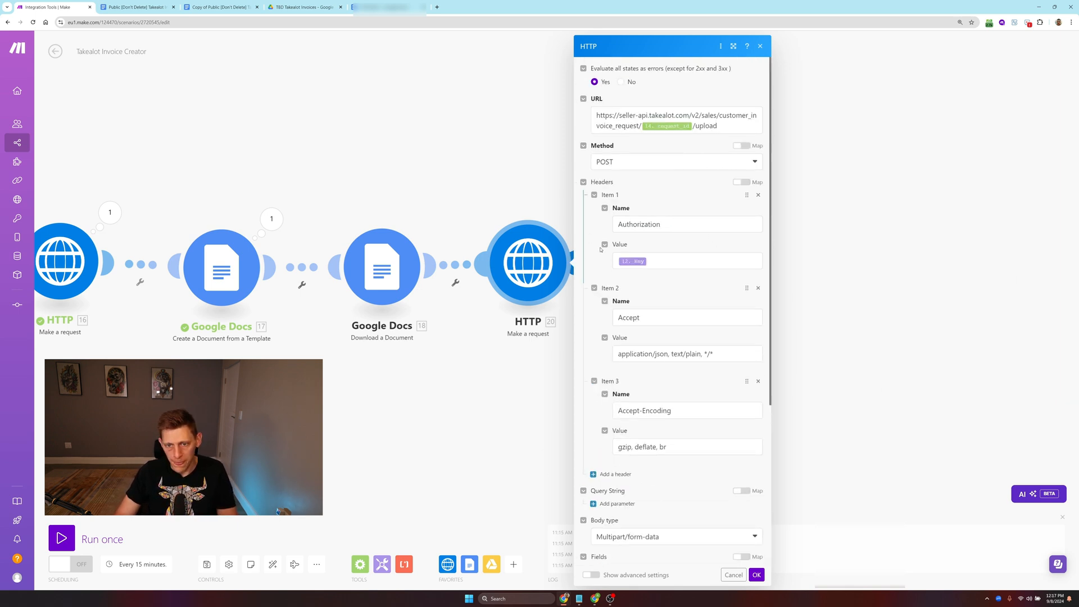
scroll(down, 3)
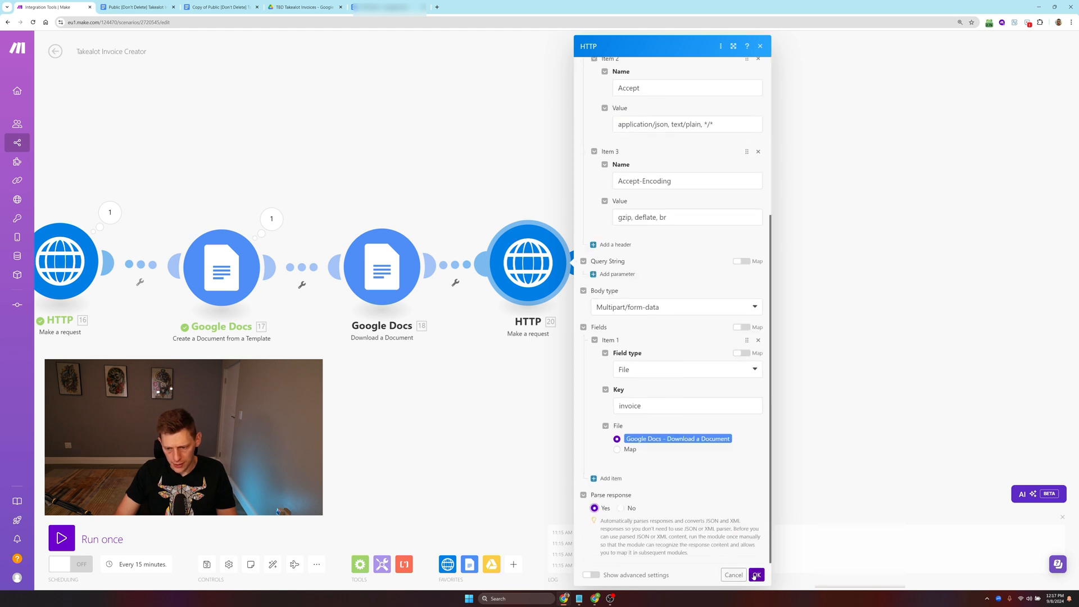
click(756, 574)
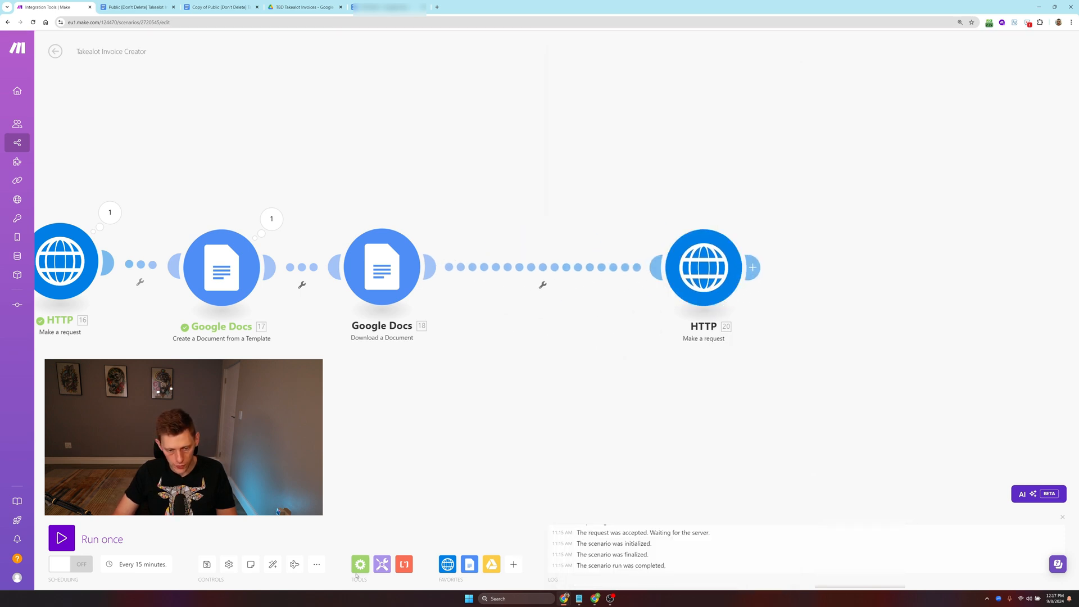
Step: Place a Router between Download a Document and the HTTP request, then save the scenario
click(359, 564)
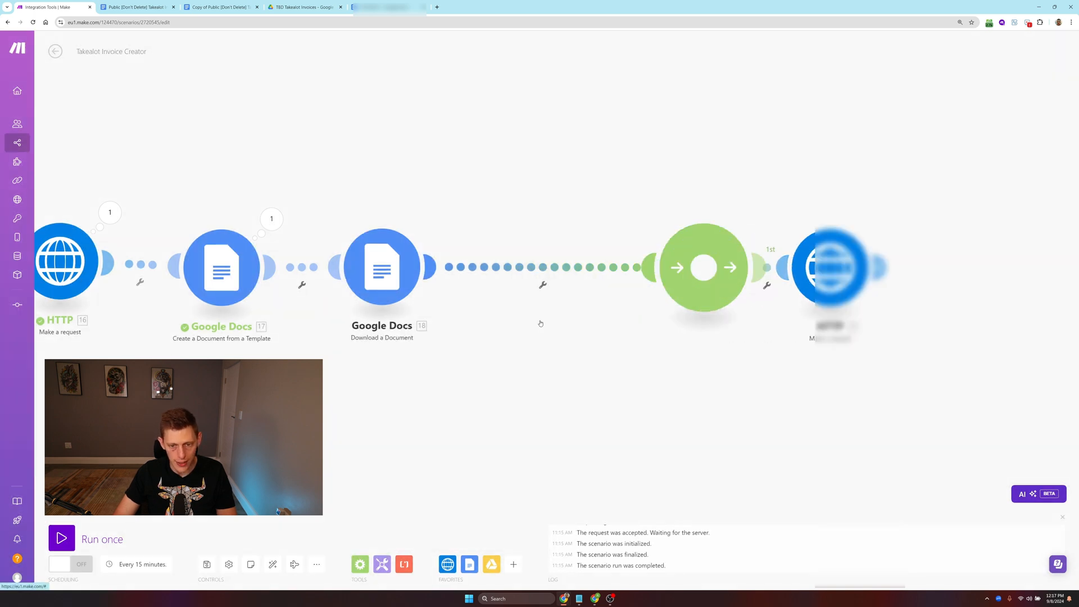
right_click(697, 269)
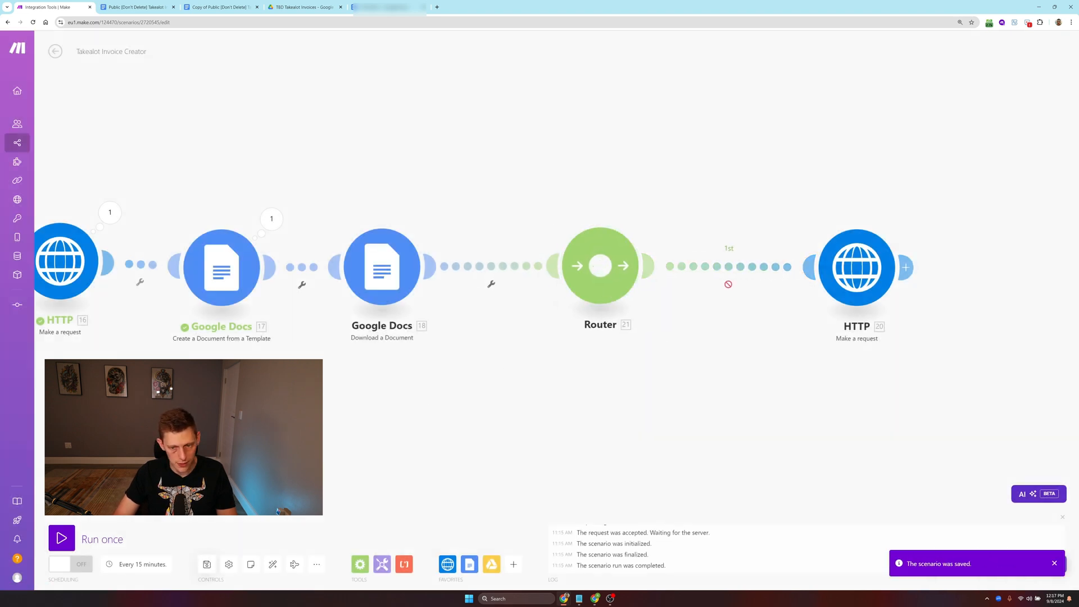
click(60, 539)
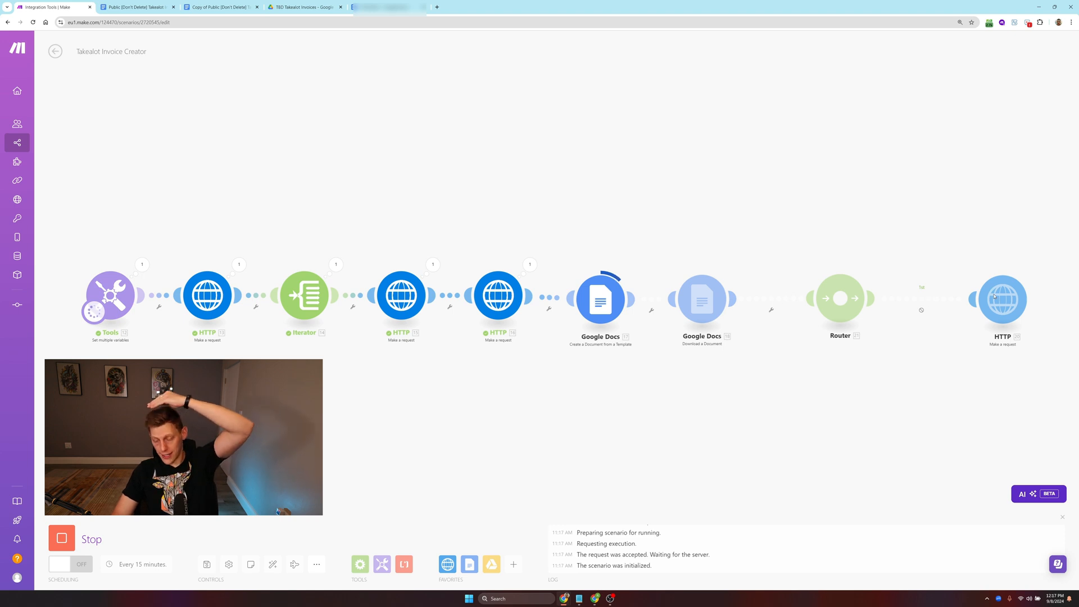
mouse_move(970, 311)
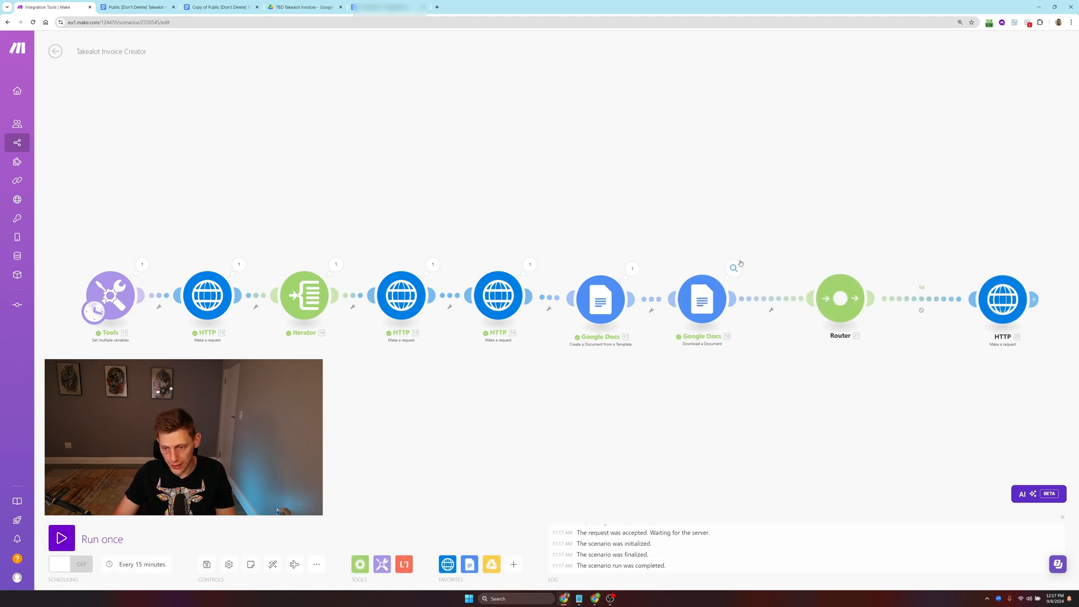
mouse_move(804, 259)
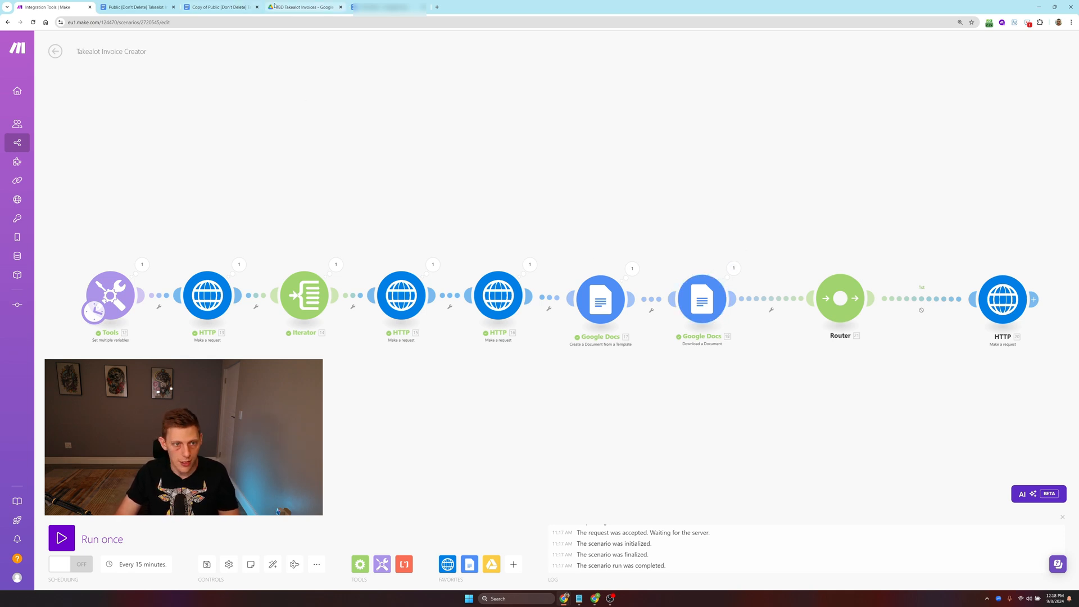
mouse_move(305, 7)
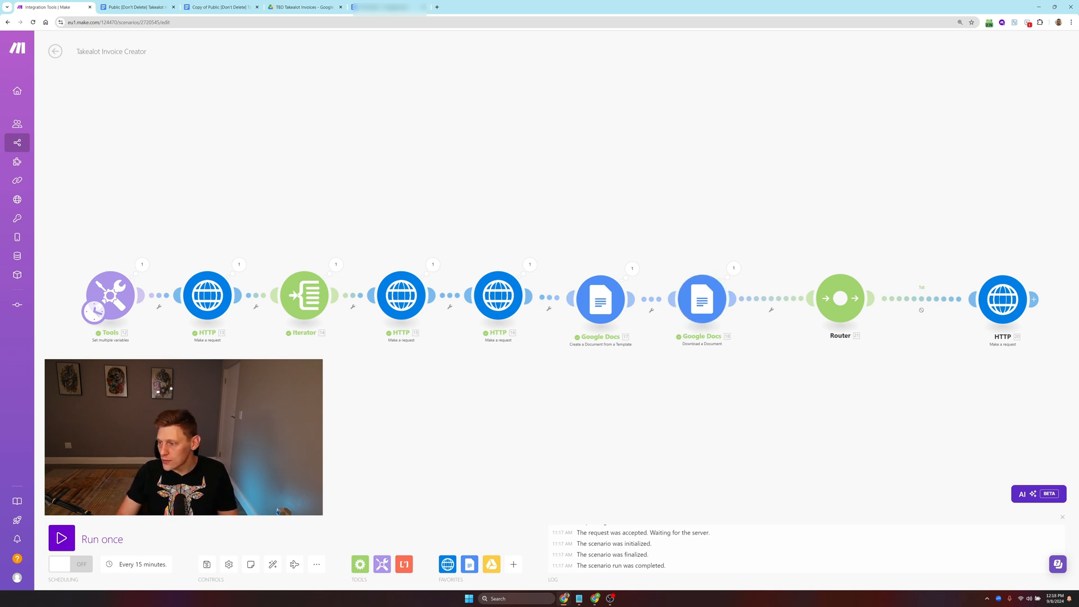
mouse_move(617, 207)
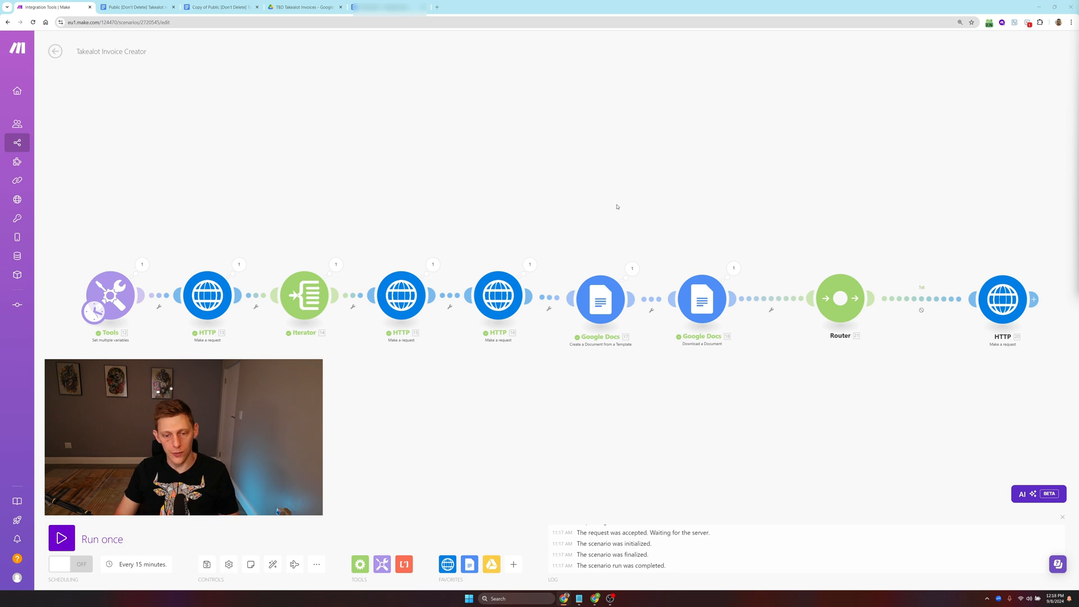
mouse_move(600, 210)
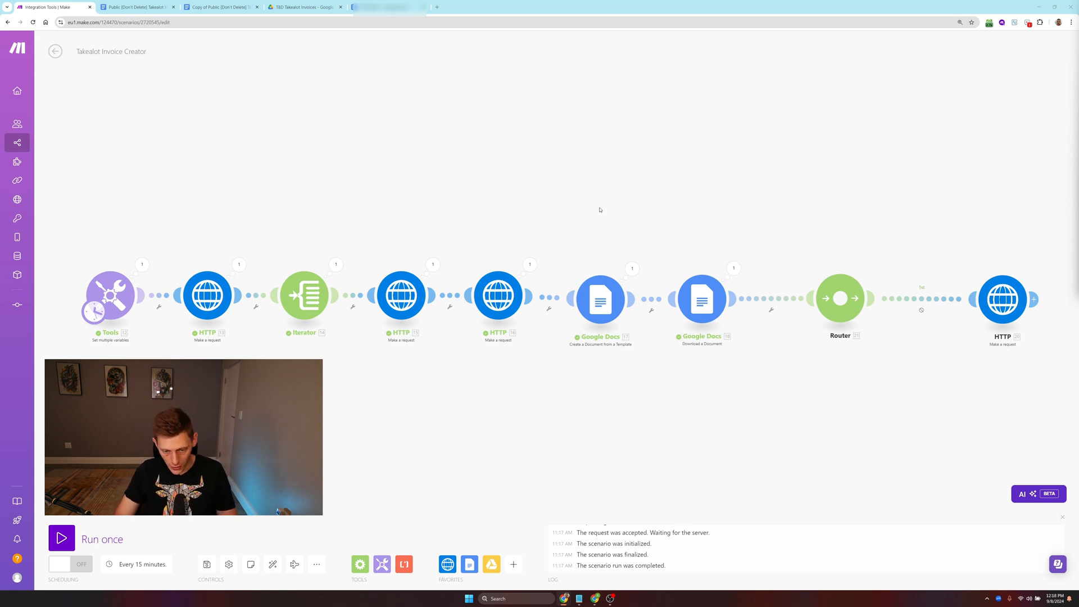
mouse_move(354, 187)
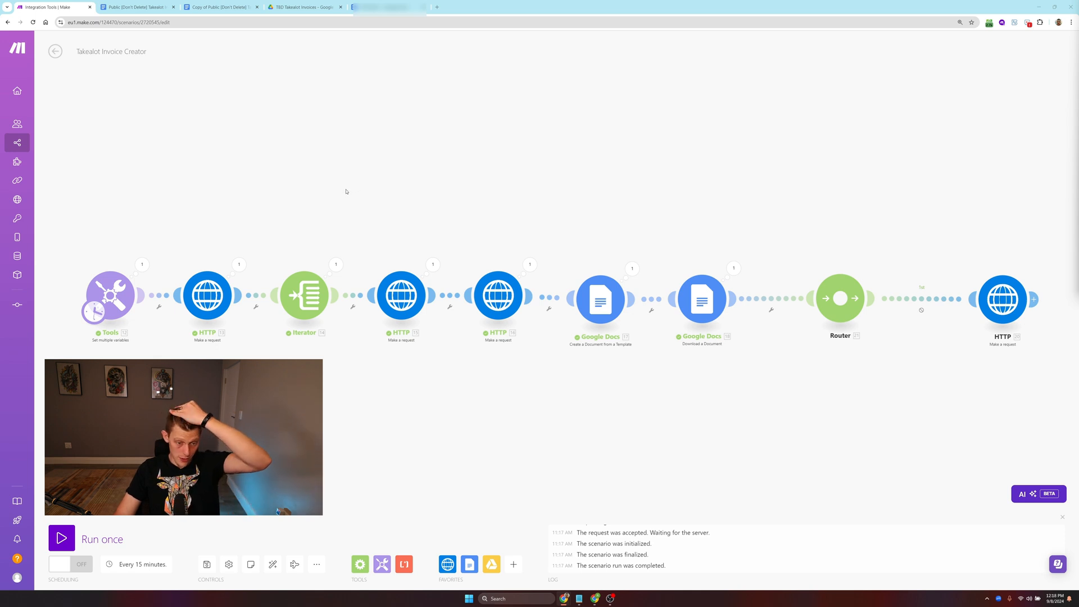
mouse_move(136, 564)
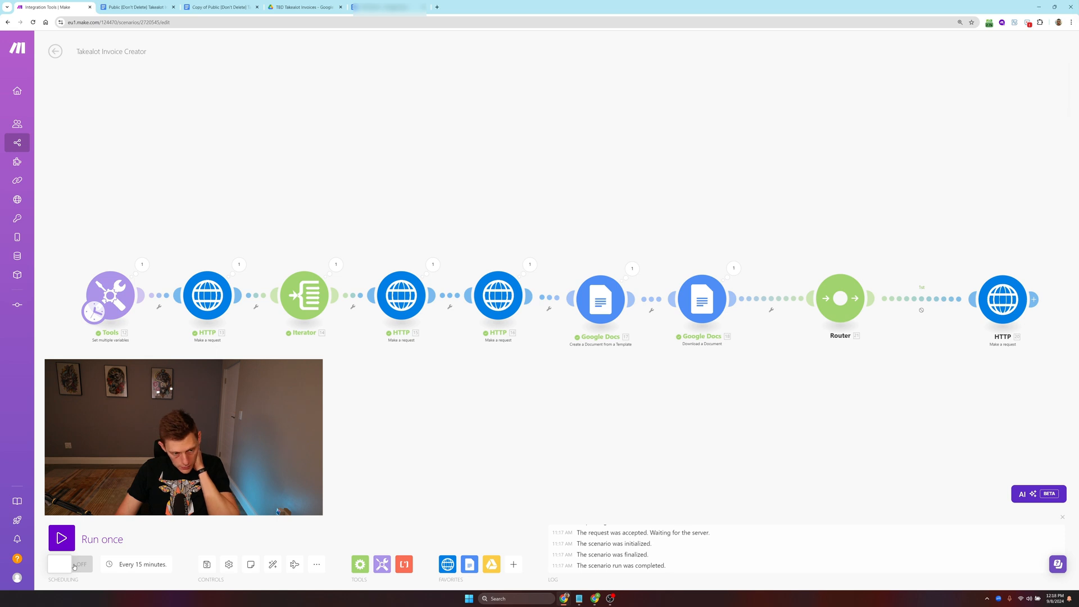
Step: Switch Scheduling ON, review the Every day option, and leave it running every 15 minutes
click(69, 563)
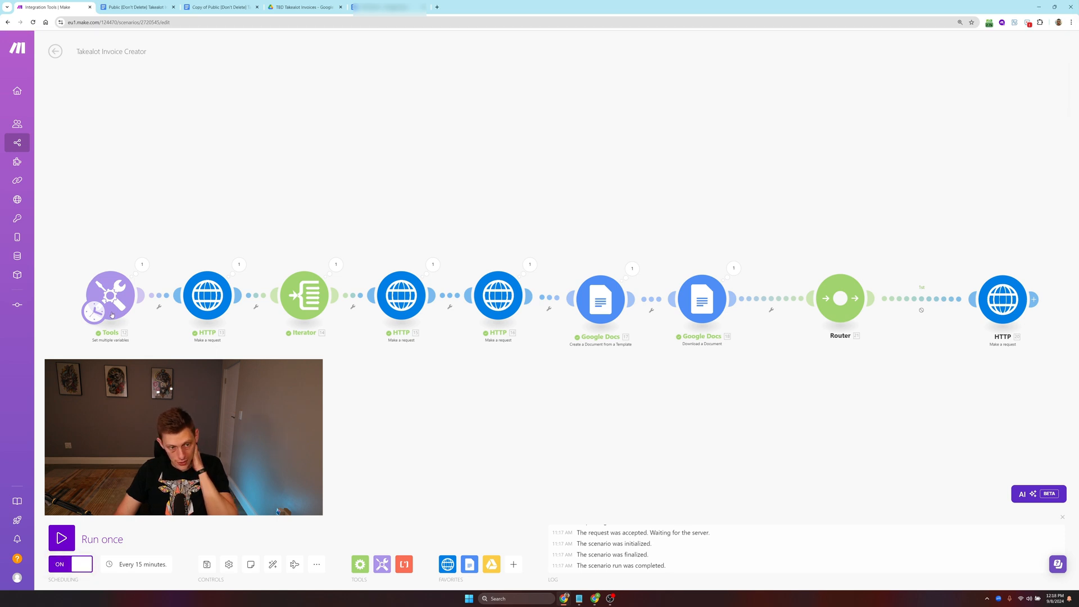
mouse_move(145, 565)
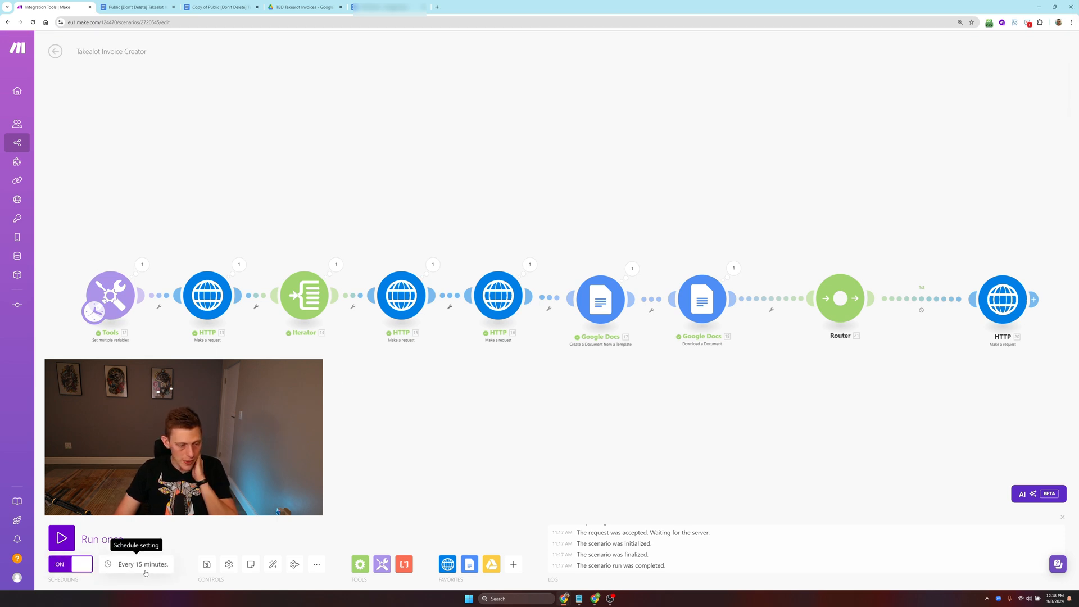
click(143, 565)
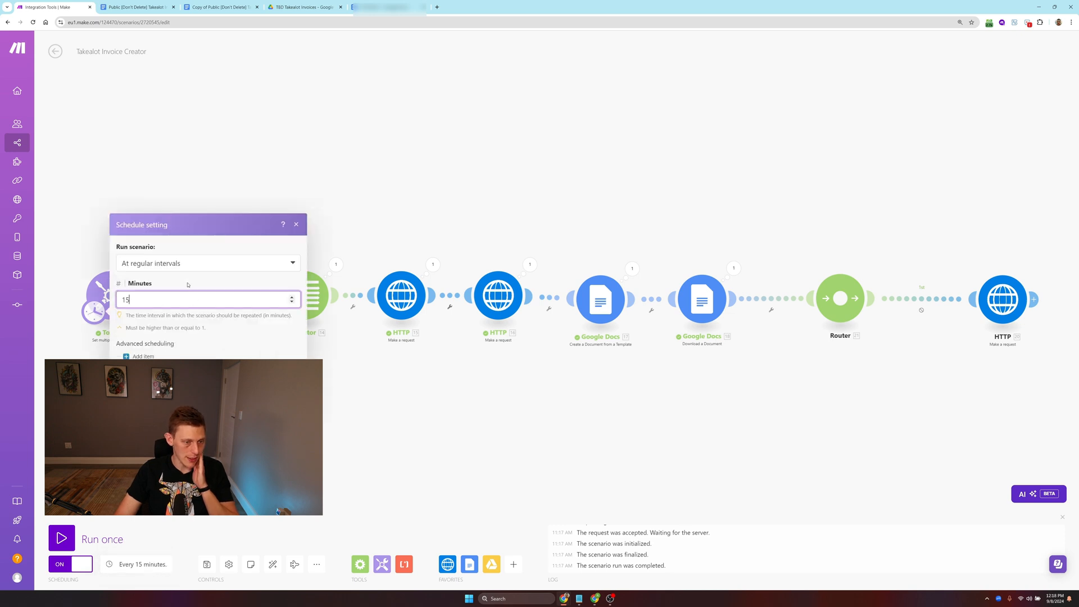
click(207, 263)
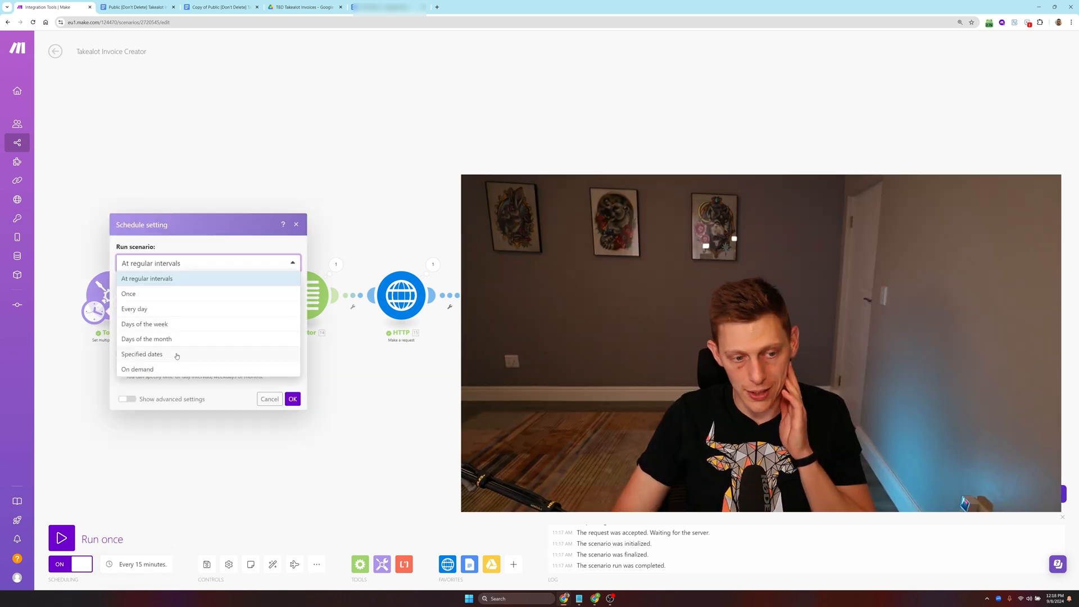
mouse_move(156, 309)
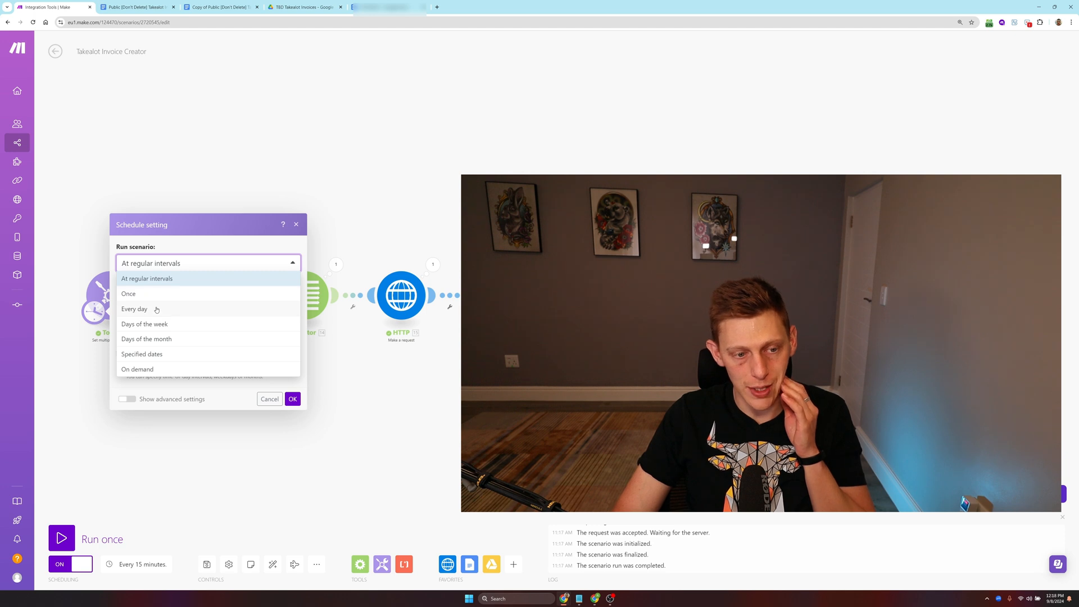
click(135, 308)
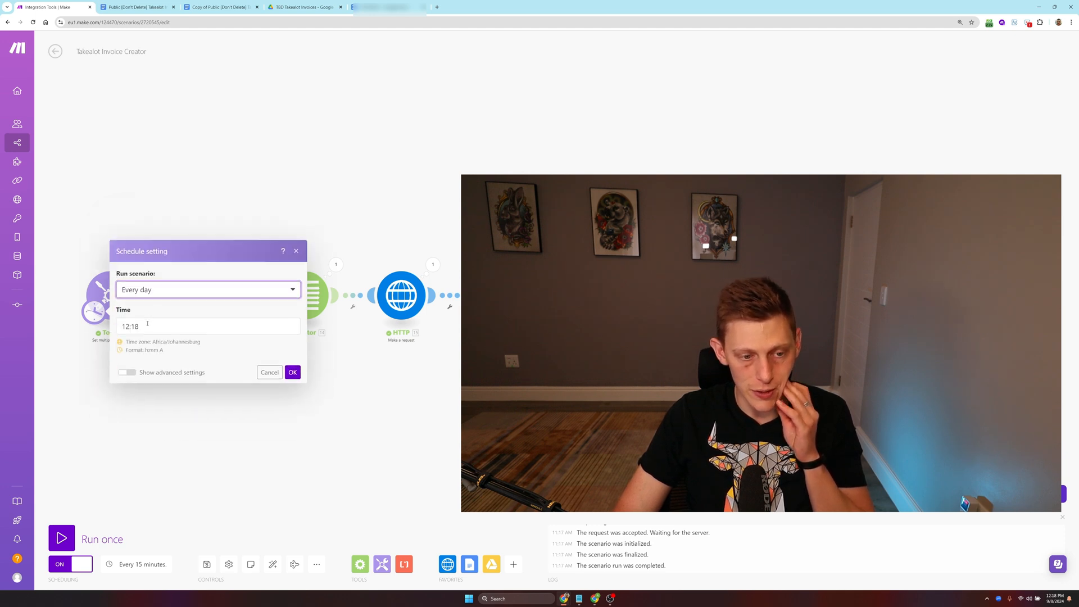
click(292, 373)
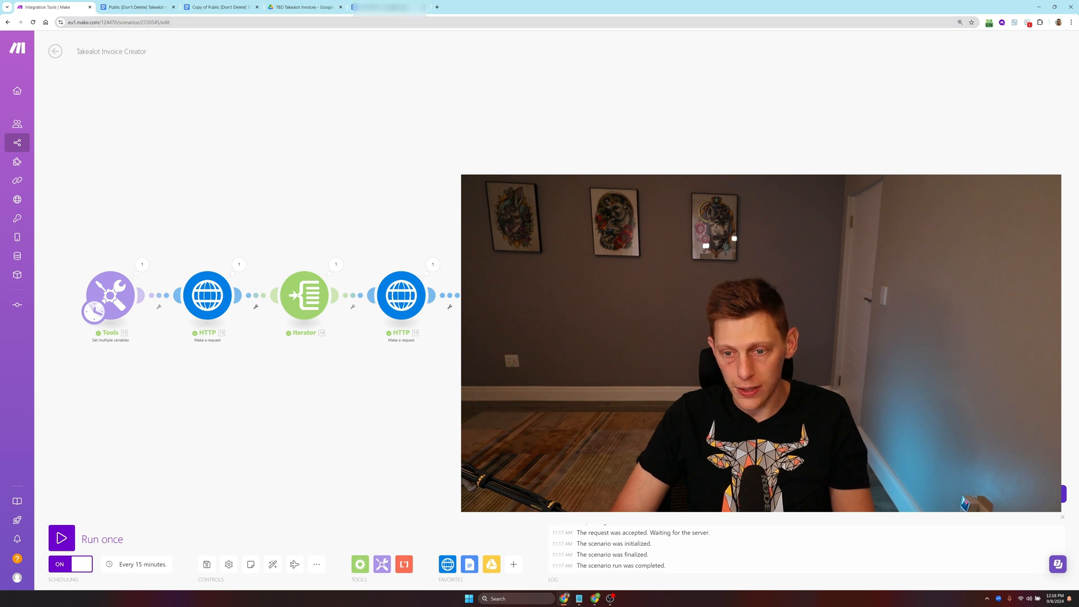
mouse_move(491, 564)
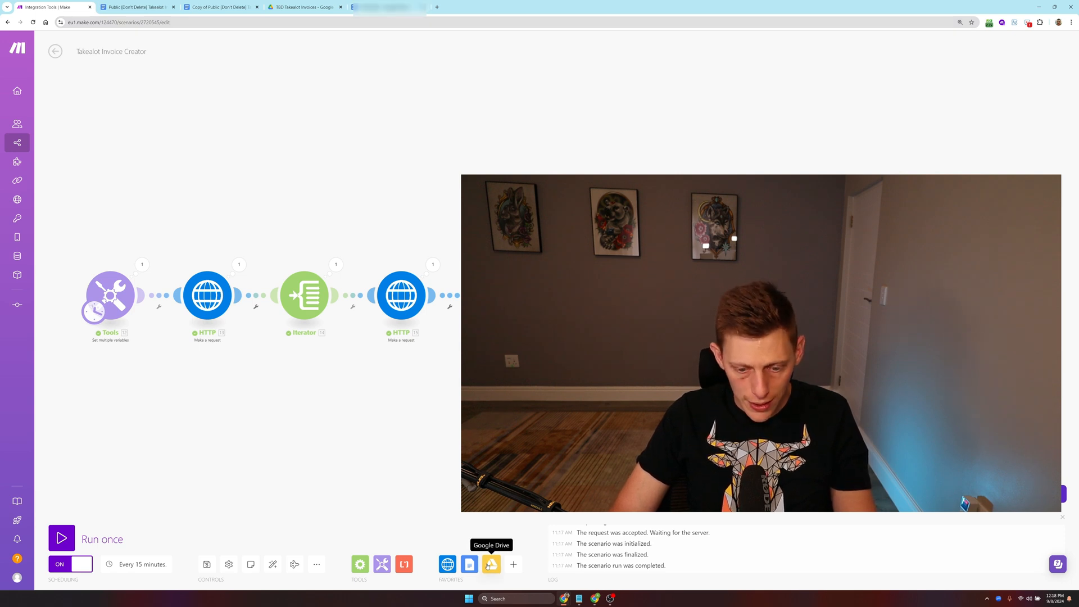
click(490, 564)
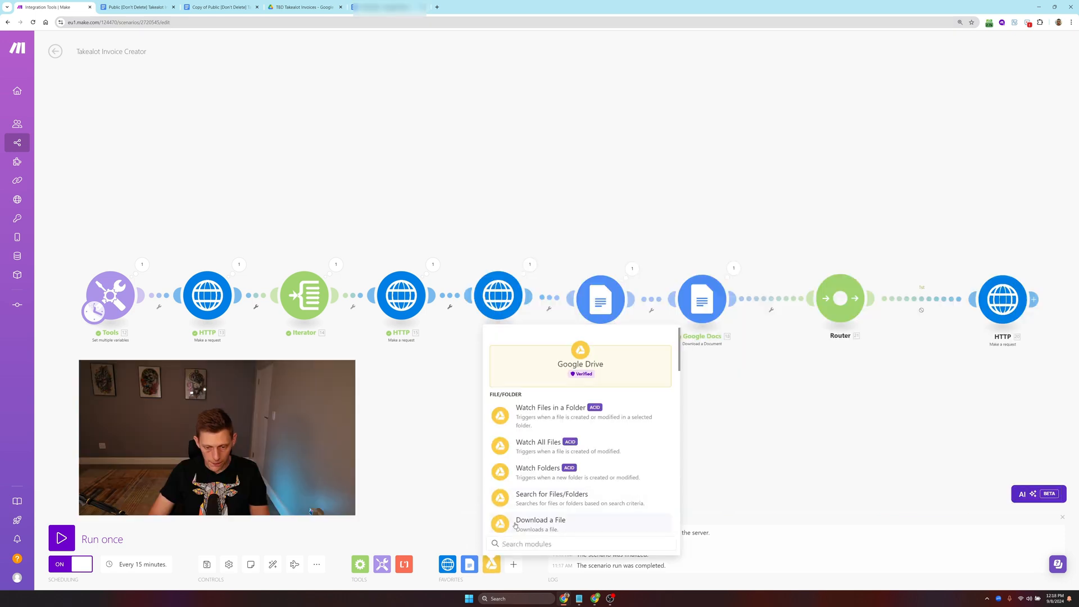
scroll(down, 3)
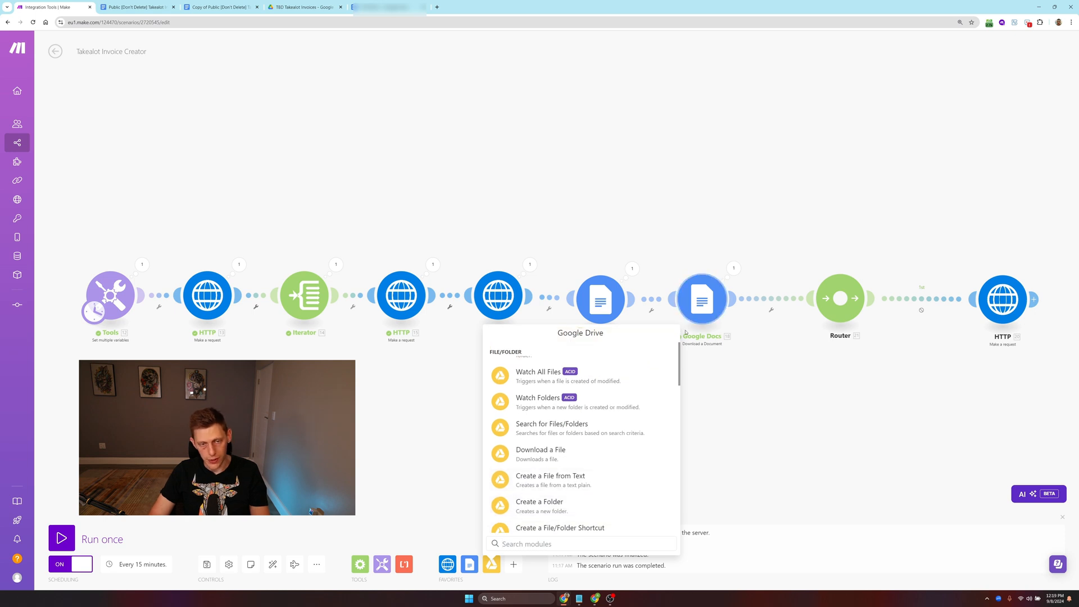
mouse_move(445, 148)
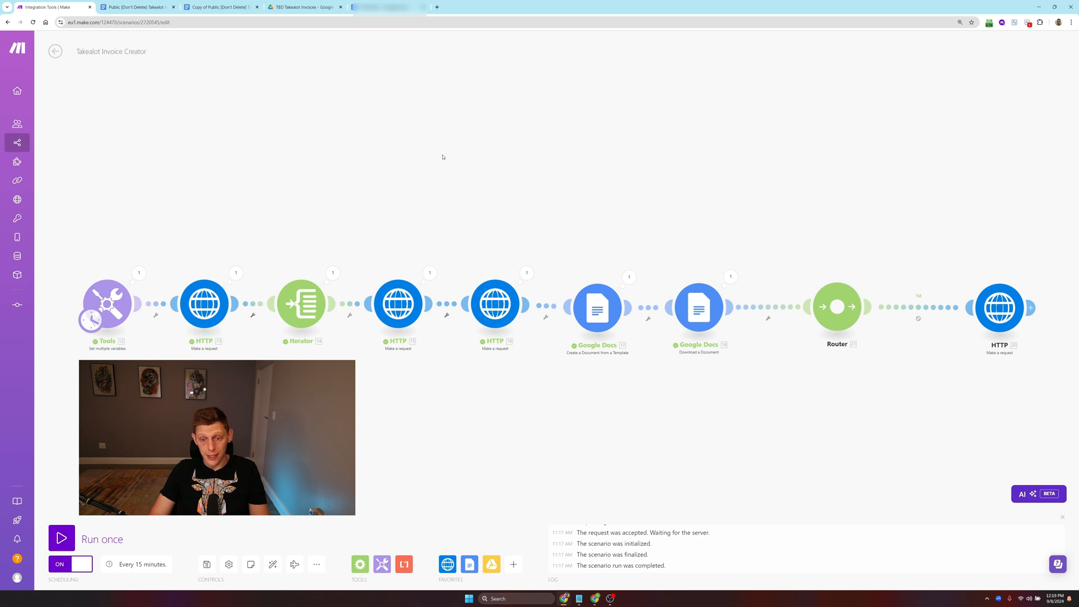
mouse_move(468, 225)
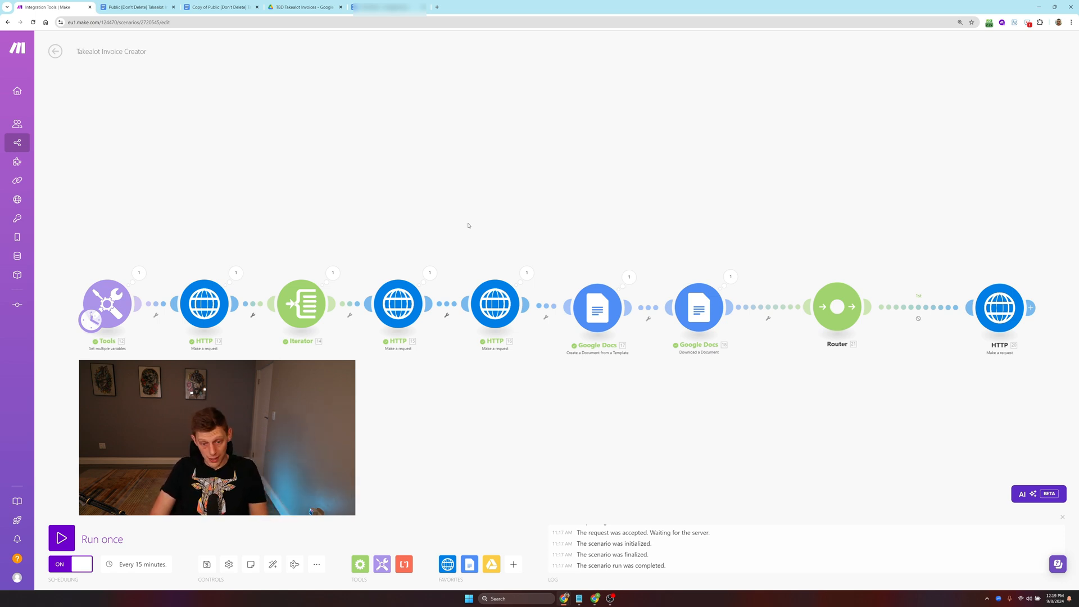
mouse_move(413, 223)
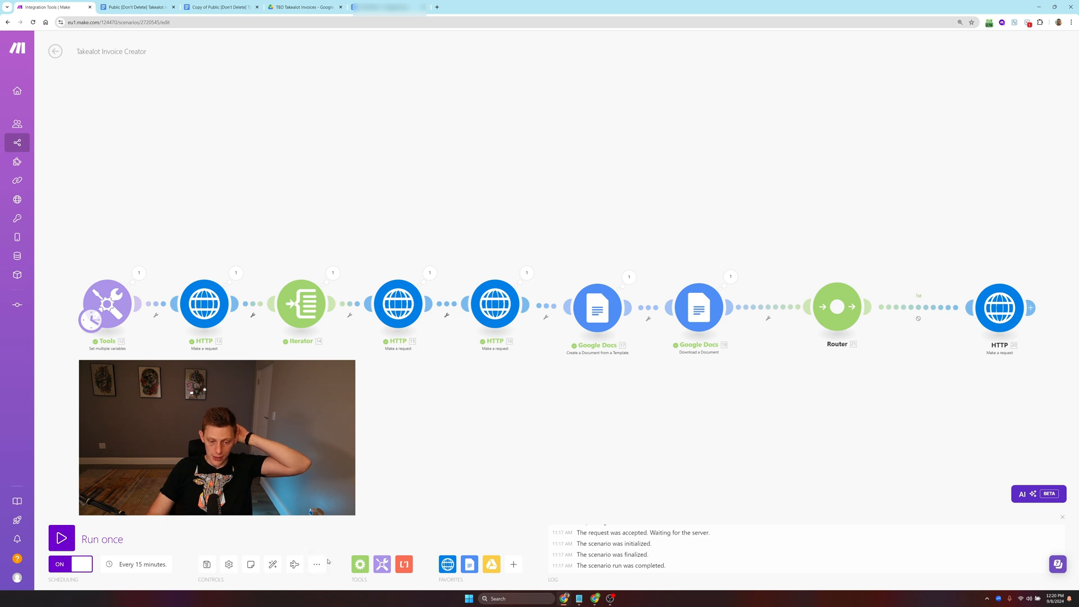
mouse_move(315, 551)
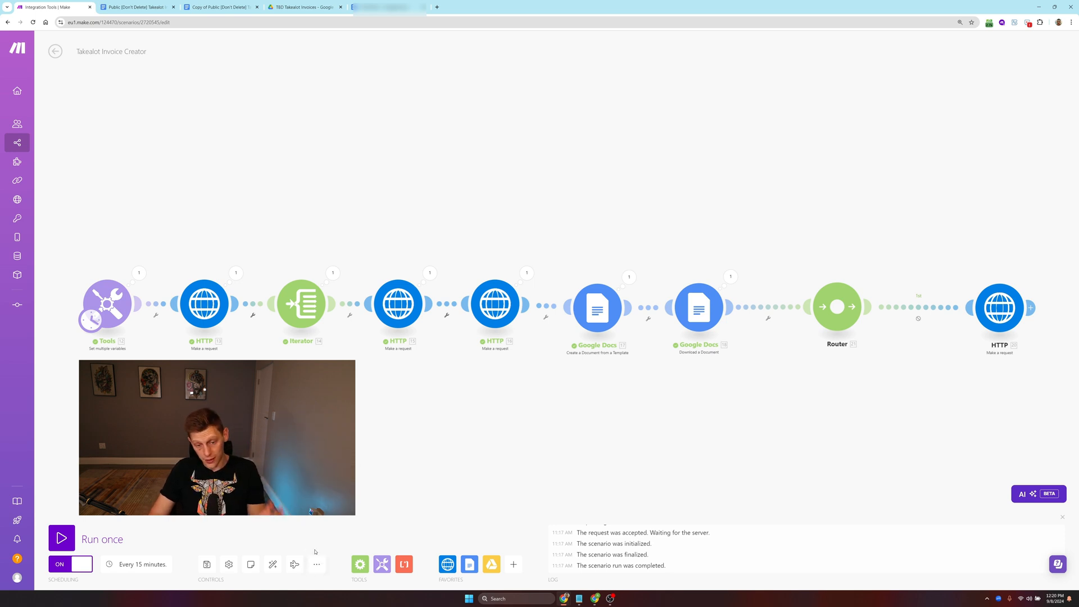
mouse_move(796, 358)
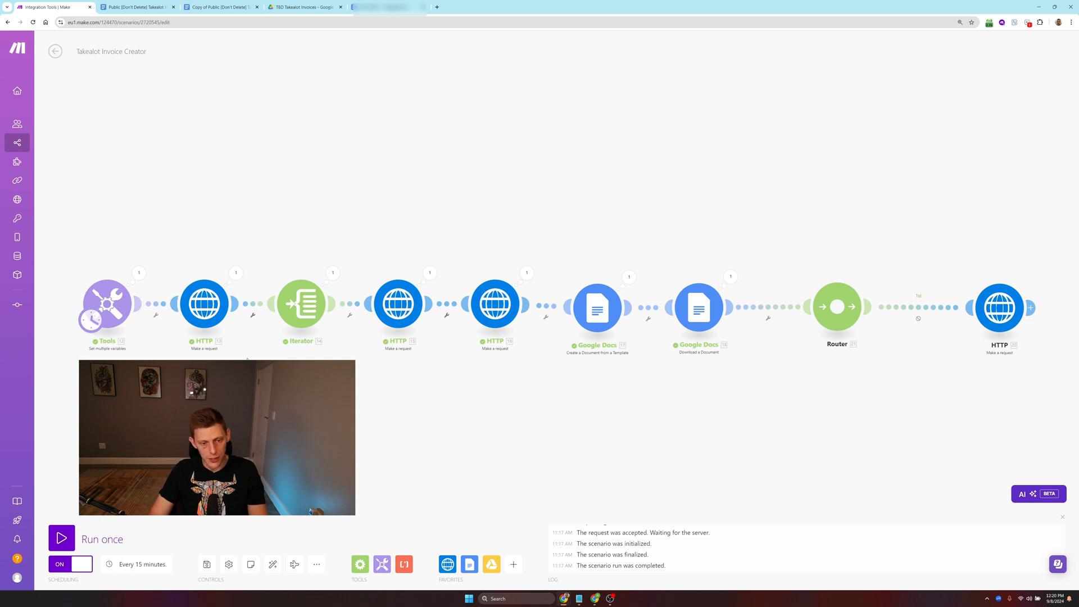
mouse_move(551, 398)
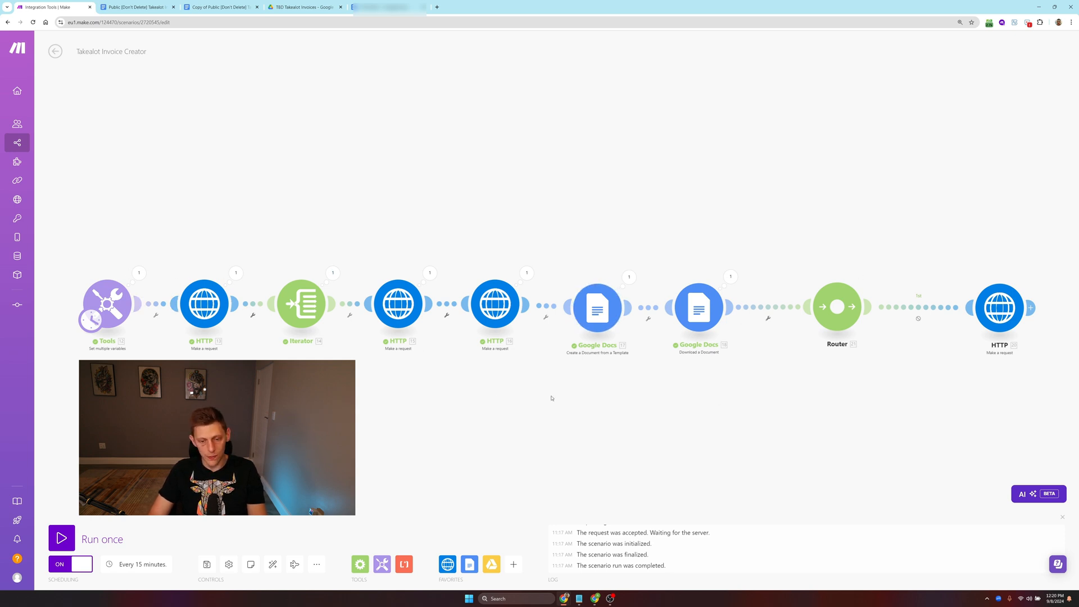
mouse_move(597, 308)
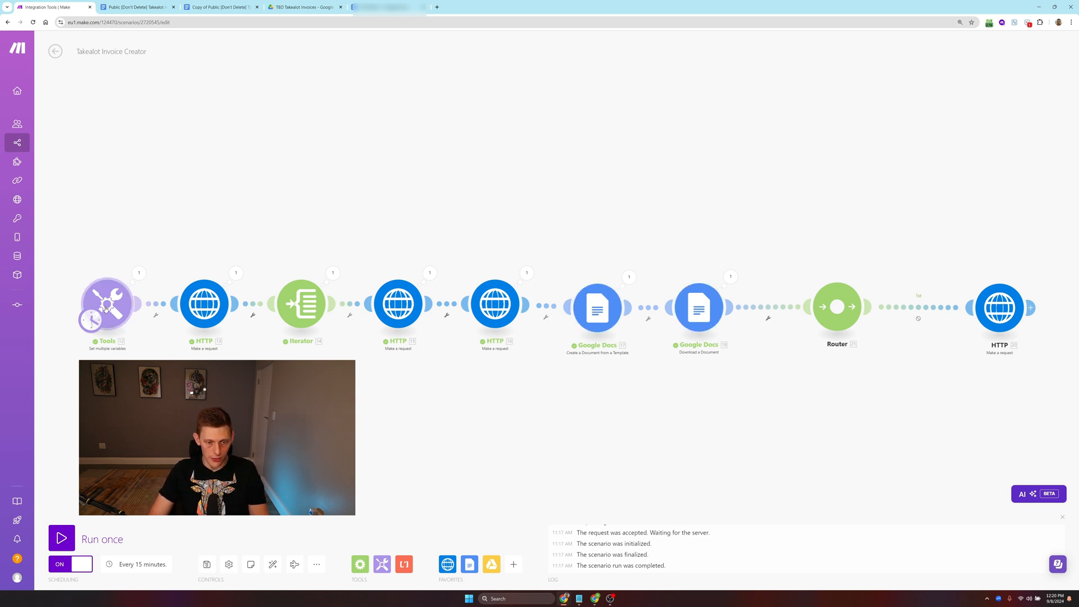
mouse_move(437, 389)
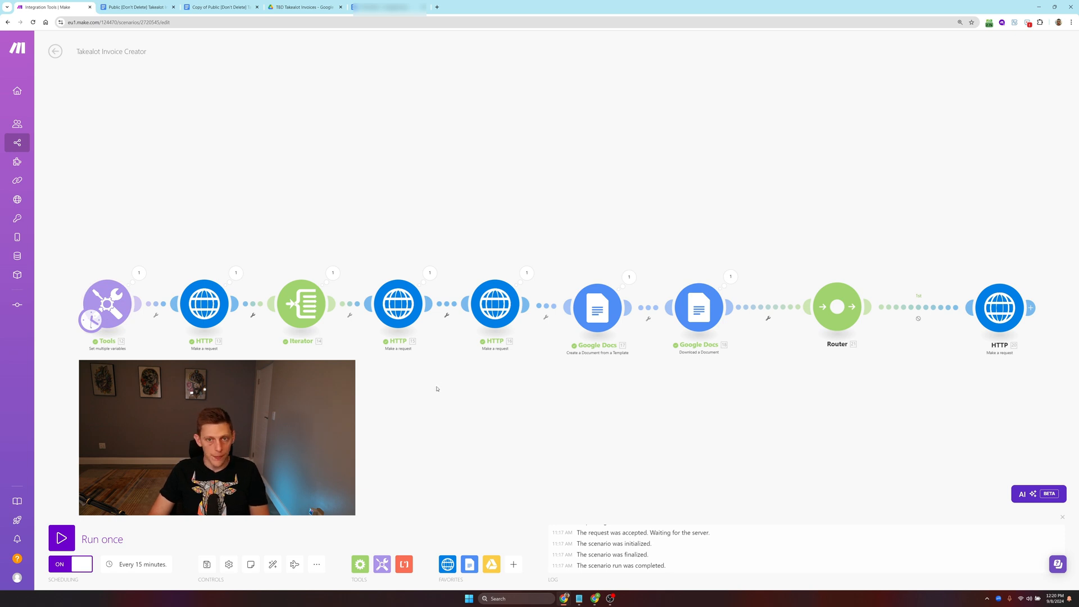